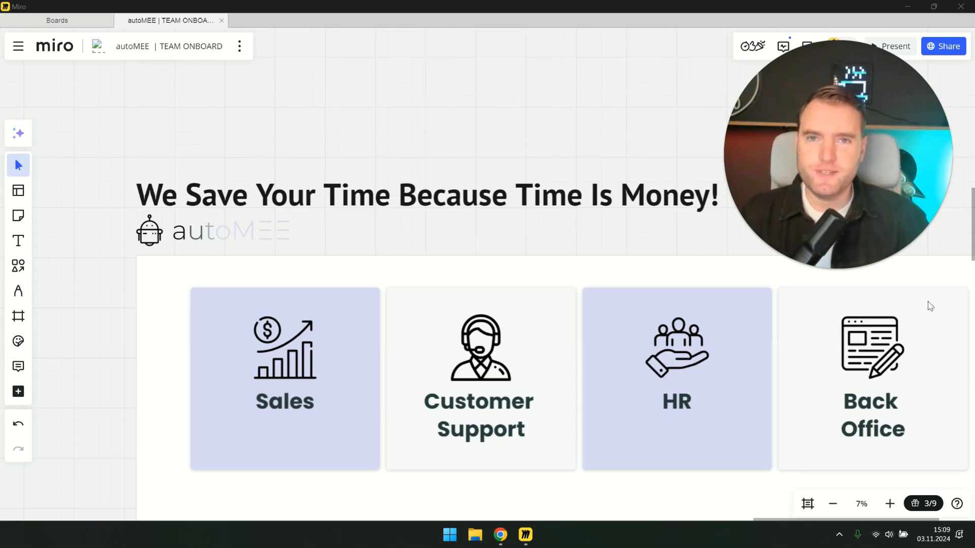
{"action": "mouse_move", "coordinate": [351, 243]}
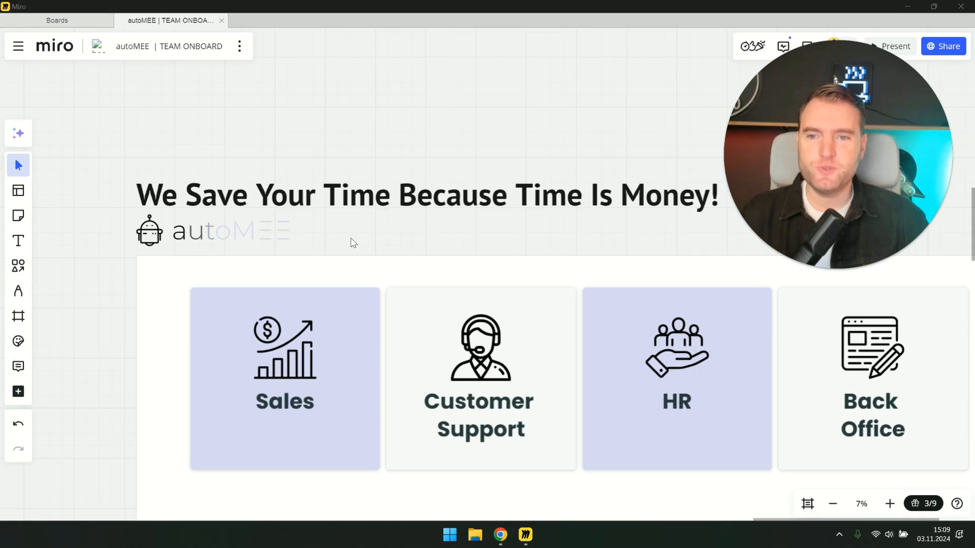
{"action": "mouse_move", "coordinate": [463, 223]}
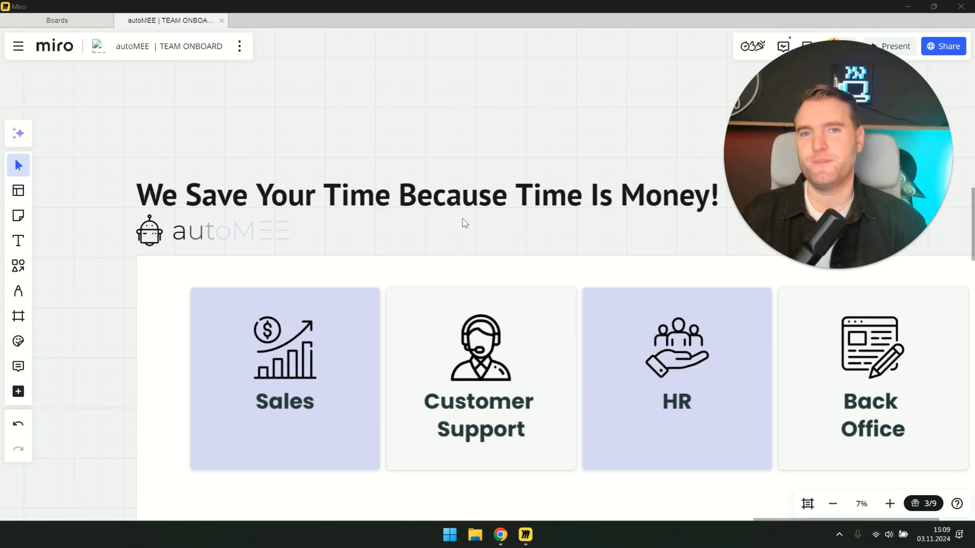
{"action": "mouse_move", "coordinate": [531, 246]}
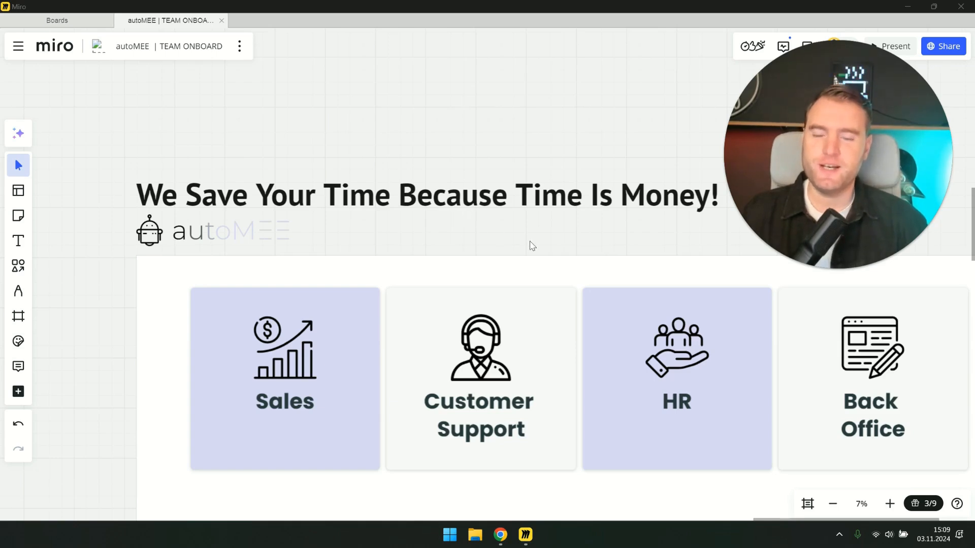
{"action": "mouse_move", "coordinate": [583, 215]}
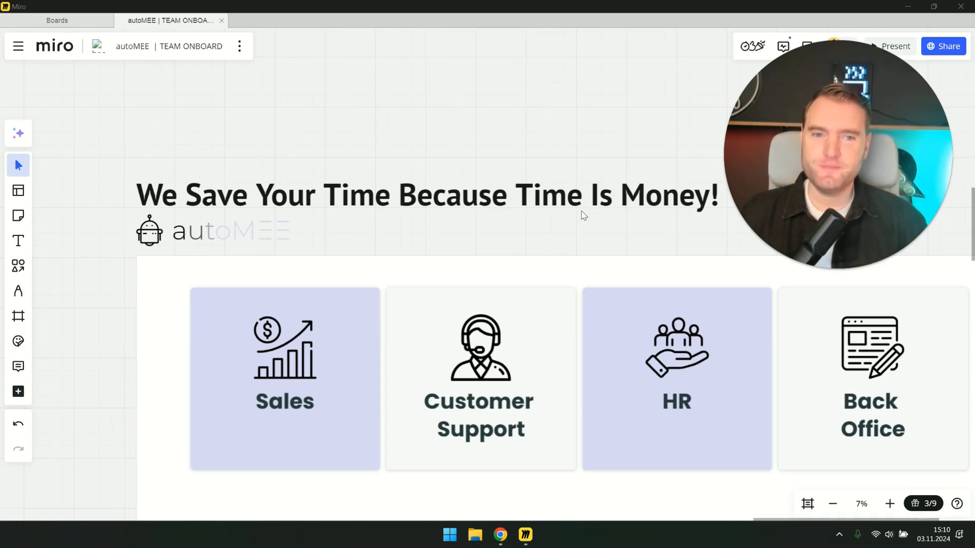
{"action": "mouse_move", "coordinate": [600, 193]}
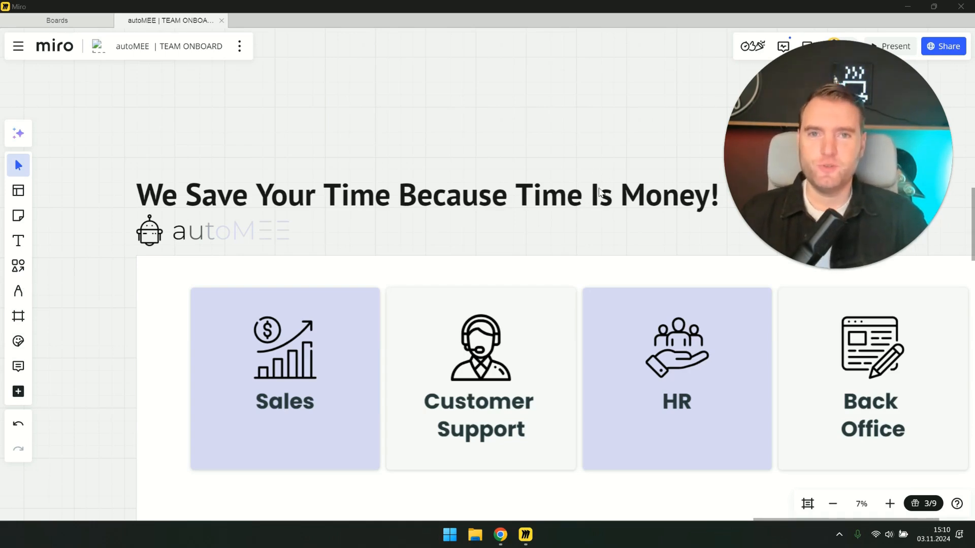
{"action": "mouse_move", "coordinate": [551, 211]}
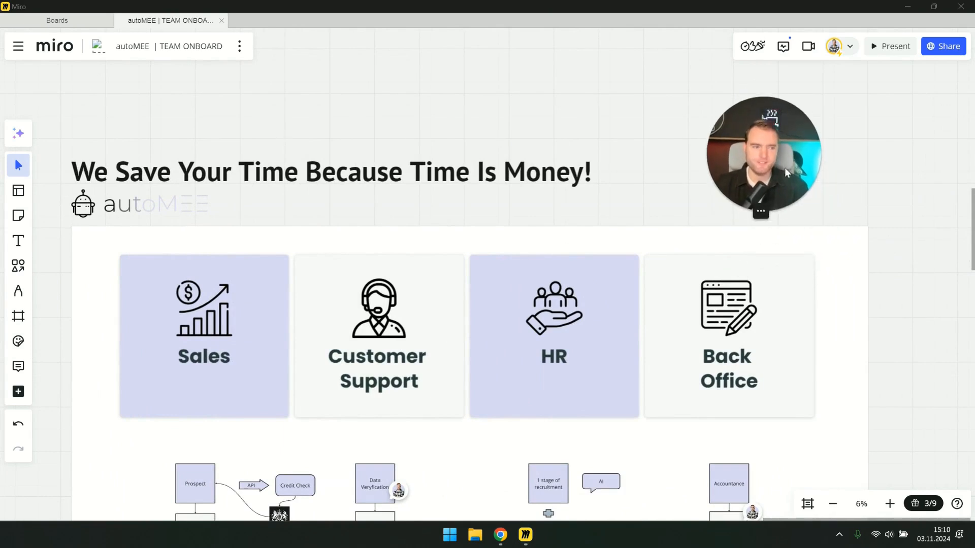
{"action": "mouse_move", "coordinate": [165, 328]}
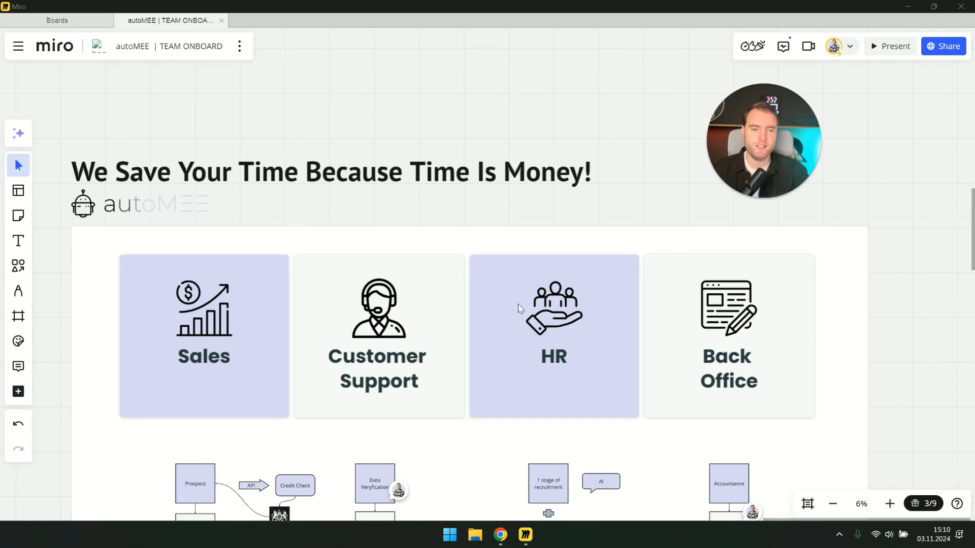
{"action": "mouse_move", "coordinate": [323, 282]}
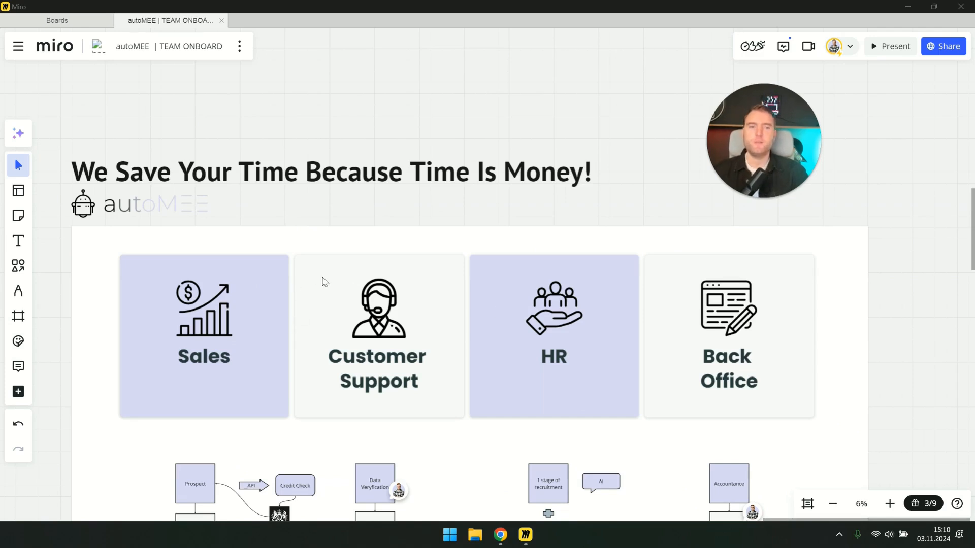
{"action": "mouse_move", "coordinate": [279, 400]}
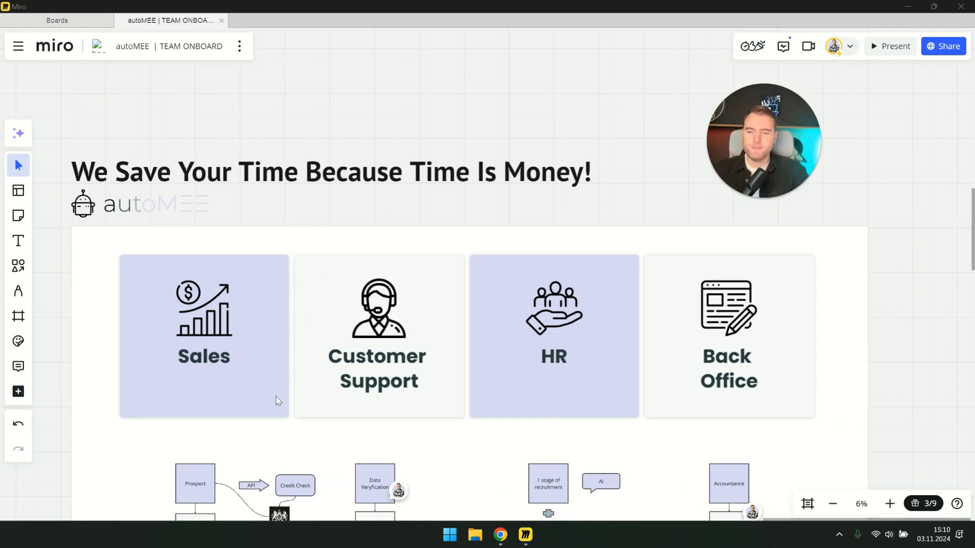
{"action": "mouse_move", "coordinate": [269, 409]}
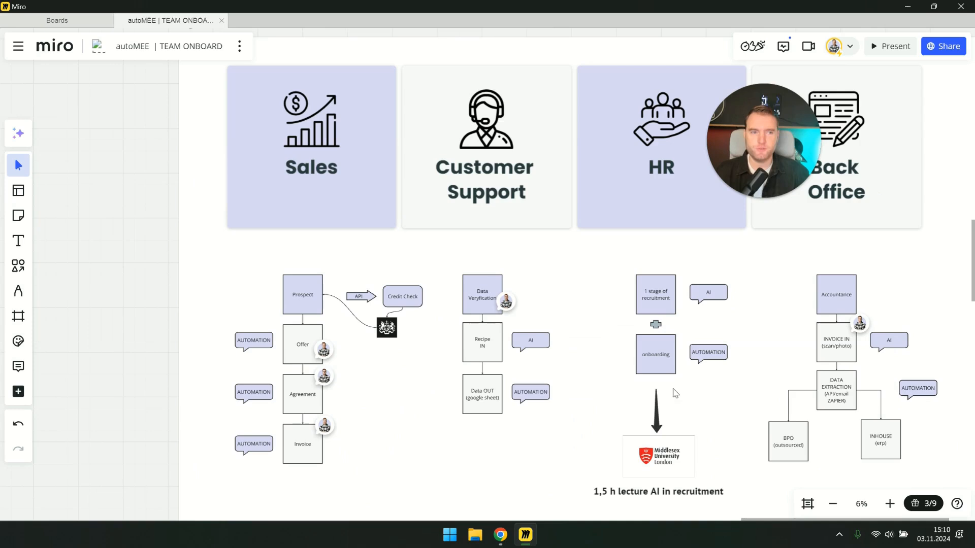
{"action": "mouse_move", "coordinate": [683, 437]}
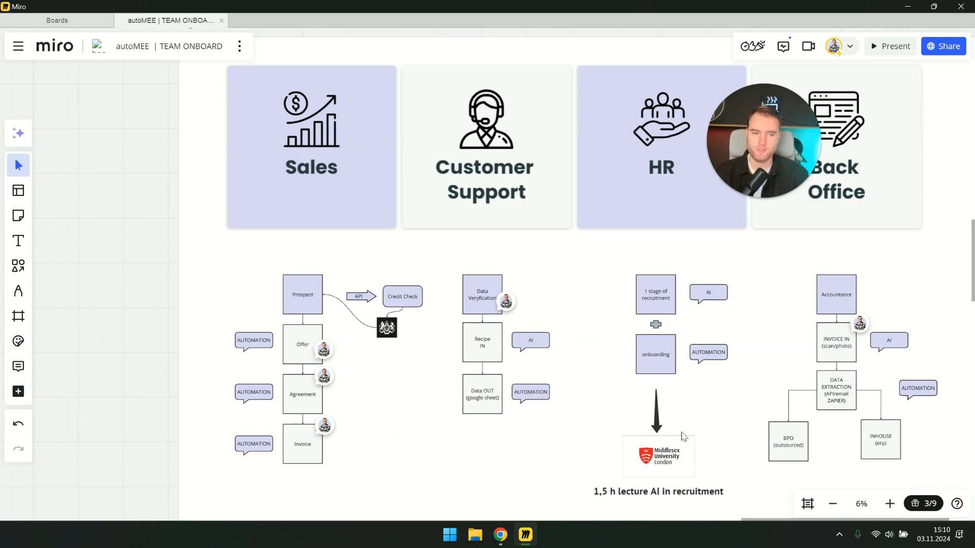
{"action": "mouse_move", "coordinate": [383, 414]}
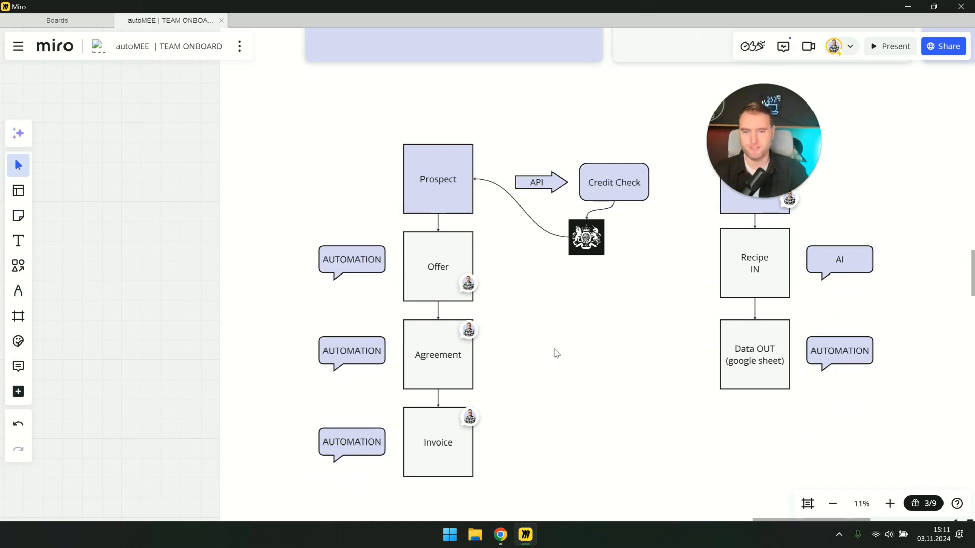
{"action": "mouse_move", "coordinate": [563, 309]}
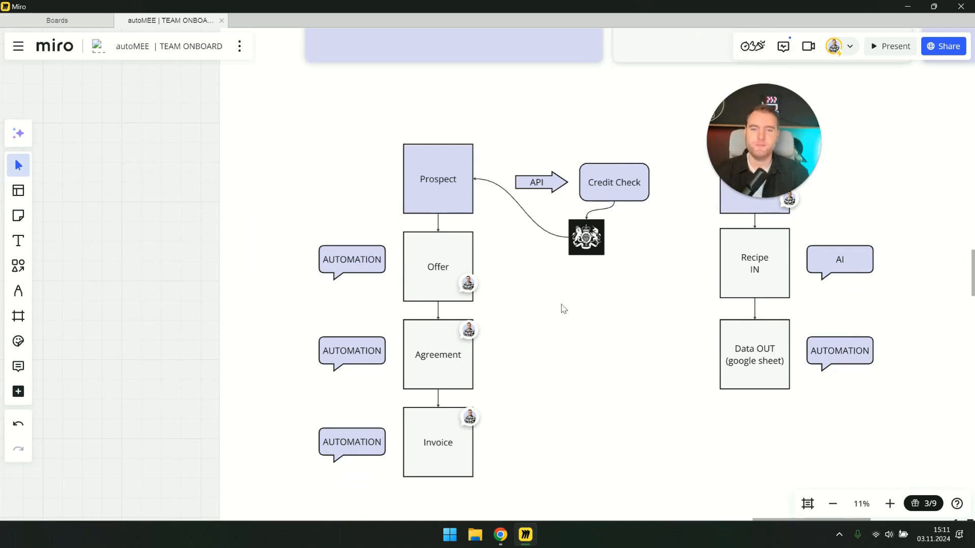
{"action": "mouse_move", "coordinate": [573, 359]}
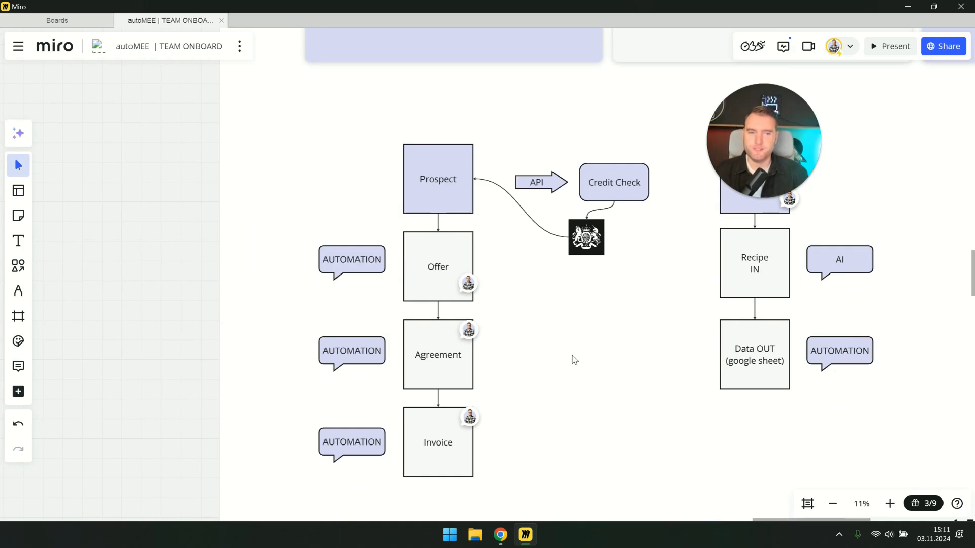
{"action": "mouse_move", "coordinate": [588, 333]}
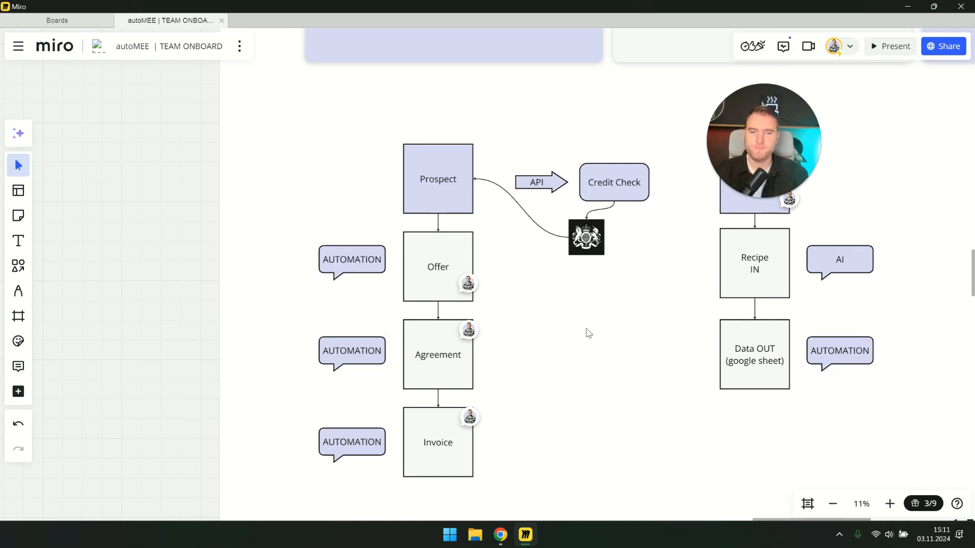
{"action": "mouse_move", "coordinate": [536, 326]}
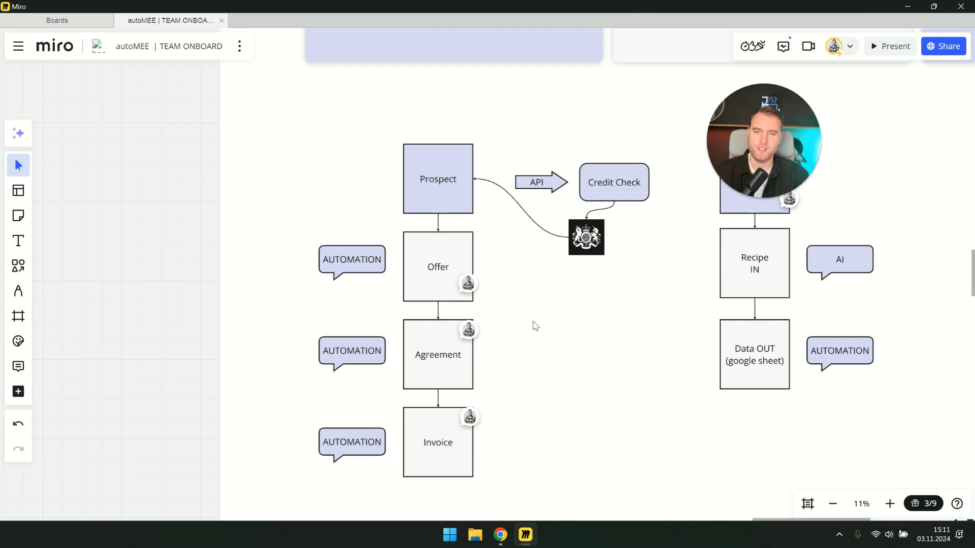
{"action": "mouse_move", "coordinate": [337, 162]}
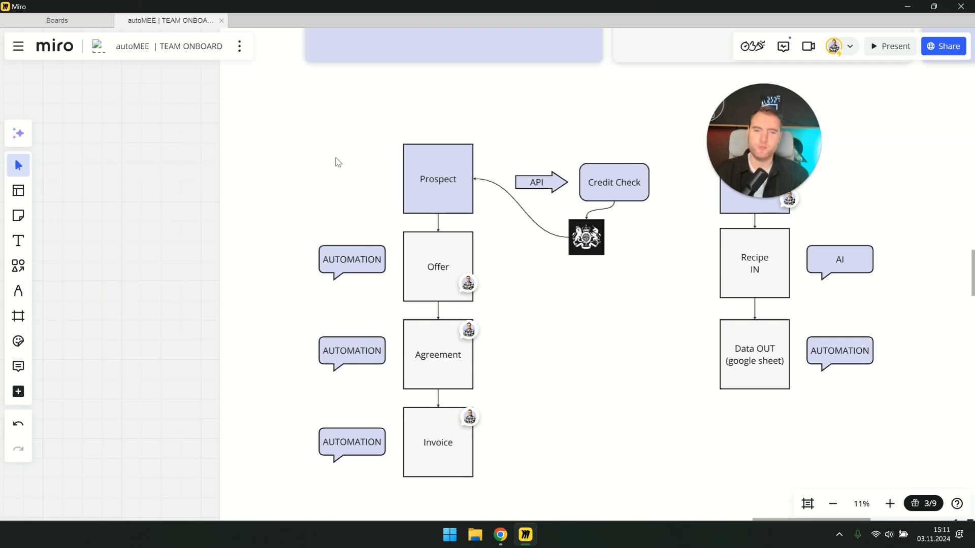
{"action": "mouse_move", "coordinate": [440, 198]}
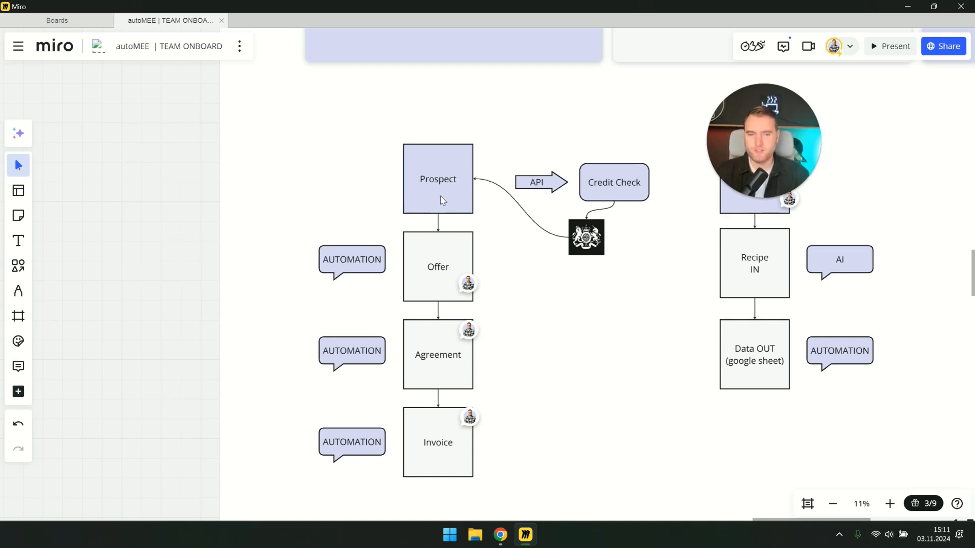
{"action": "left_click", "coordinate": [888, 503]}
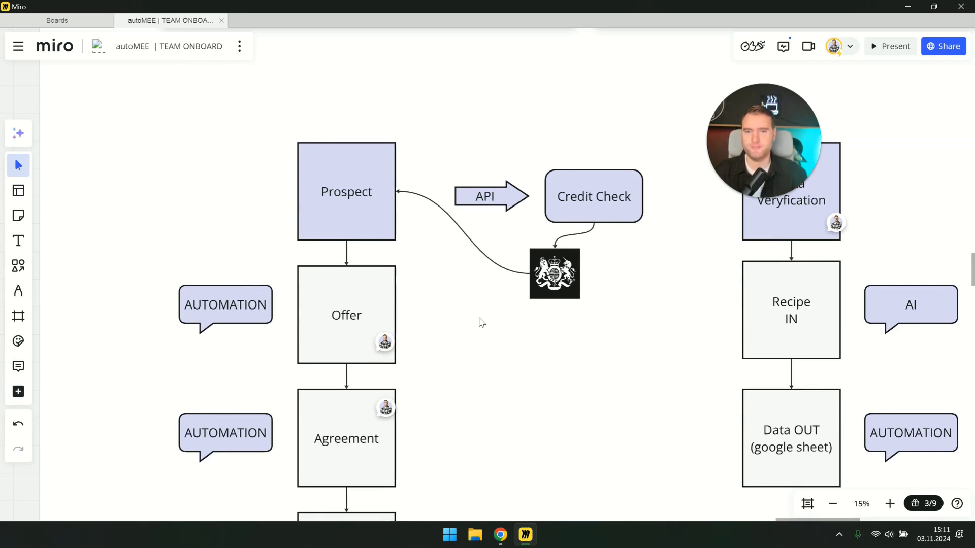
{"action": "mouse_move", "coordinate": [589, 218]}
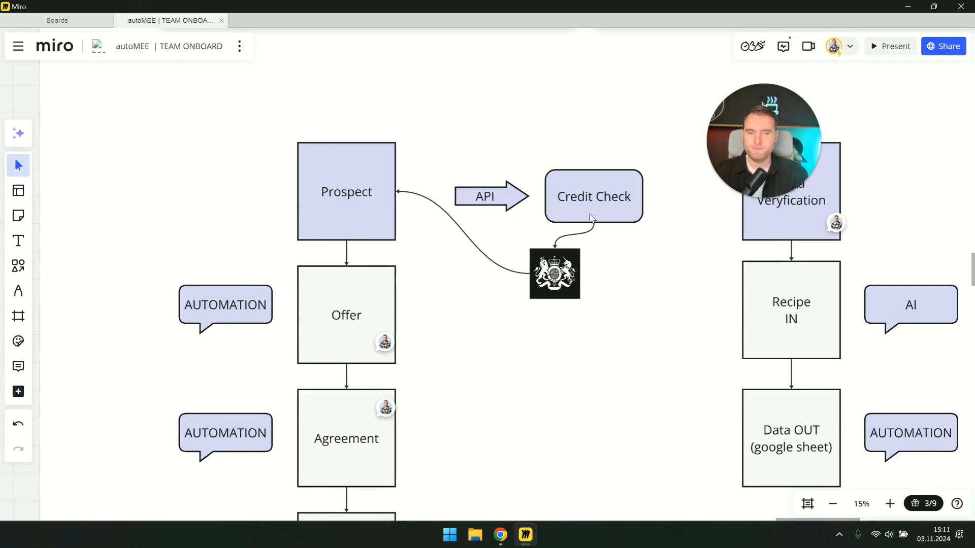
{"action": "mouse_move", "coordinate": [573, 212]}
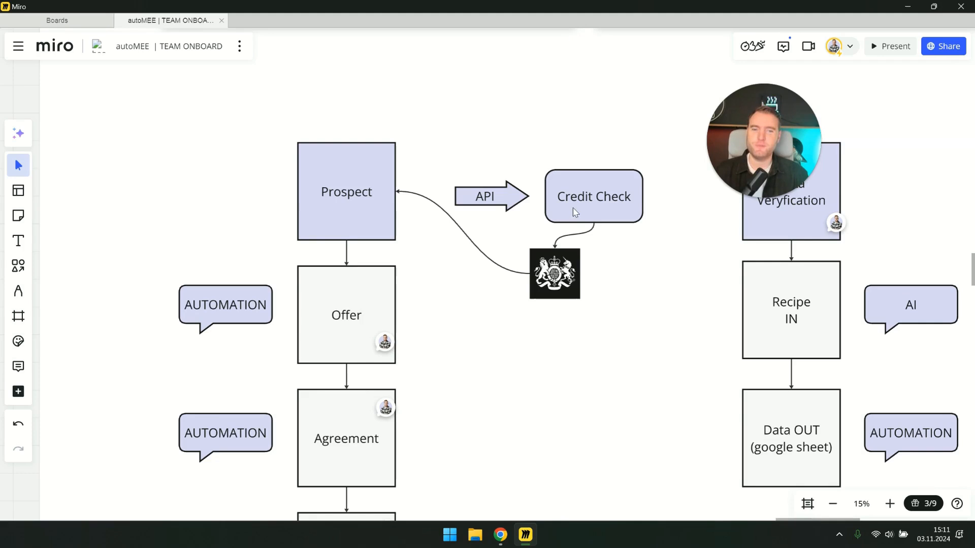
{"action": "mouse_move", "coordinate": [583, 196]}
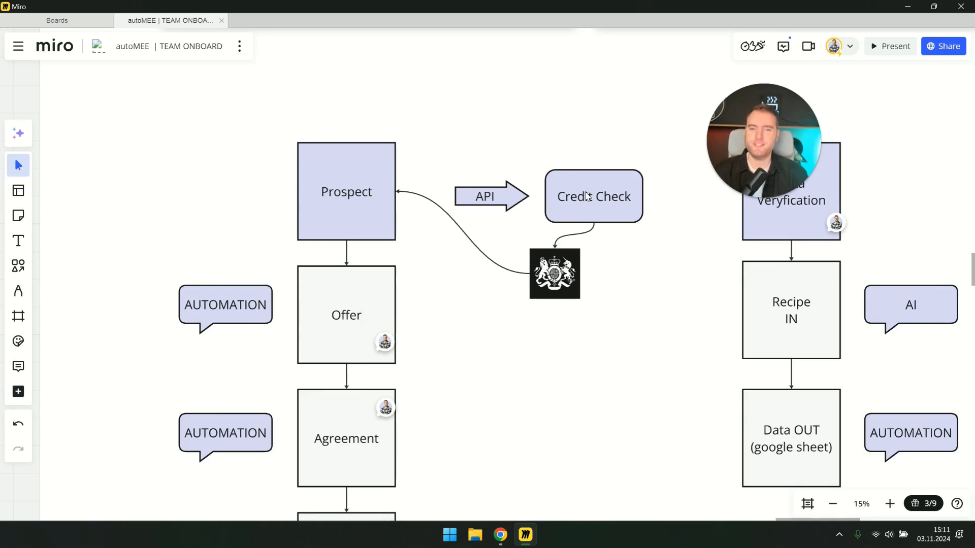
{"action": "mouse_move", "coordinate": [451, 157]}
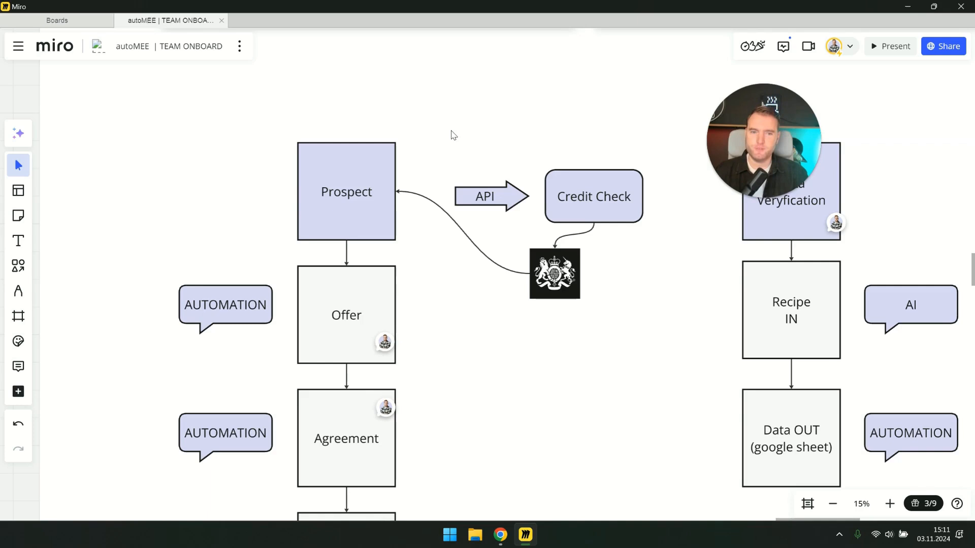
{"action": "mouse_move", "coordinate": [531, 205]}
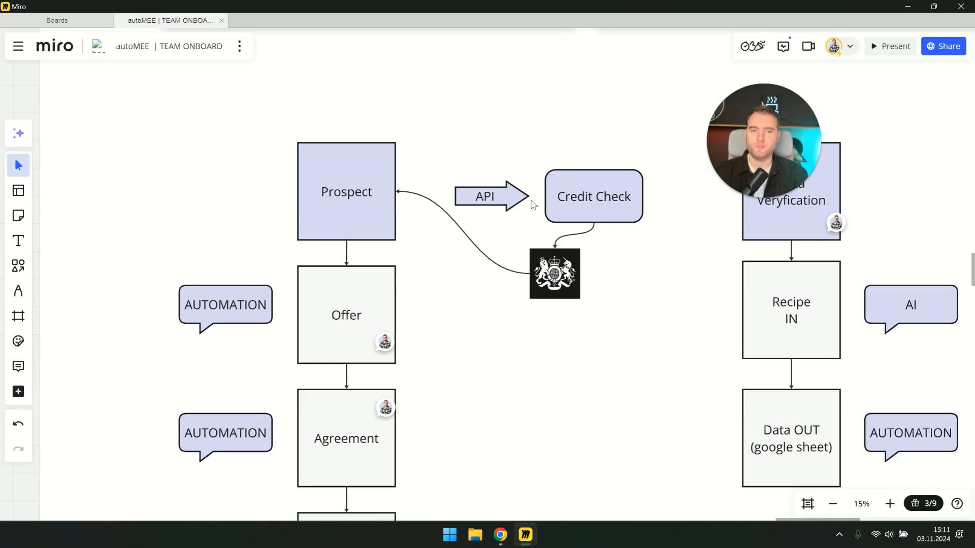
{"action": "mouse_move", "coordinate": [571, 293]}
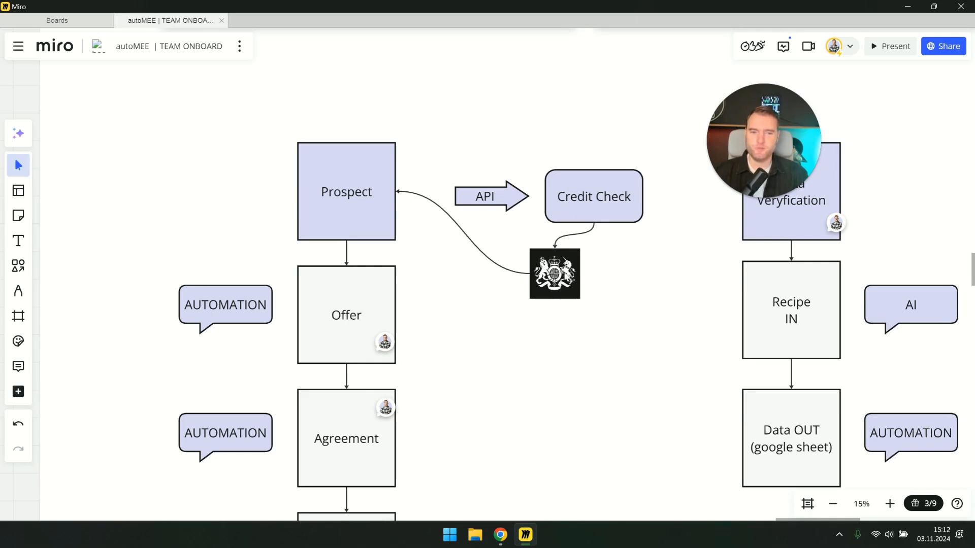
{"action": "mouse_move", "coordinate": [507, 244]}
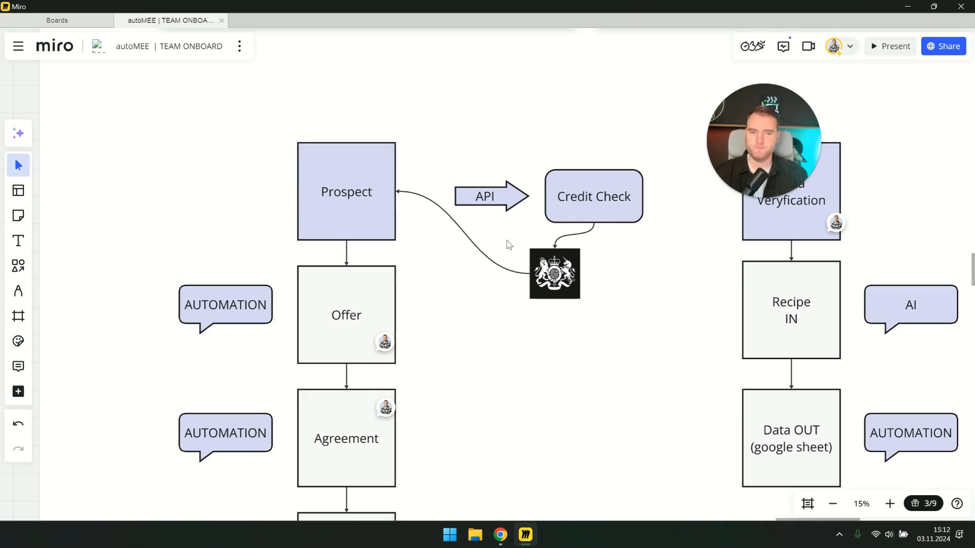
{"action": "mouse_move", "coordinate": [550, 192]}
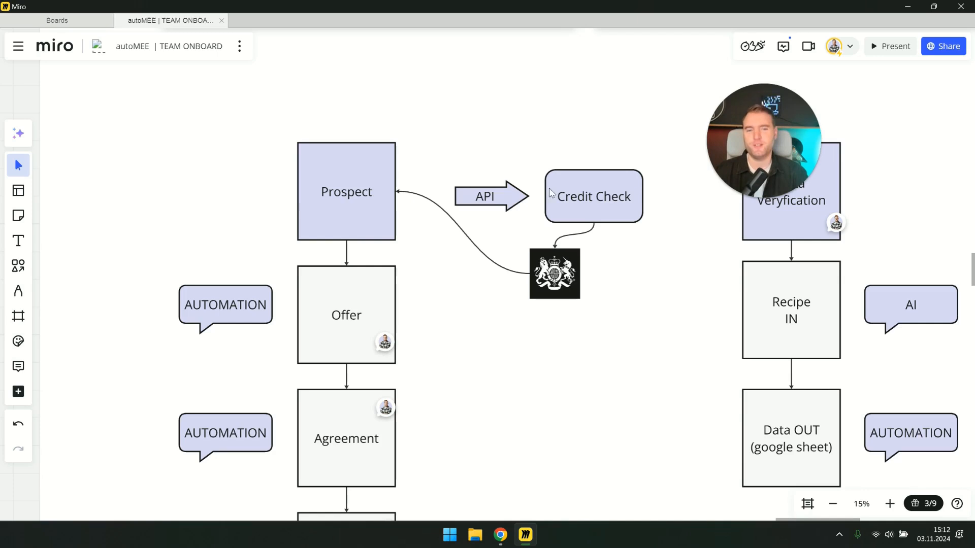
{"action": "mouse_move", "coordinate": [378, 214]}
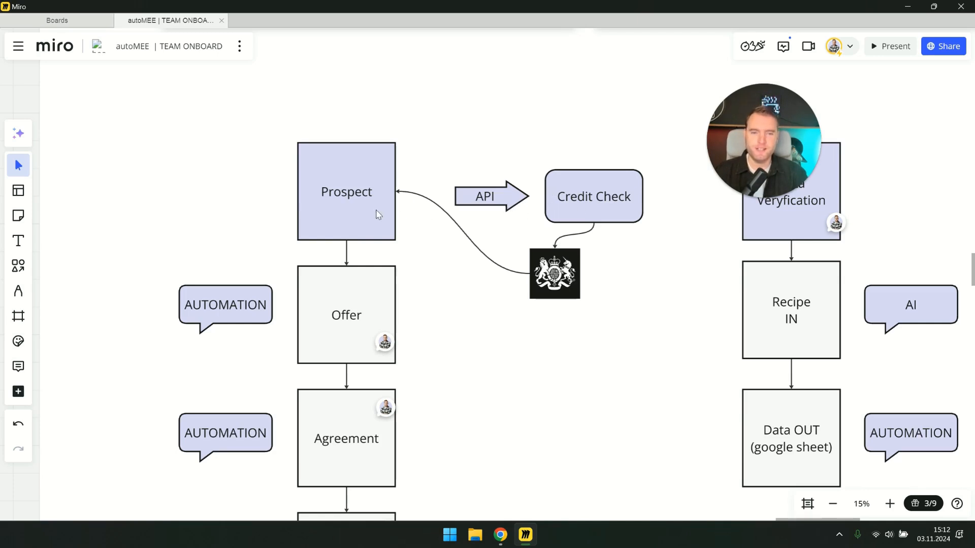
{"action": "mouse_move", "coordinate": [386, 226]}
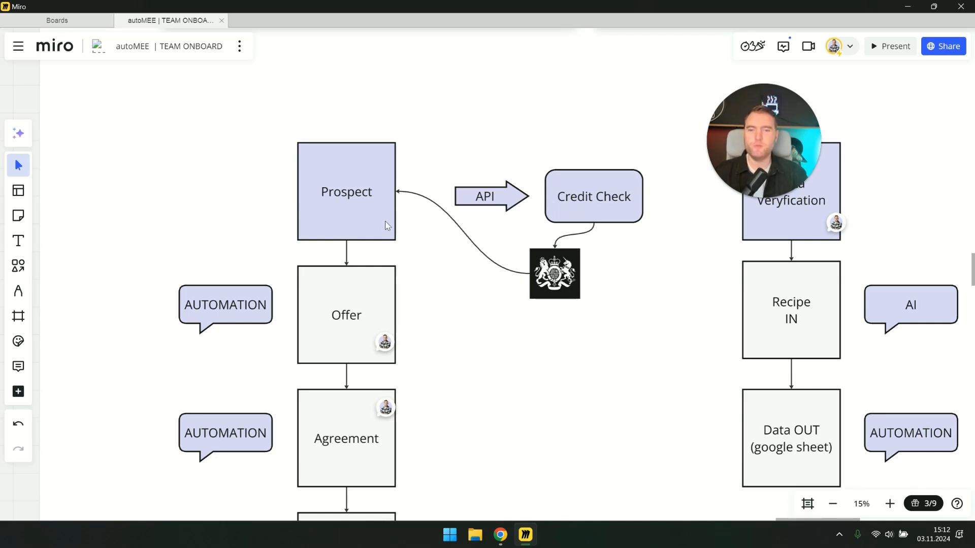
{"action": "mouse_move", "coordinate": [389, 227]}
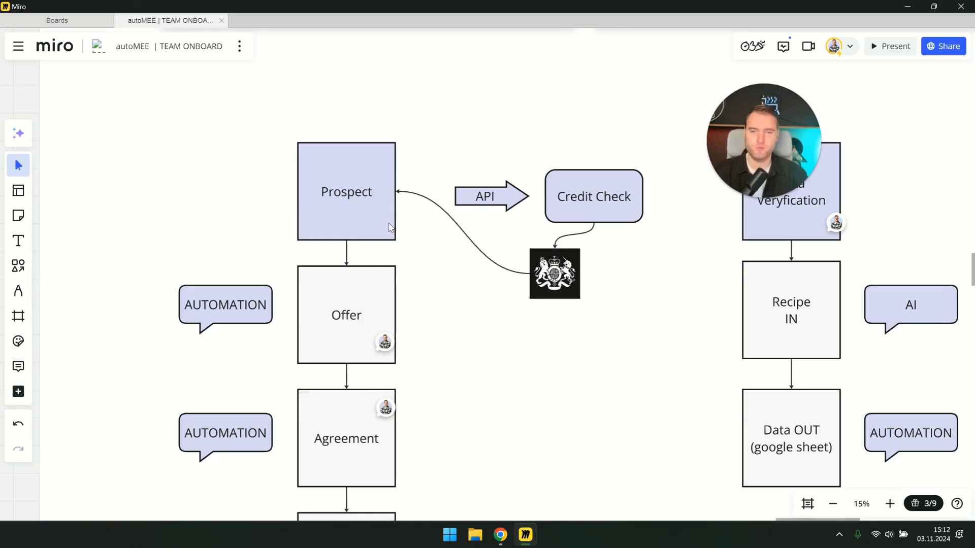
{"action": "mouse_move", "coordinate": [409, 233]}
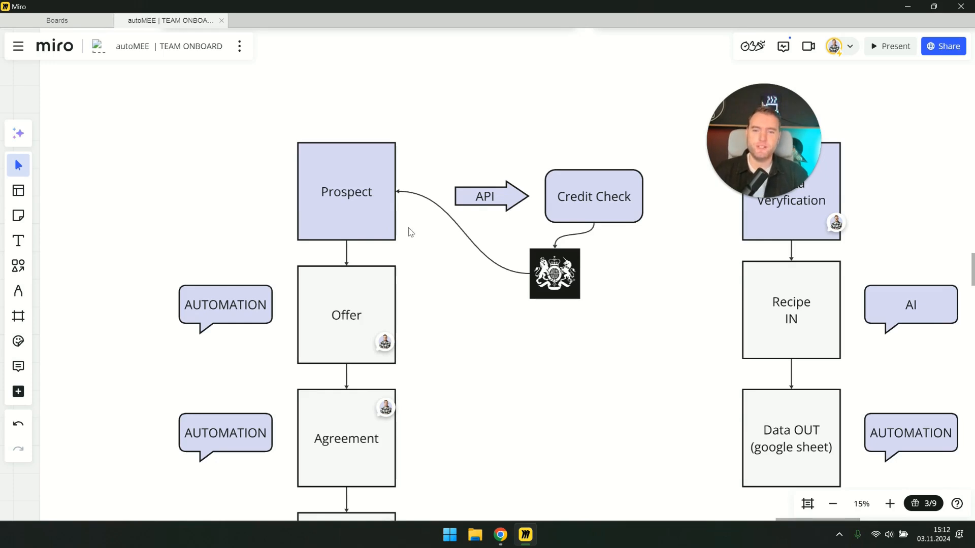
{"action": "mouse_move", "coordinate": [417, 226]}
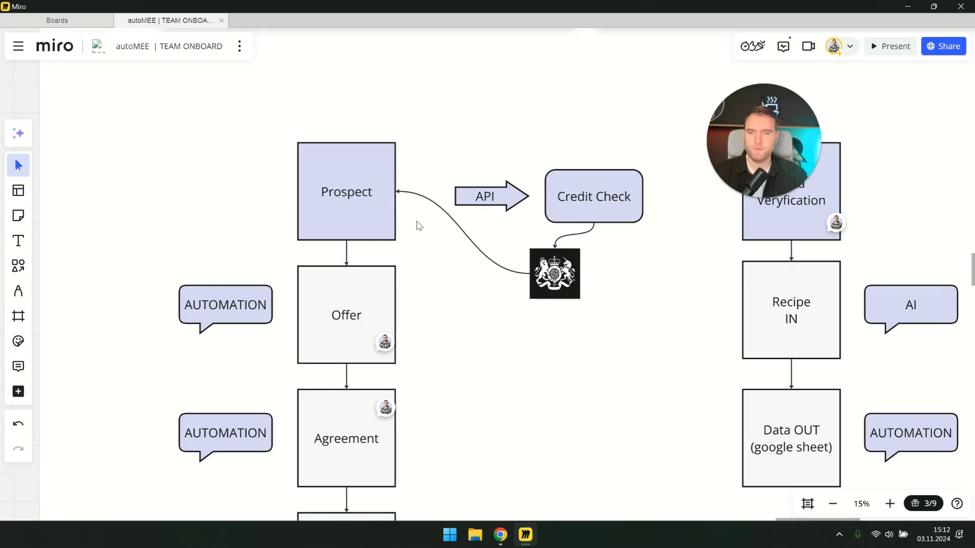
{"action": "mouse_move", "coordinate": [447, 234]}
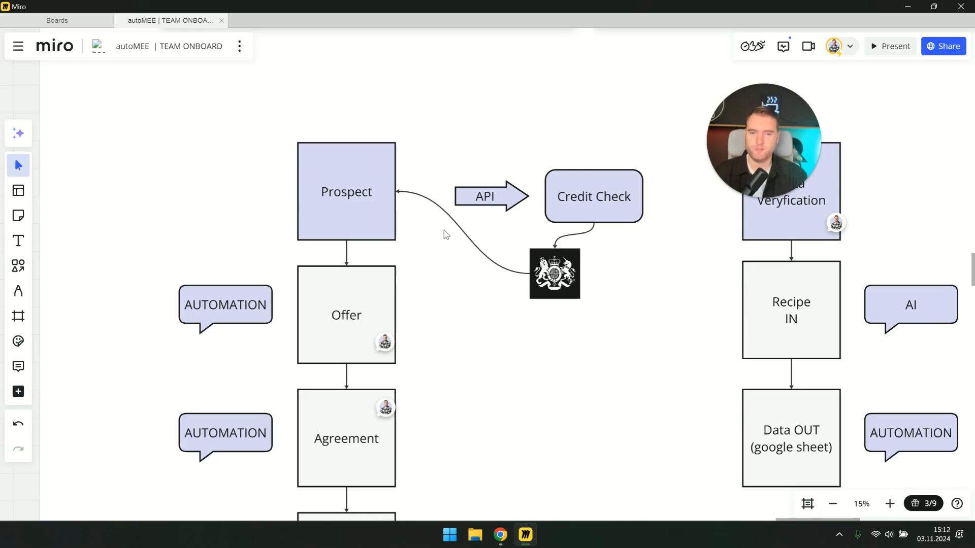
Switch to the CRM contact record showing Doug's company VAT number, registration date, revenue and website
{"action": "left_click", "coordinate": [500, 535]}
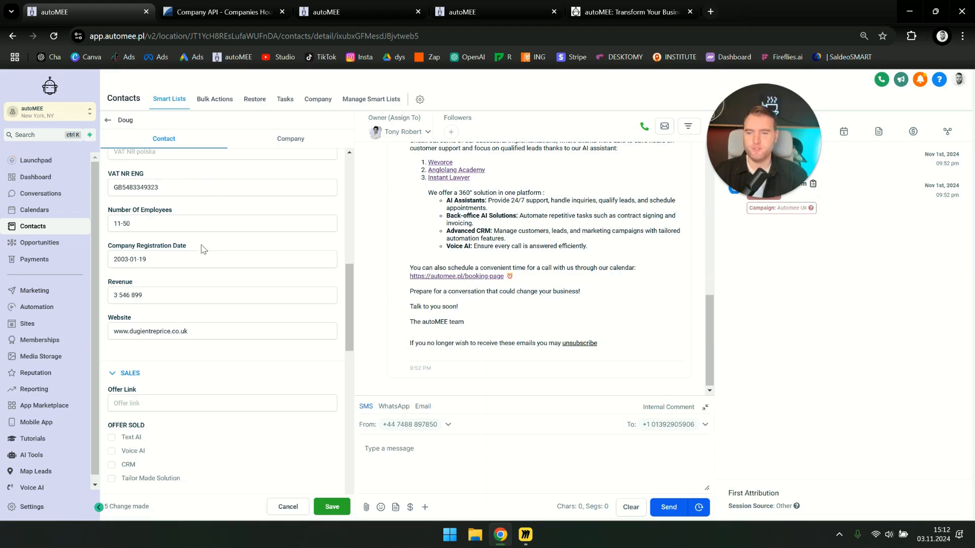
{"action": "mouse_move", "coordinate": [154, 311]}
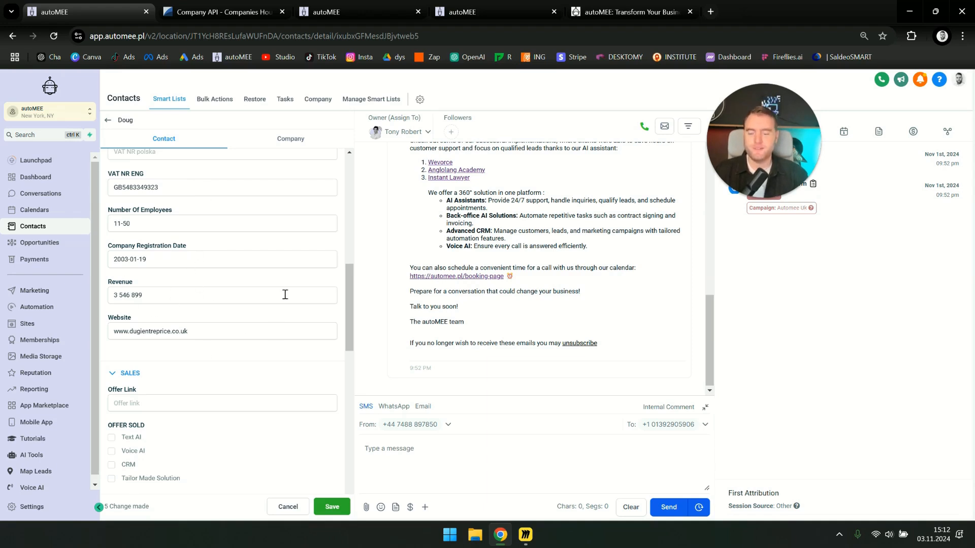
{"action": "mouse_move", "coordinate": [284, 253]}
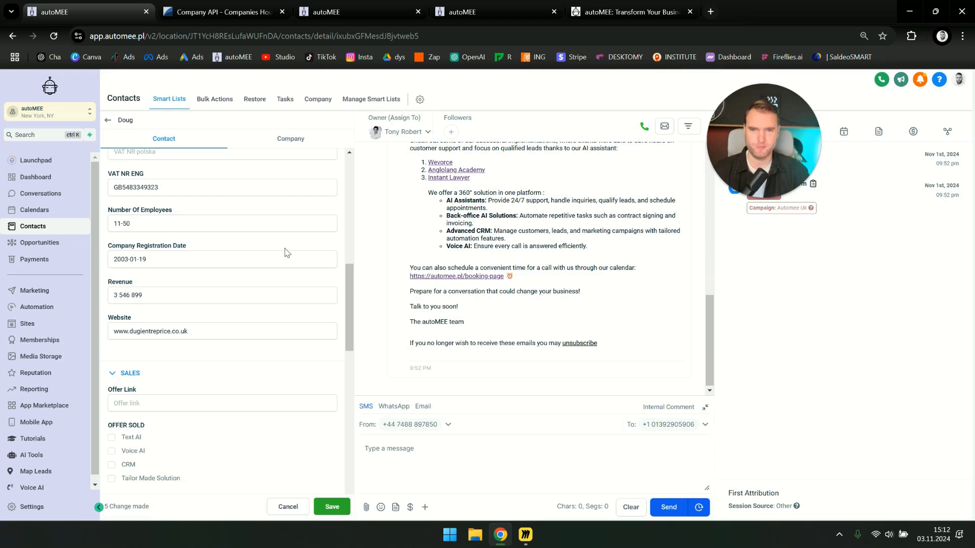
{"action": "mouse_move", "coordinate": [307, 204]}
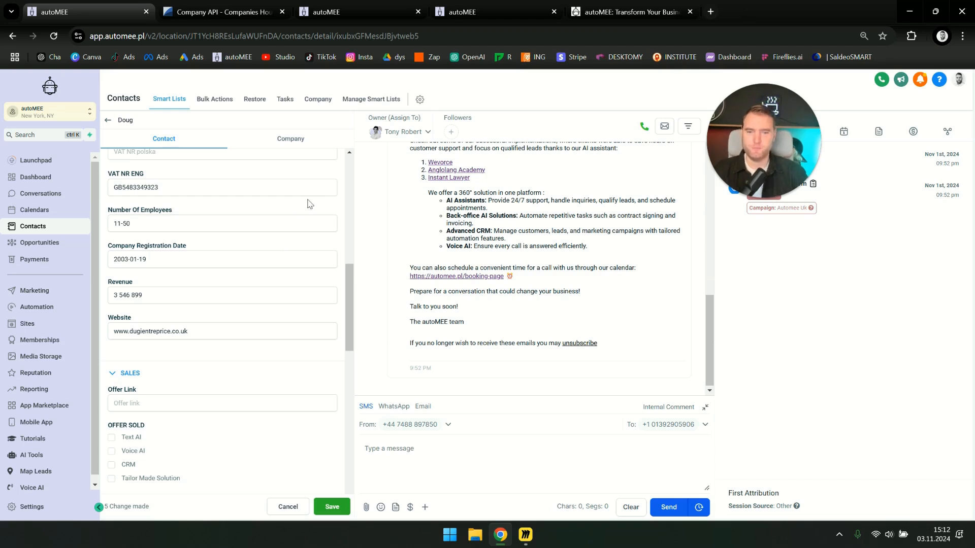
{"action": "mouse_move", "coordinate": [249, 251]}
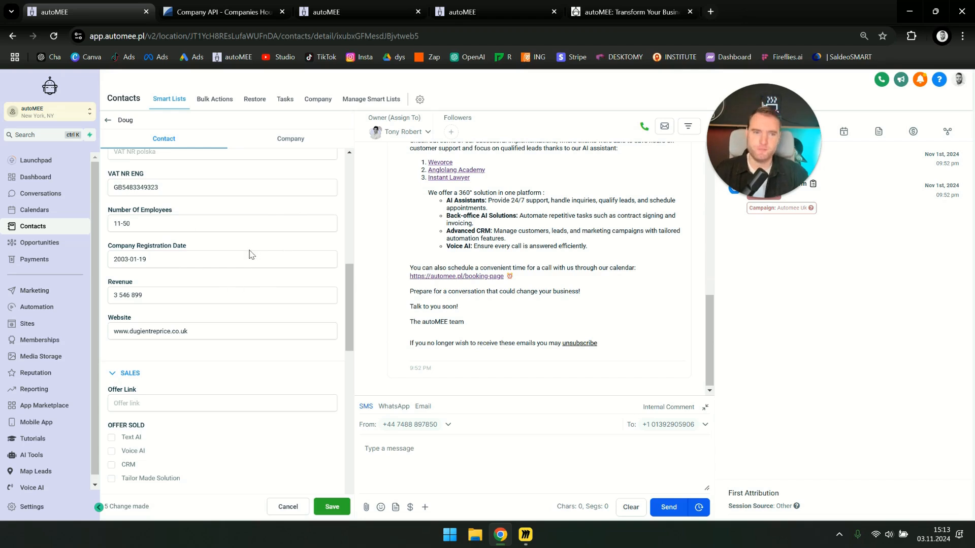
{"action": "mouse_move", "coordinate": [196, 343]}
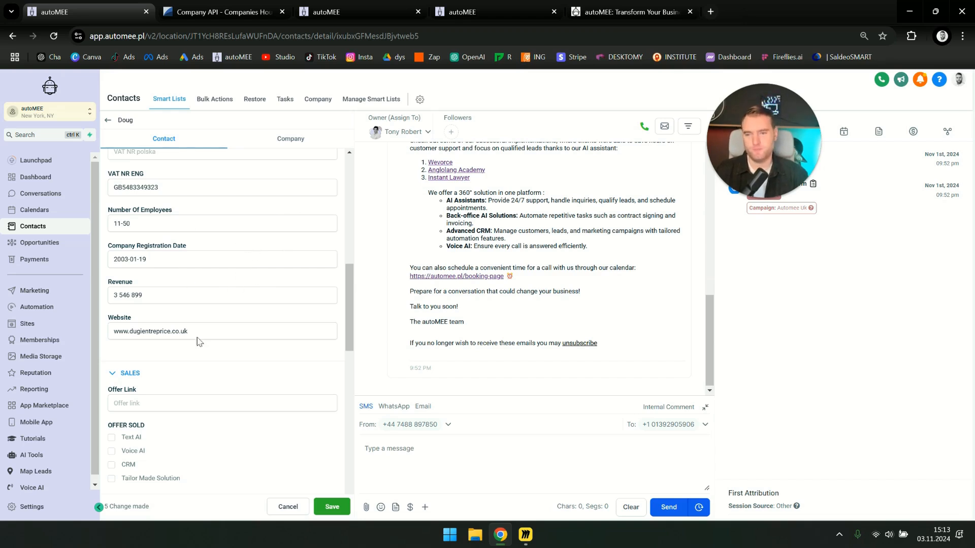
{"action": "mouse_move", "coordinate": [278, 267]}
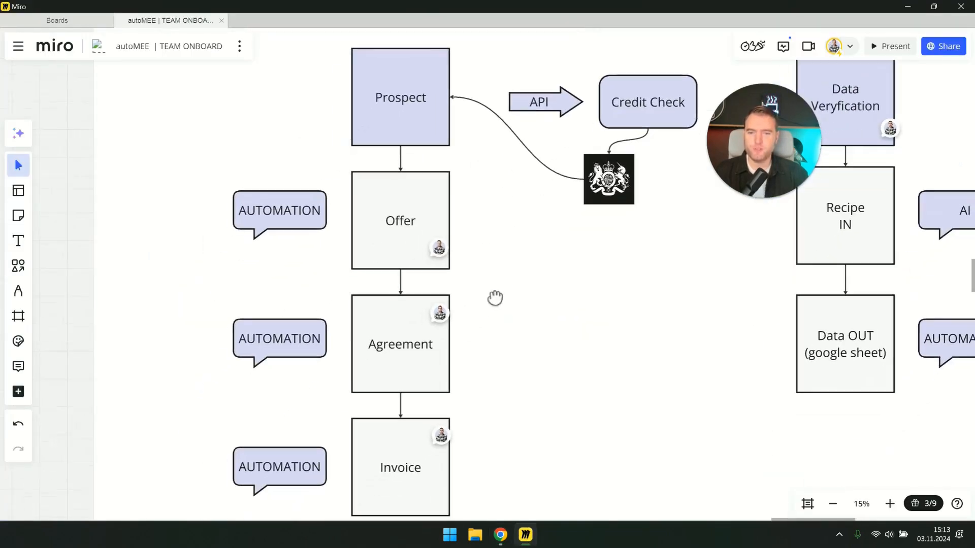
Read the Offer note 'emial' and the Agreement note 'print, signature, scan'
{"action": "left_click", "coordinate": [439, 257]}
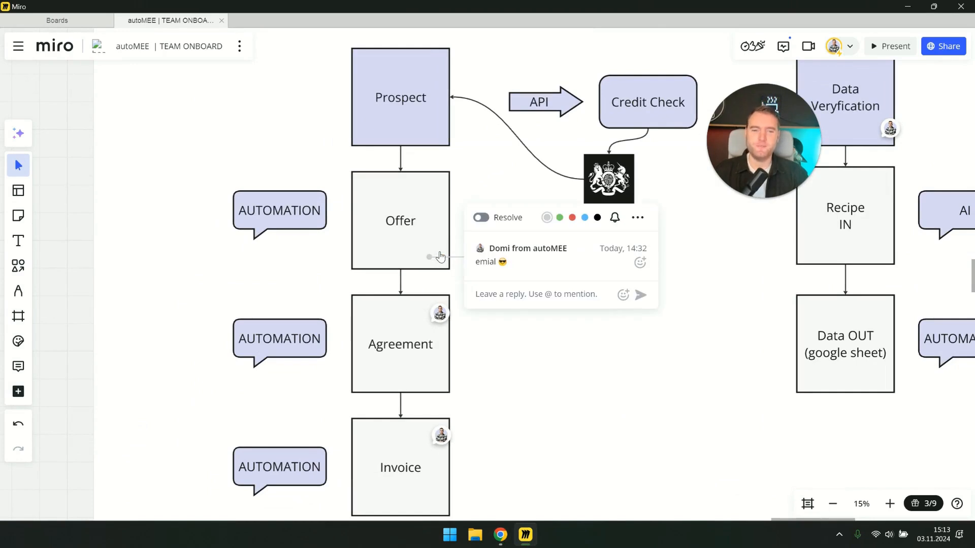
{"action": "mouse_move", "coordinate": [440, 257]}
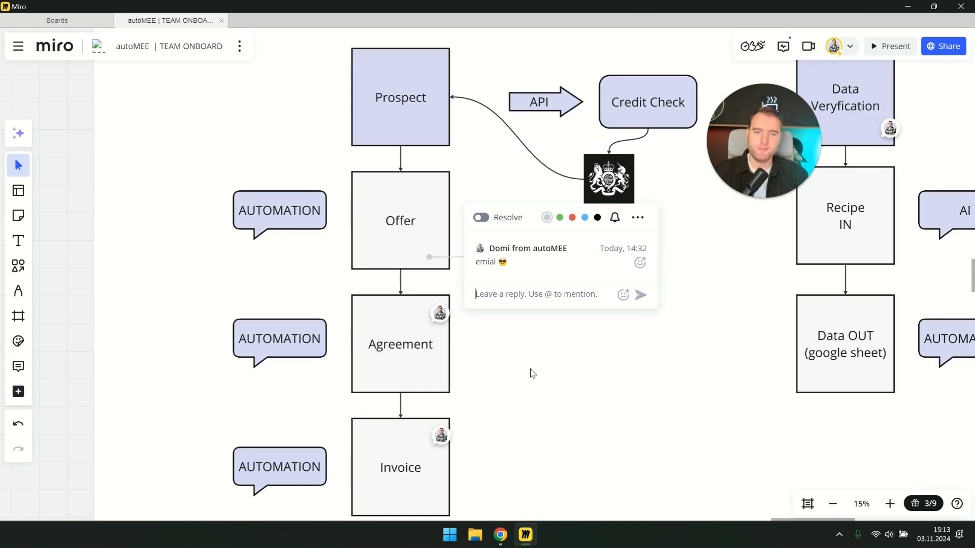
{"action": "mouse_move", "coordinate": [536, 362]}
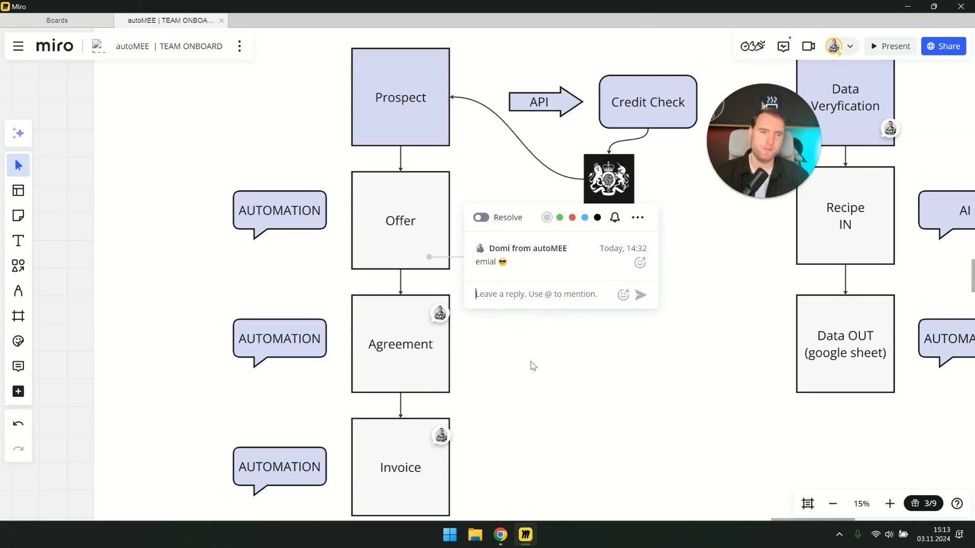
{"action": "left_click", "coordinate": [400, 344]}
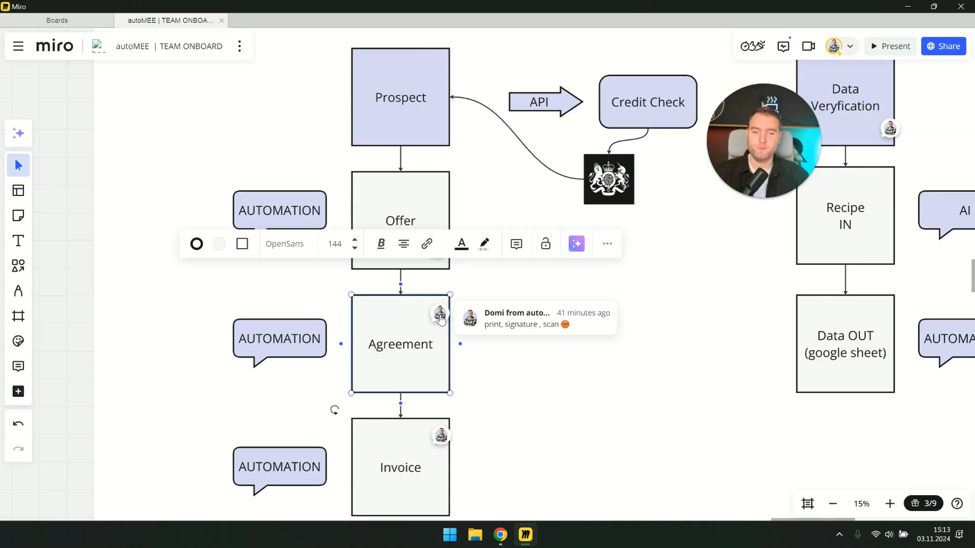
{"action": "left_click", "coordinate": [439, 314]}
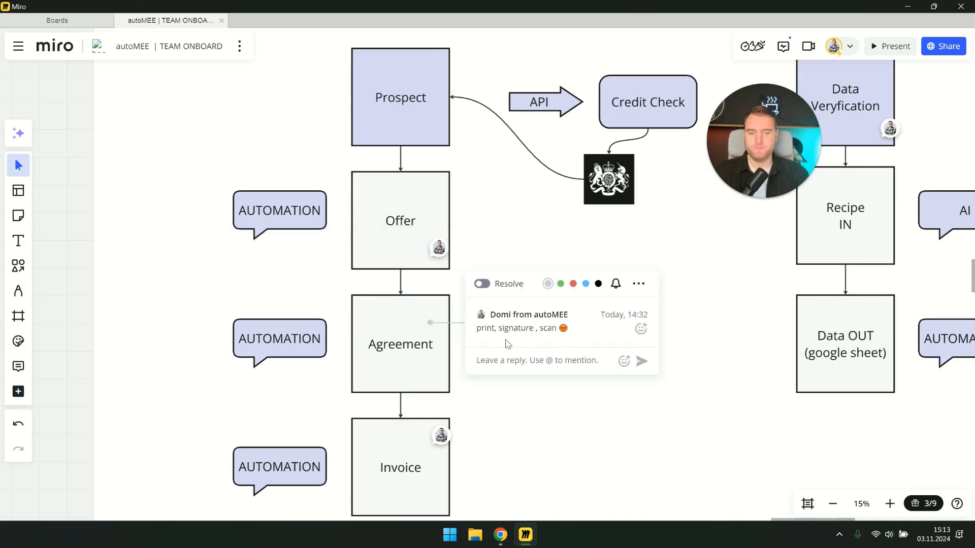
{"action": "mouse_move", "coordinate": [589, 422]}
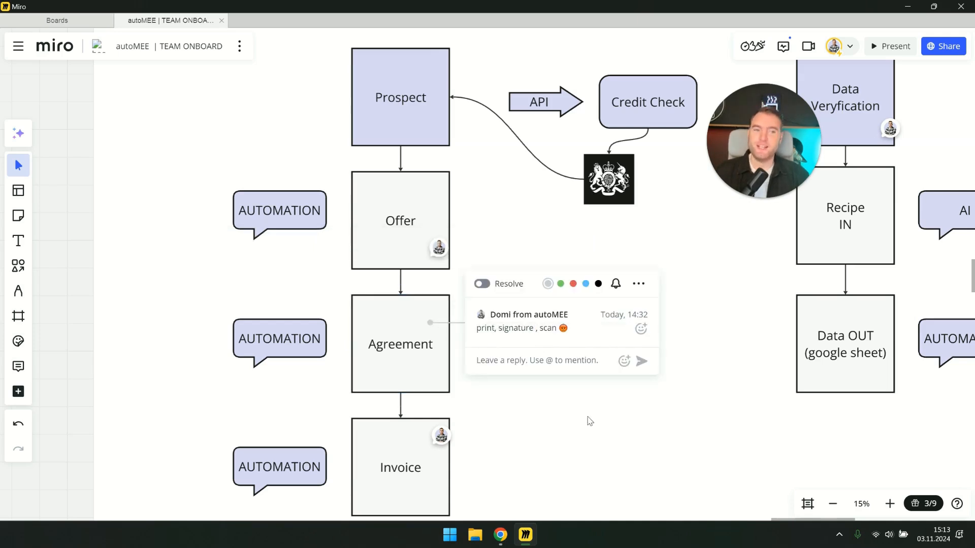
Read the Invoice step's note 'pdf - email', leaving its thread open
{"action": "left_click", "coordinate": [536, 360]}
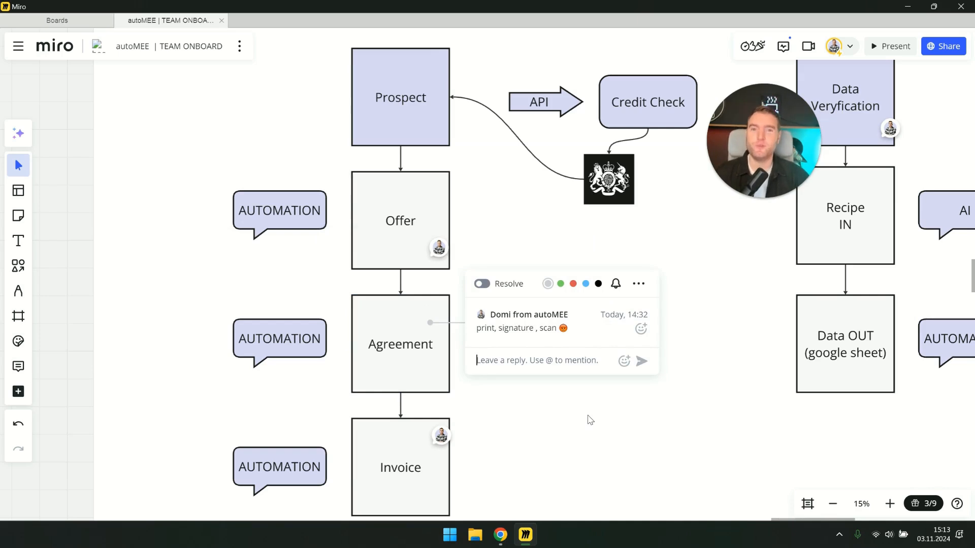
{"action": "mouse_move", "coordinate": [532, 433]}
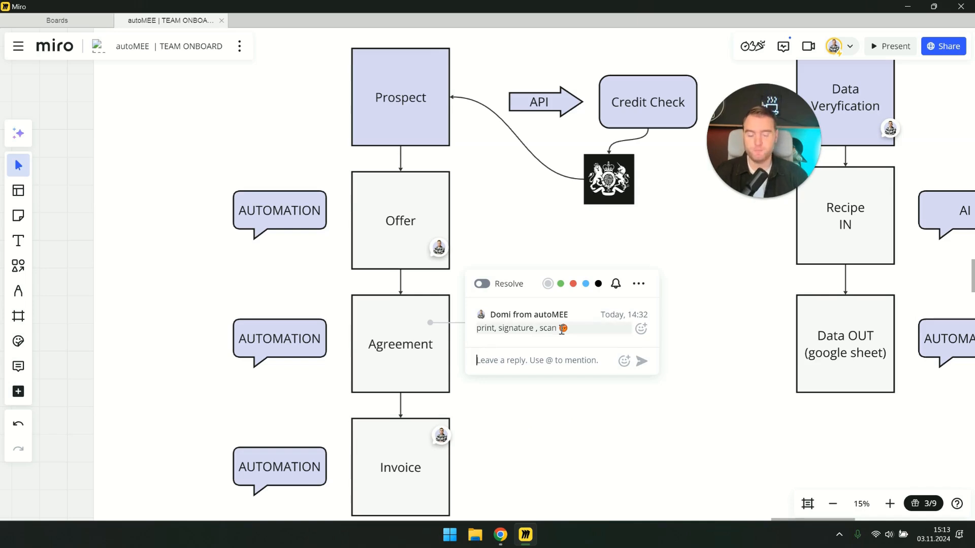
{"action": "left_click", "coordinate": [400, 466]}
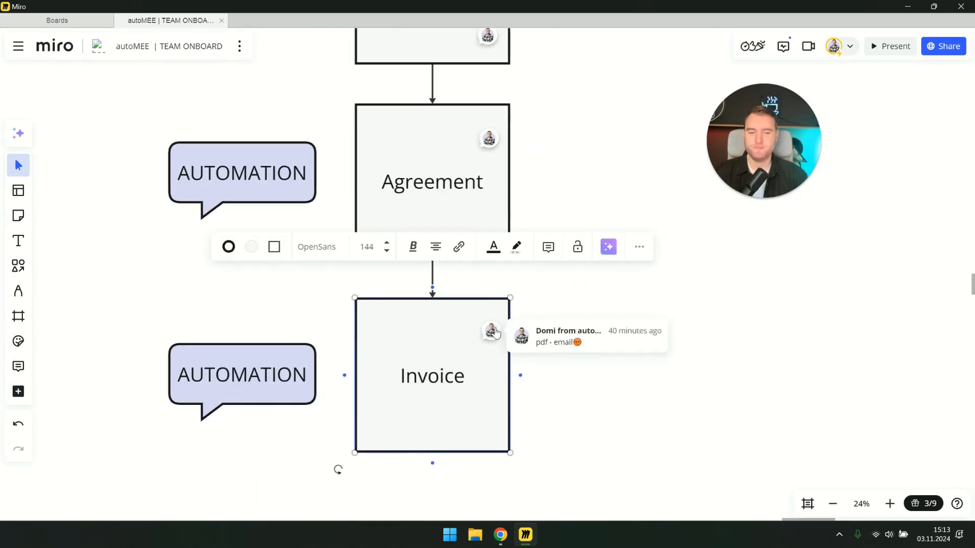
{"action": "left_click", "coordinate": [491, 331]}
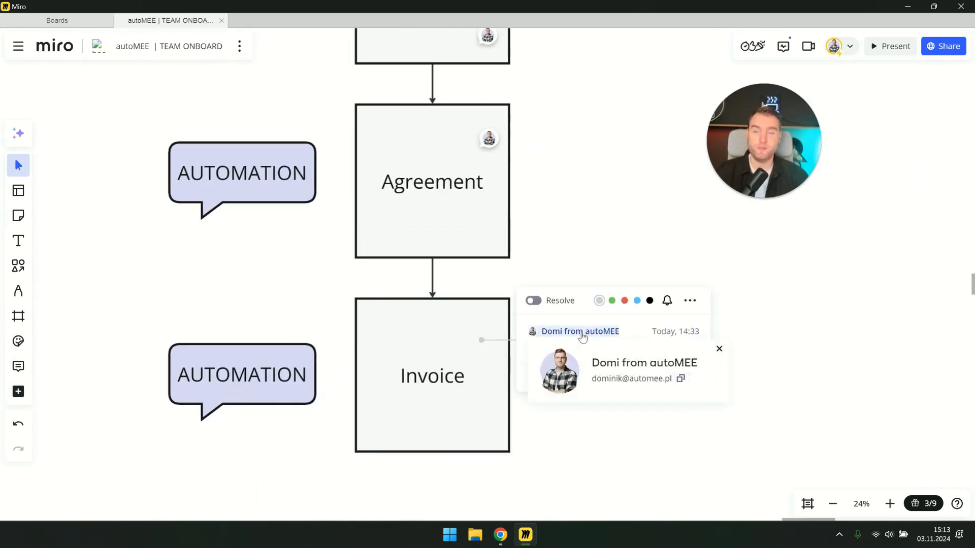
{"action": "mouse_move", "coordinate": [589, 342]}
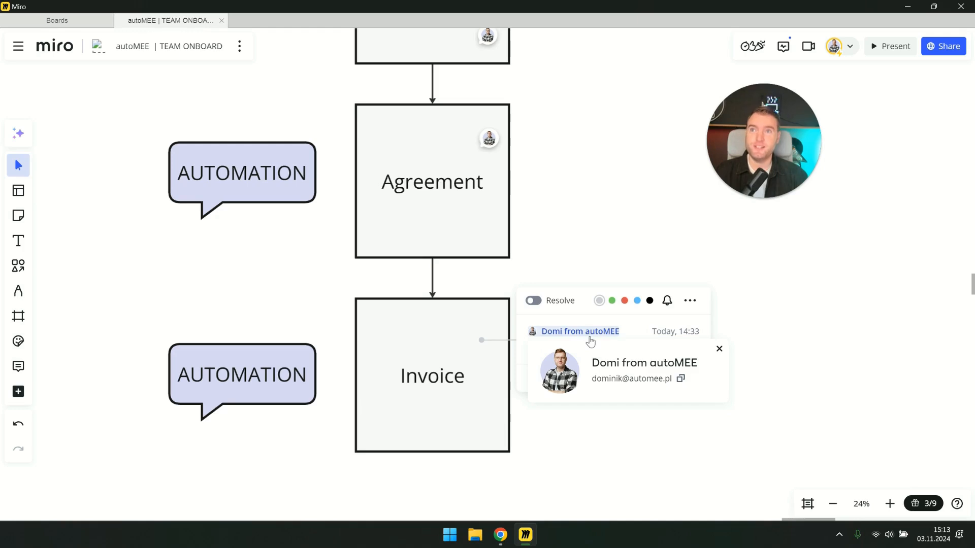
{"action": "mouse_move", "coordinate": [728, 352]}
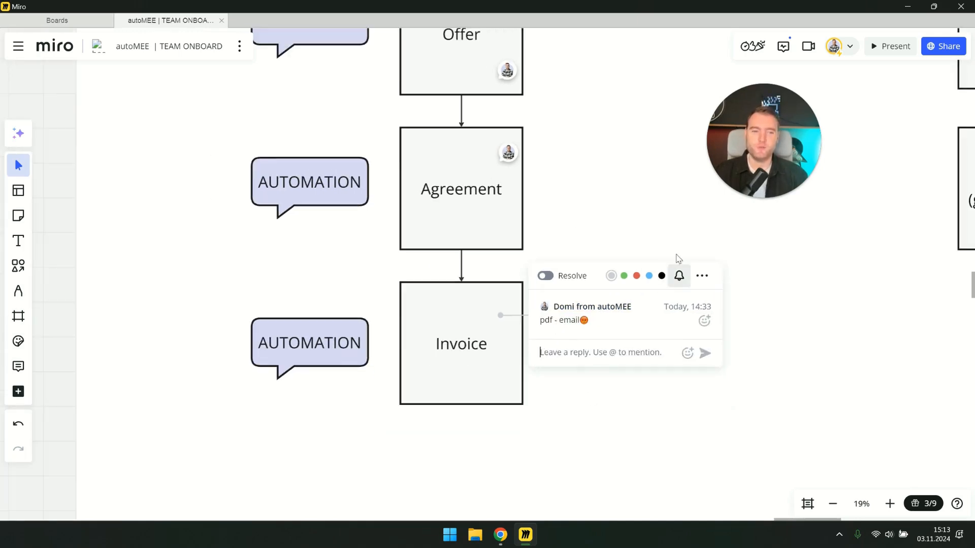
Zoom out so the full Sales and Customer Support flowcharts are back in view
{"action": "scroll", "scroll_direction": "down", "scroll_amount": 3}
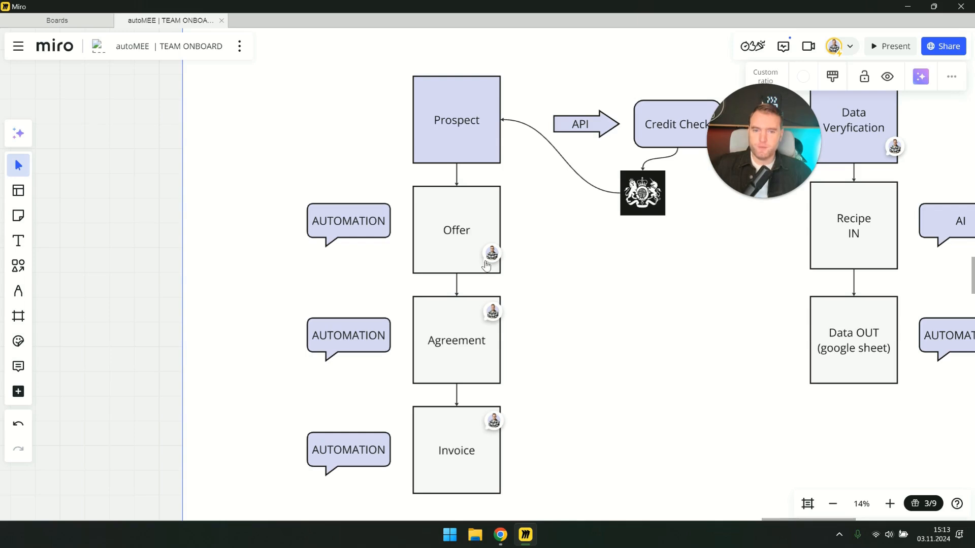
{"action": "mouse_move", "coordinate": [486, 290]}
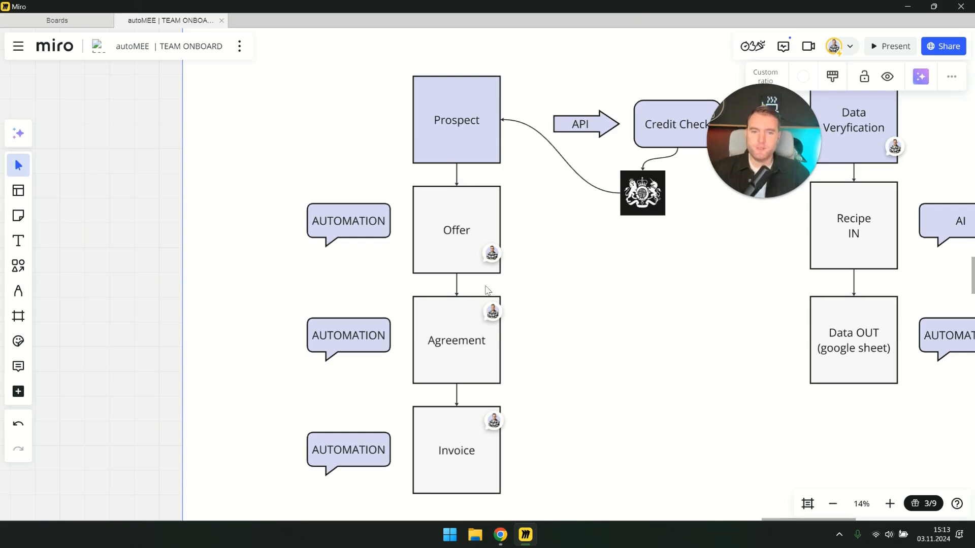
{"action": "mouse_move", "coordinate": [501, 535]}
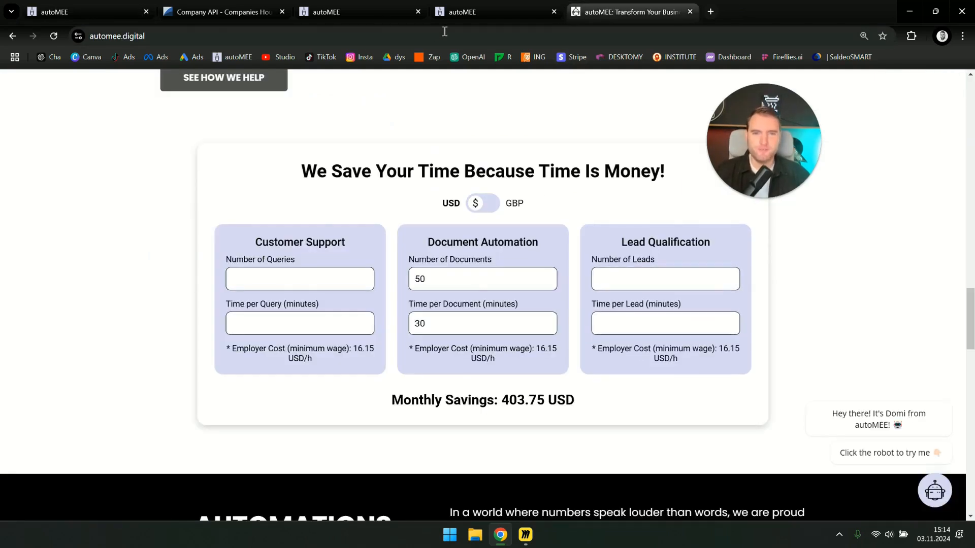
Show the calculator's 403.75 USD monthly savings, then move to the implementation agreement form
{"action": "left_click", "coordinate": [524, 535]}
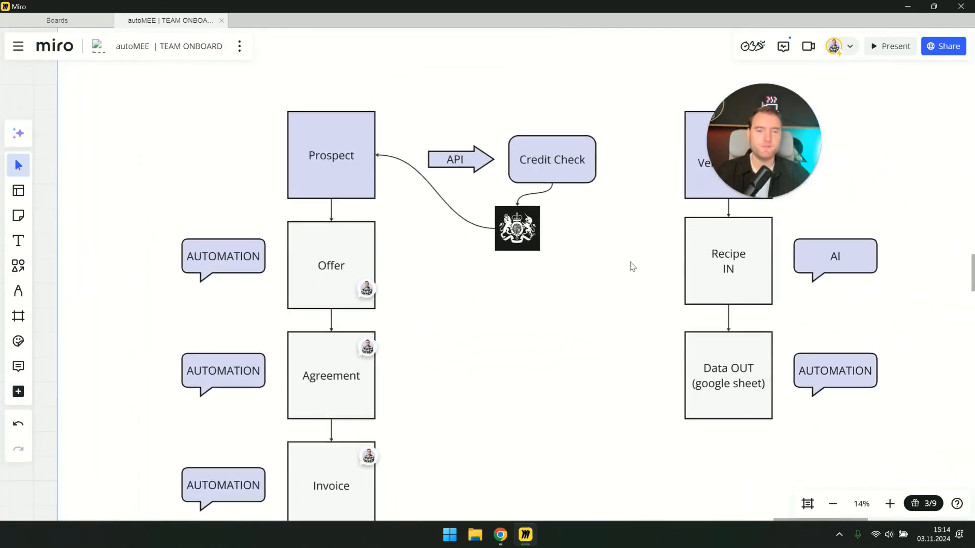
{"action": "scroll", "scroll_direction": "down", "scroll_amount": 3}
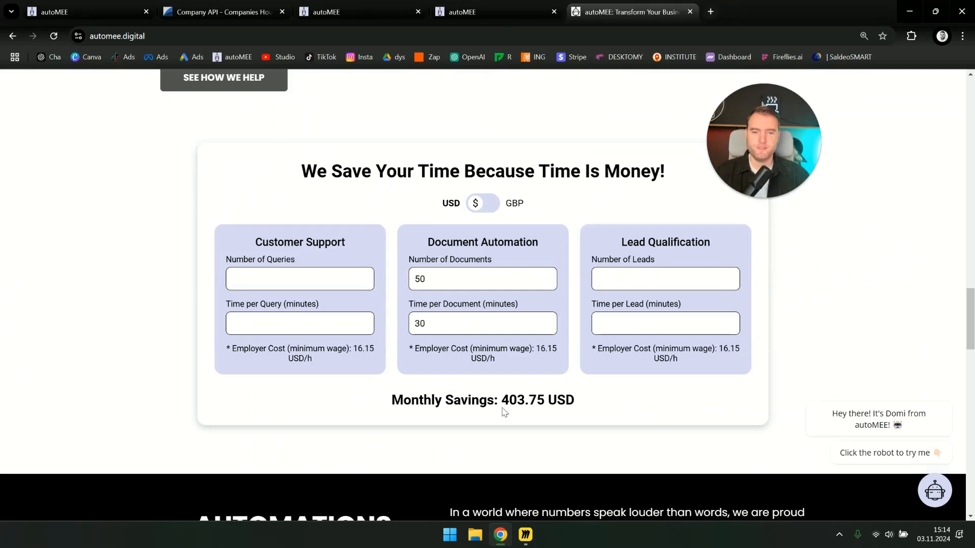
{"action": "left_click", "coordinate": [336, 11]}
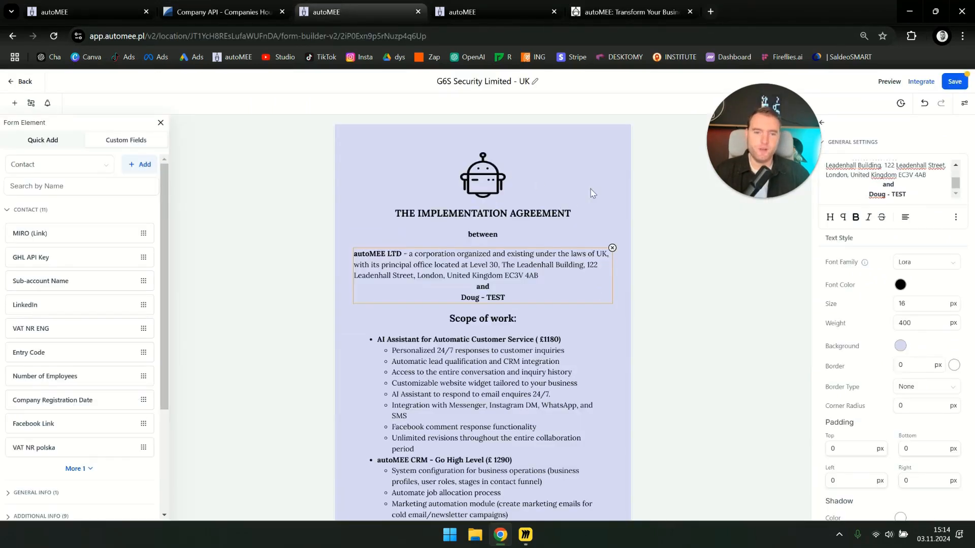
{"action": "mouse_move", "coordinate": [481, 417]}
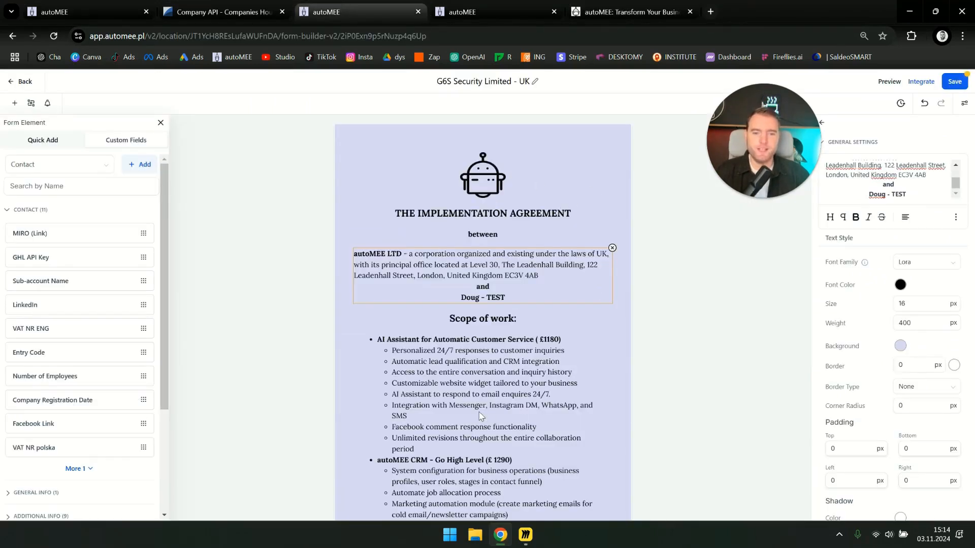
Place the VAT NR ENG field below the parties' details, above the scope of work
{"action": "scroll", "scroll_direction": "down", "scroll_amount": 3}
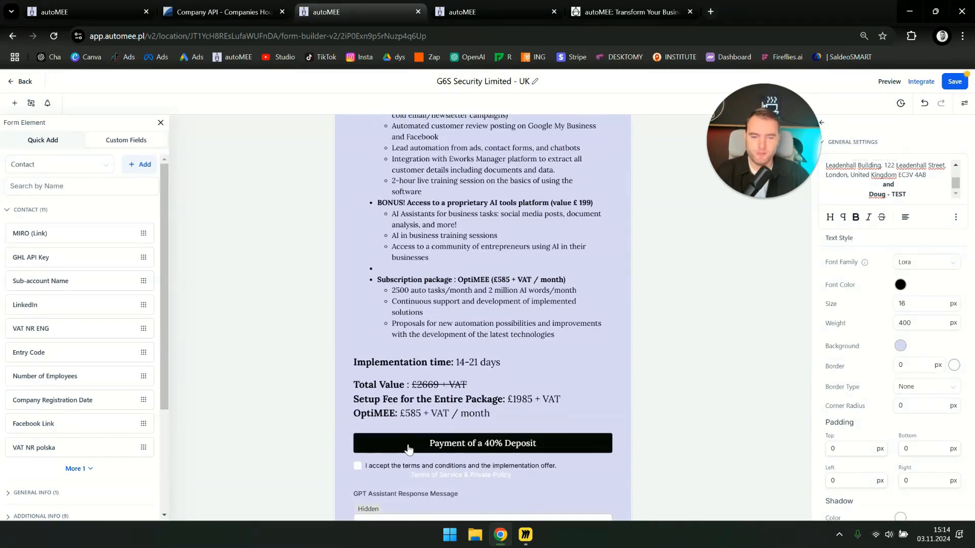
{"action": "mouse_move", "coordinate": [427, 450]}
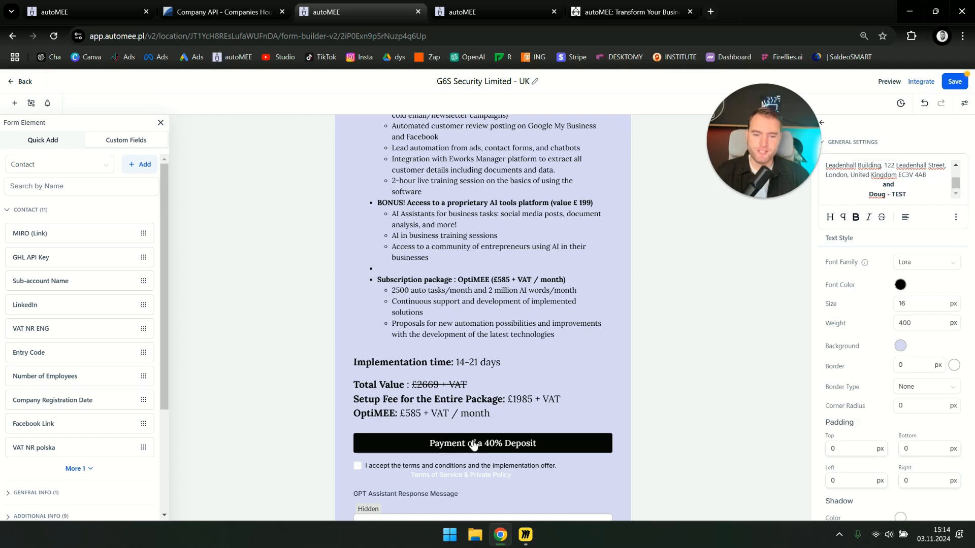
{"action": "mouse_move", "coordinate": [573, 354]}
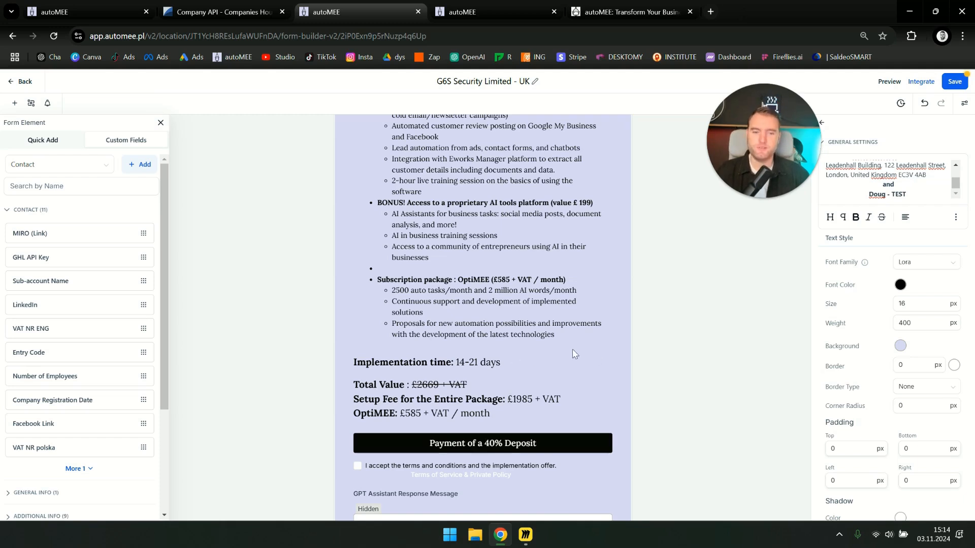
{"action": "mouse_move", "coordinate": [322, 322]}
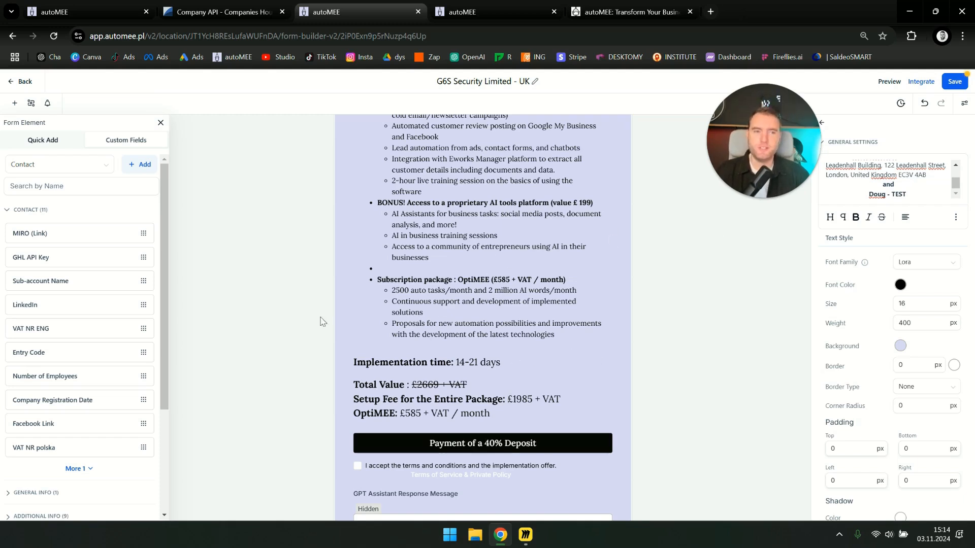
{"action": "mouse_move", "coordinate": [527, 387]}
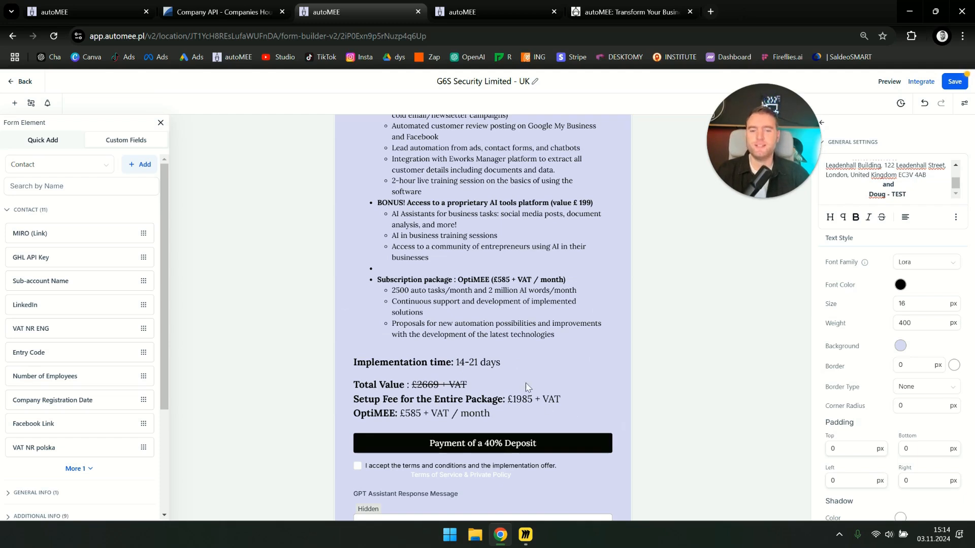
{"action": "mouse_move", "coordinate": [533, 366]}
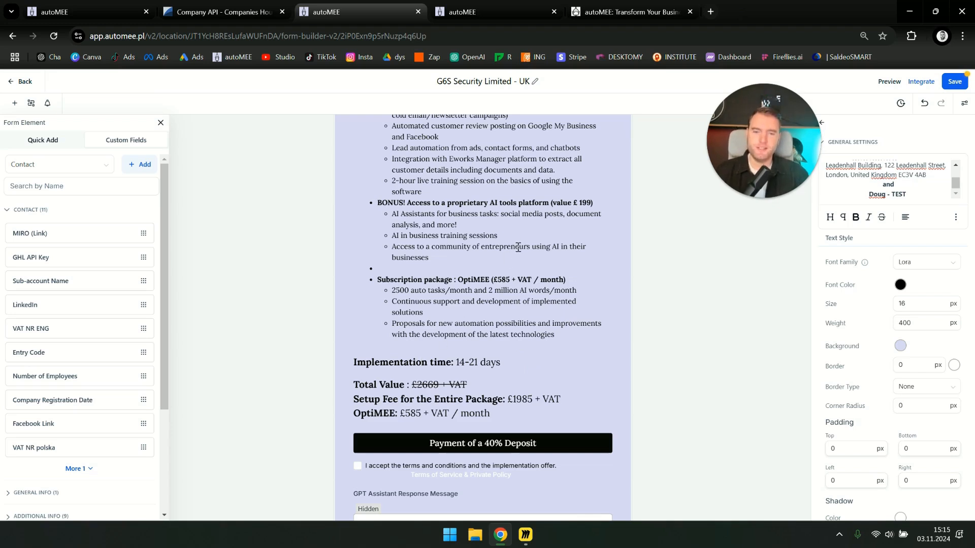
{"action": "scroll", "scroll_direction": "up", "scroll_amount": 3}
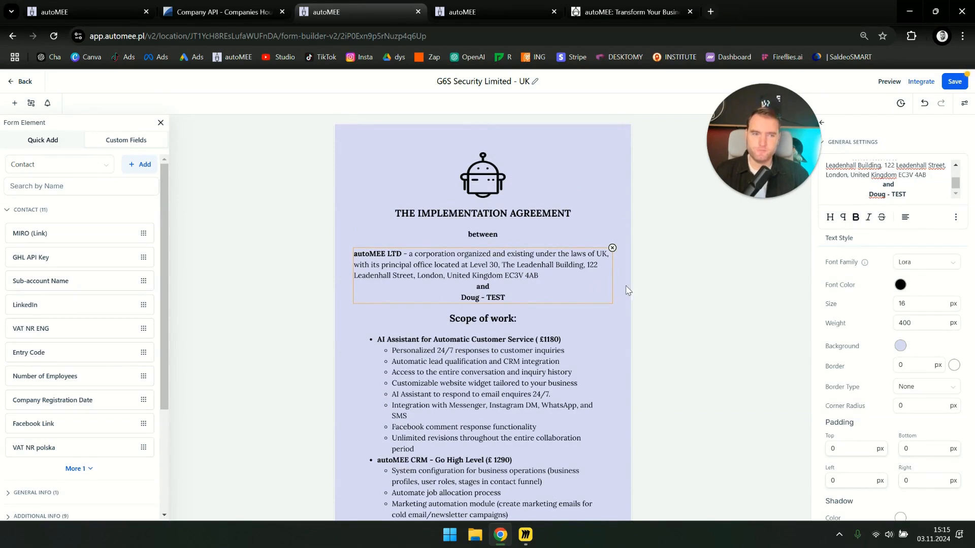
{"action": "mouse_move", "coordinate": [509, 304]}
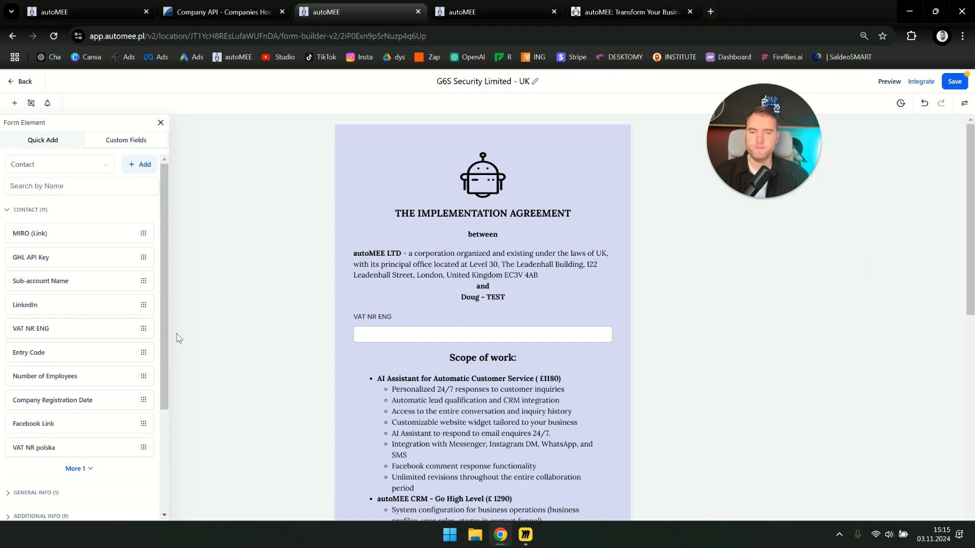
{"action": "scroll", "scroll_direction": "down", "scroll_amount": 3}
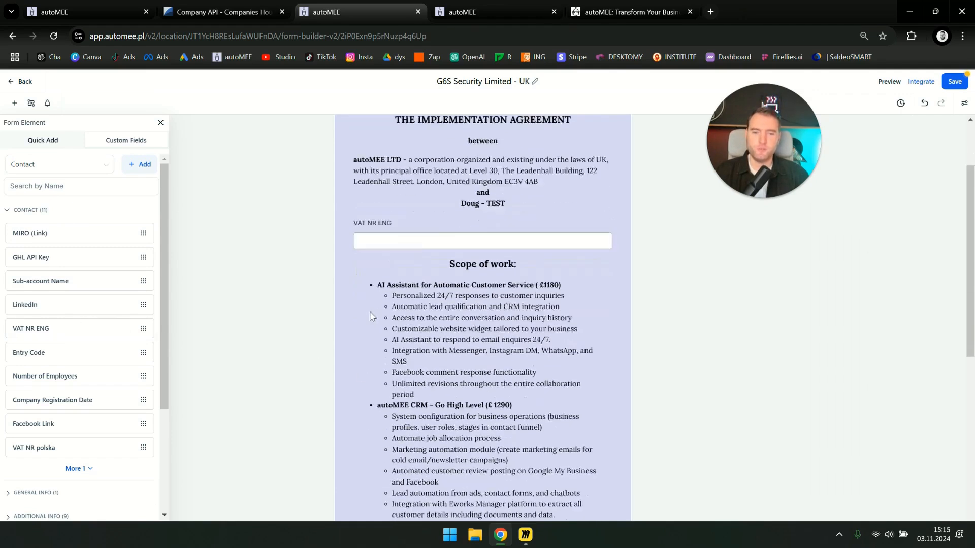
{"action": "scroll", "scroll_direction": "down", "scroll_amount": 3}
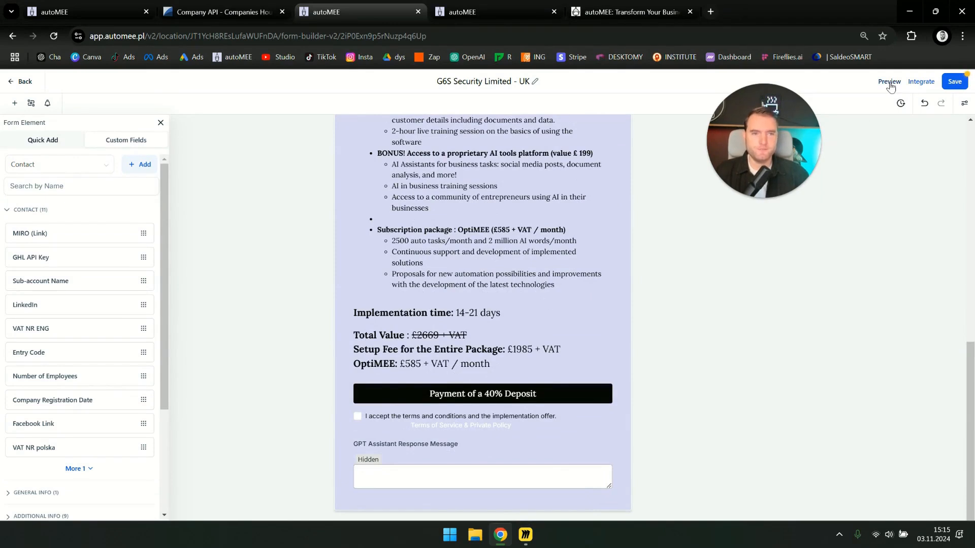
Save the agreement form, preview it live and tick the terms acceptance checkbox
{"action": "left_click", "coordinate": [955, 82]}
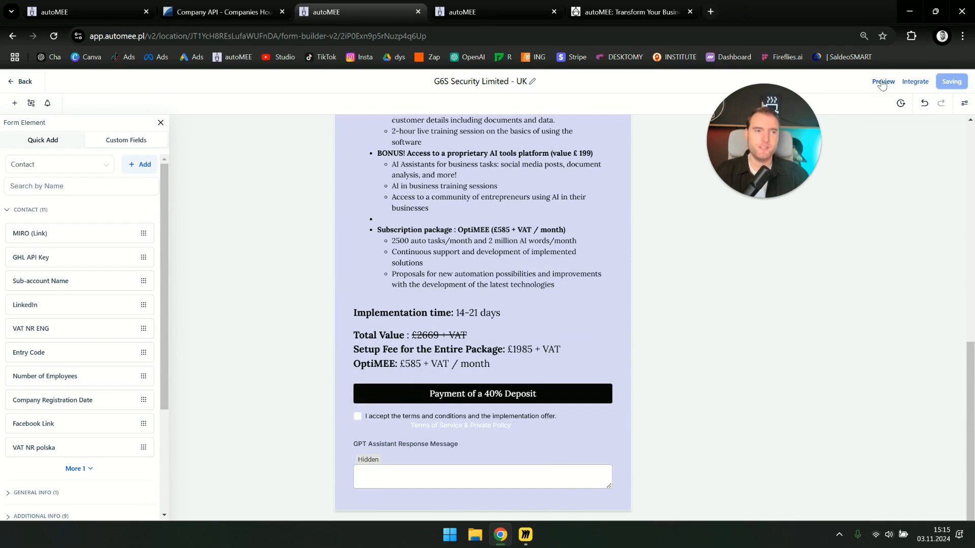
{"action": "left_click", "coordinate": [883, 81]}
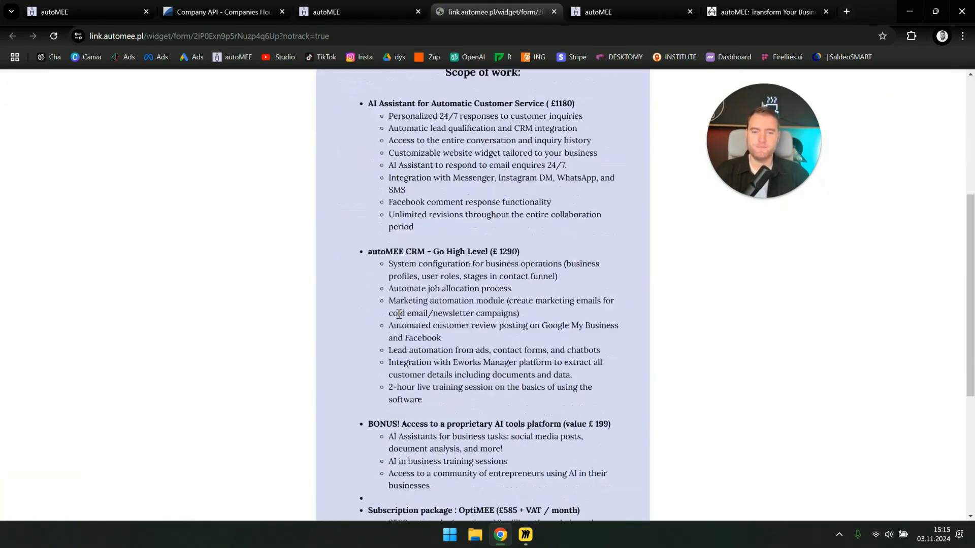
{"action": "scroll", "scroll_direction": "down", "scroll_amount": 3}
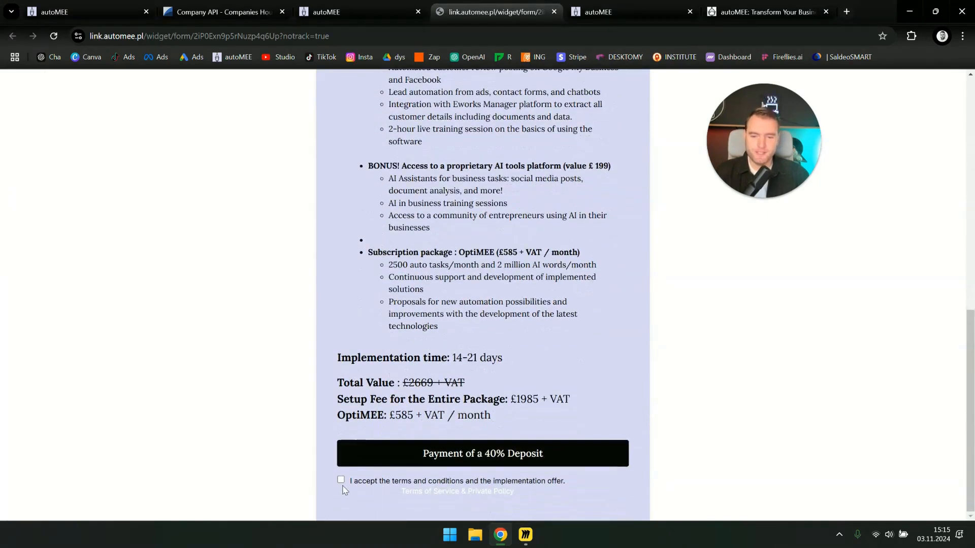
{"action": "left_click", "coordinate": [341, 480]}
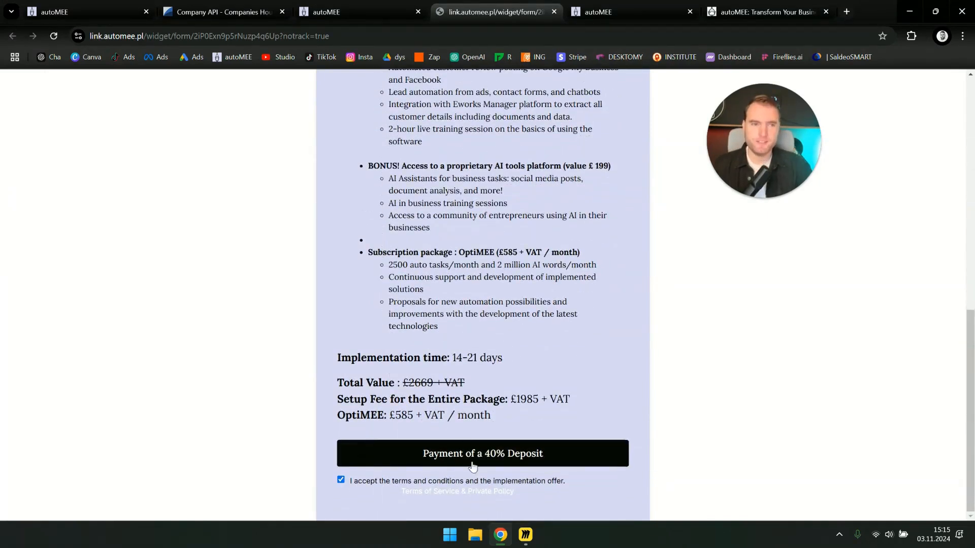
{"action": "mouse_move", "coordinate": [600, 346]}
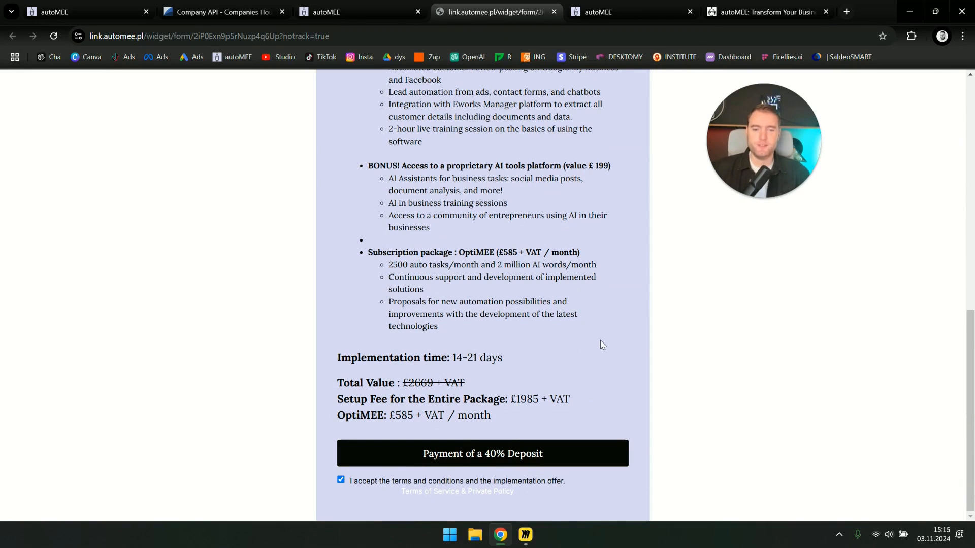
{"action": "mouse_move", "coordinate": [503, 311]}
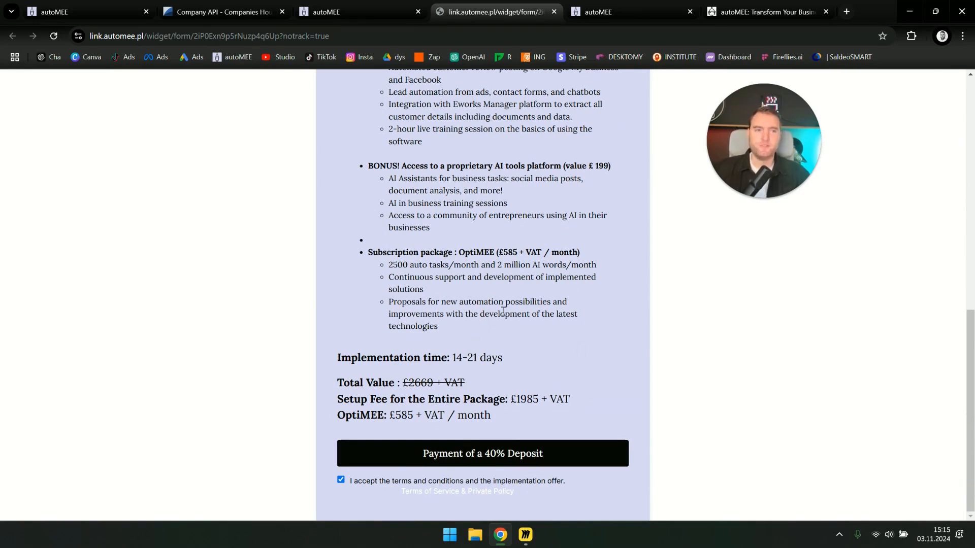
Scroll through the previewed form's pricing and terms before closing the preview
{"action": "scroll", "scroll_direction": "up", "scroll_amount": 3}
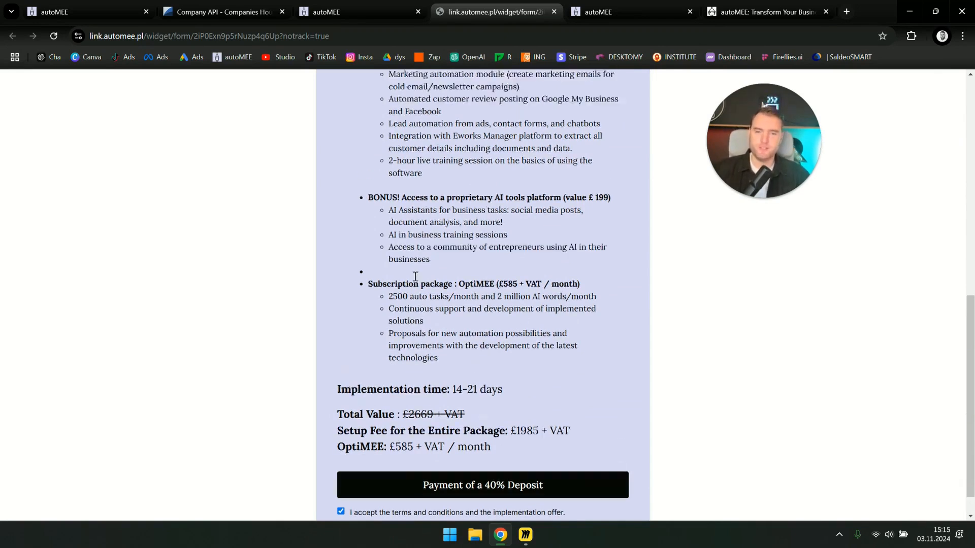
{"action": "scroll", "scroll_direction": "up", "scroll_amount": 3}
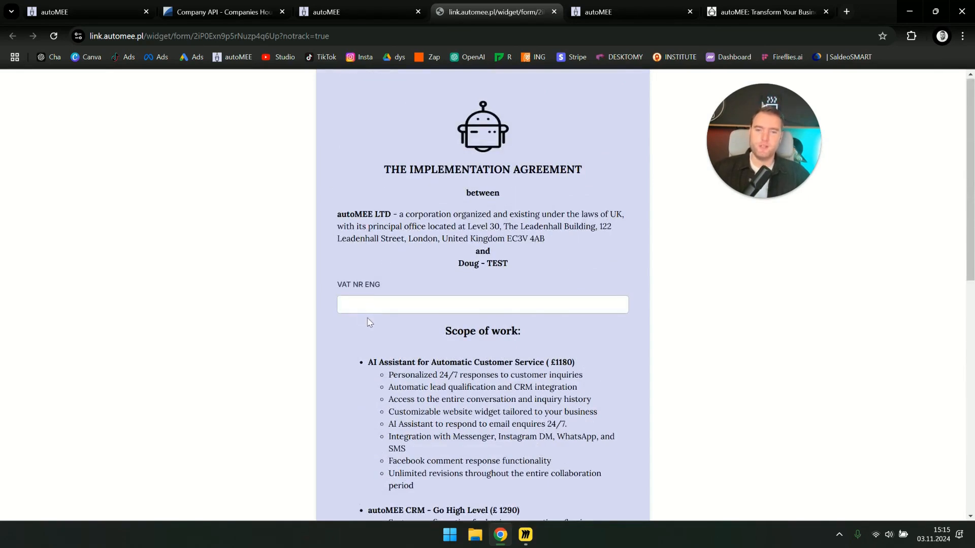
{"action": "scroll", "scroll_direction": "down", "scroll_amount": 3}
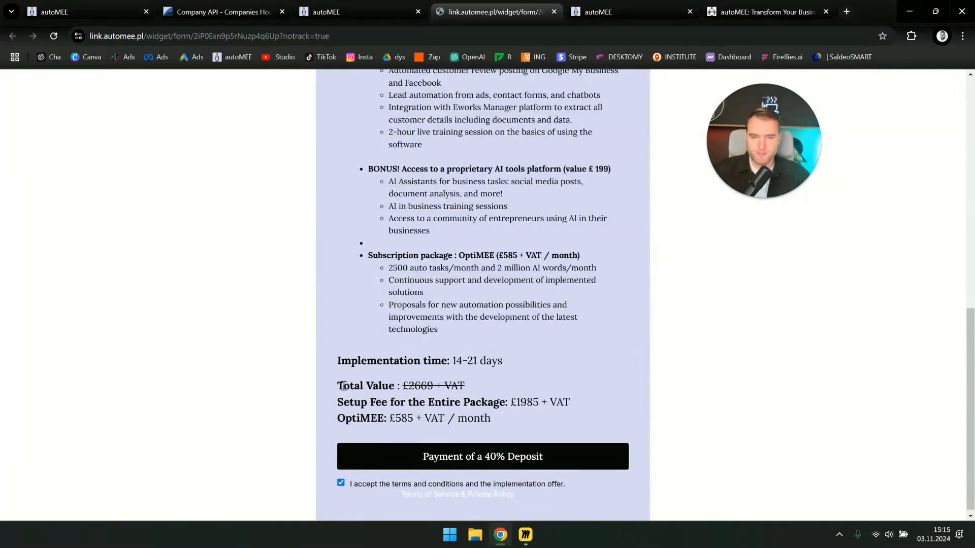
{"action": "scroll", "scroll_direction": "up", "scroll_amount": 3}
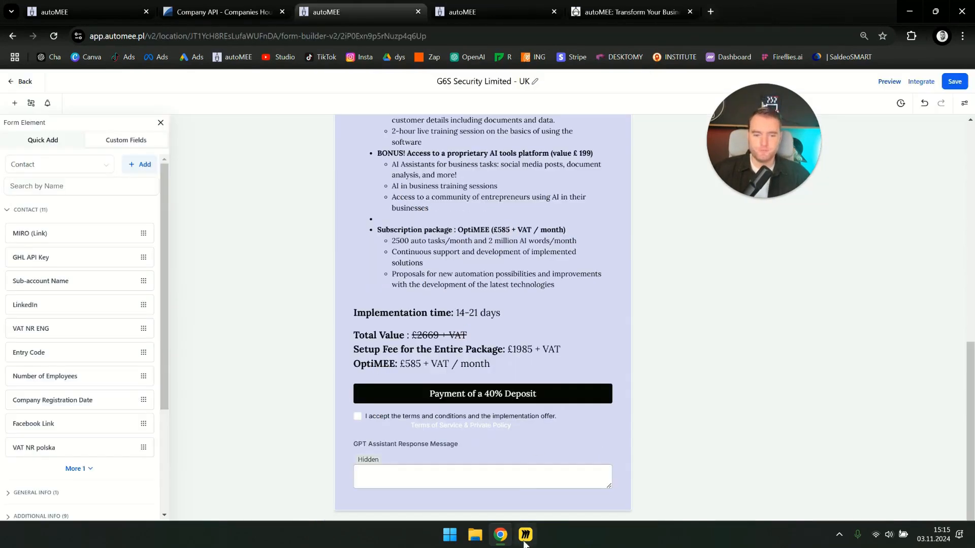
Back in Miro, show the Agreement step's comment 'print, signature, scan'
{"action": "left_click", "coordinate": [525, 535]}
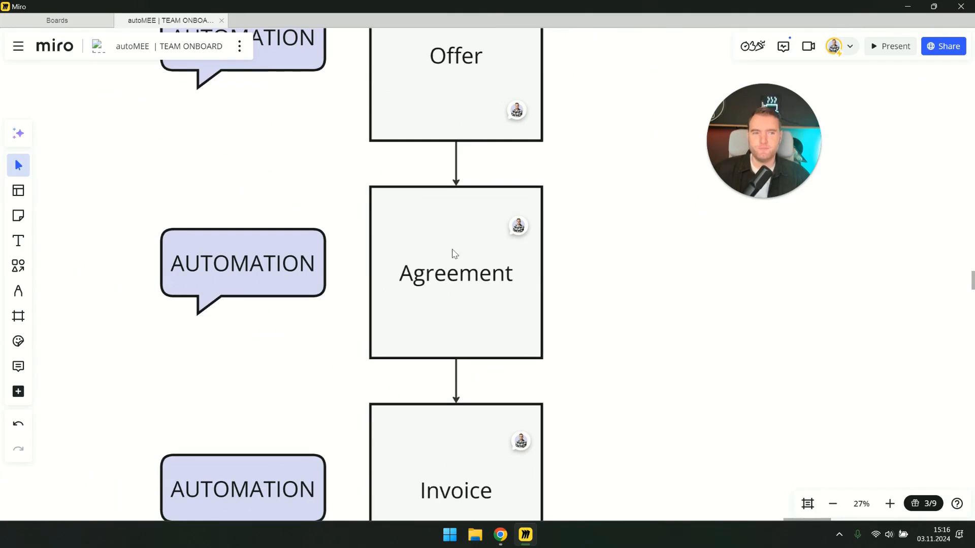
{"action": "mouse_move", "coordinate": [453, 258]}
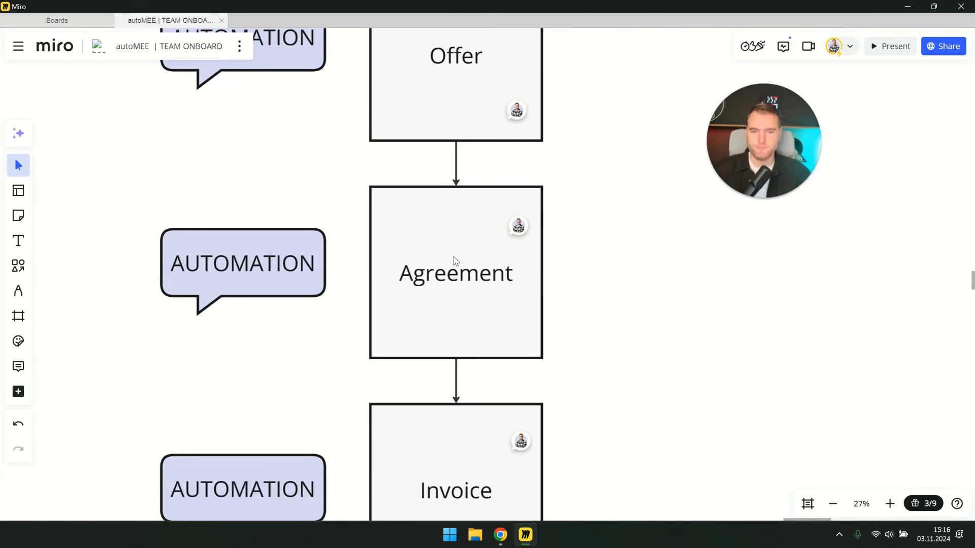
{"action": "mouse_move", "coordinate": [419, 306]}
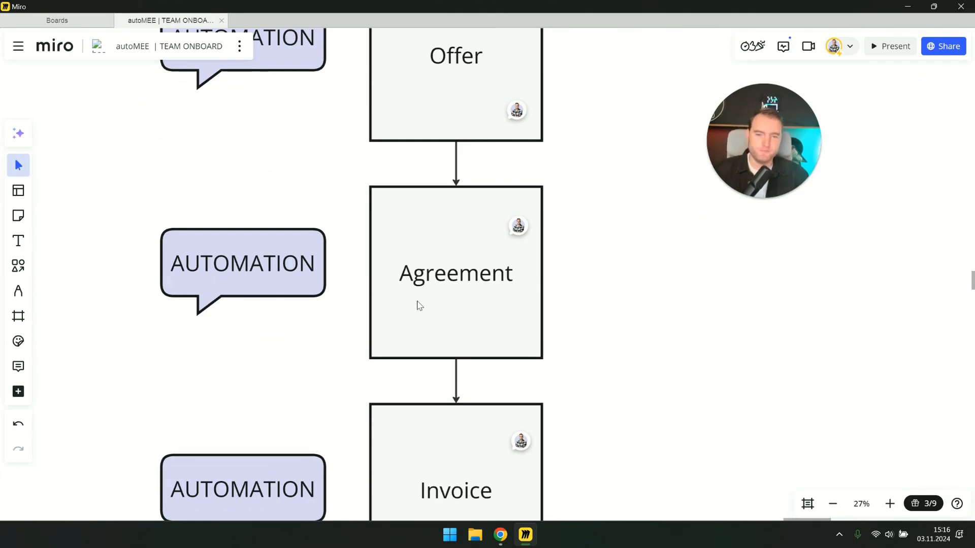
{"action": "mouse_move", "coordinate": [500, 536]}
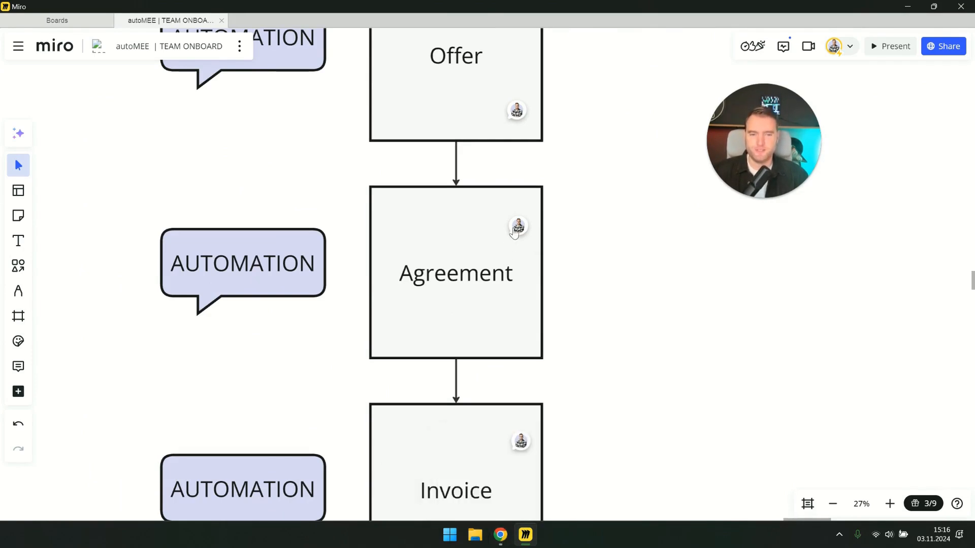
{"action": "left_click", "coordinate": [516, 225]}
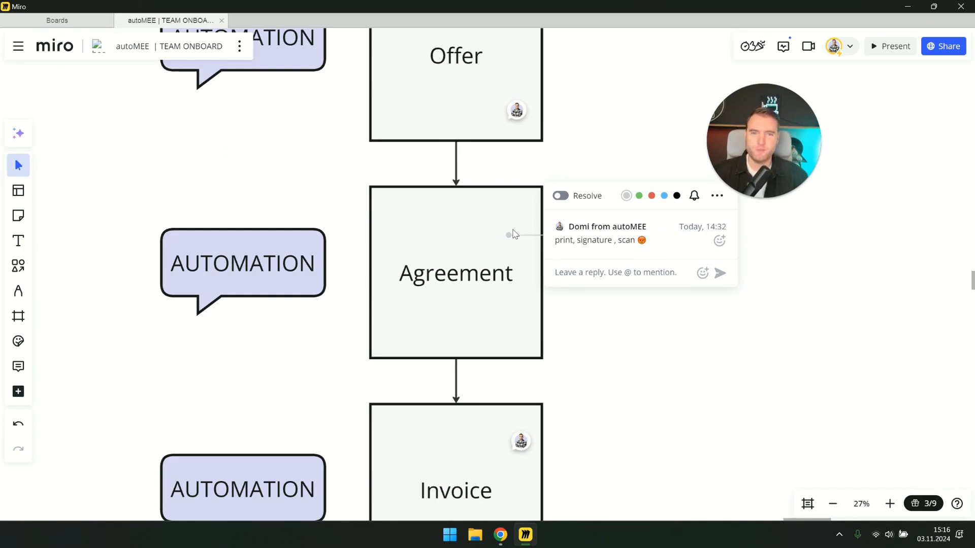
{"action": "mouse_move", "coordinate": [541, 215]}
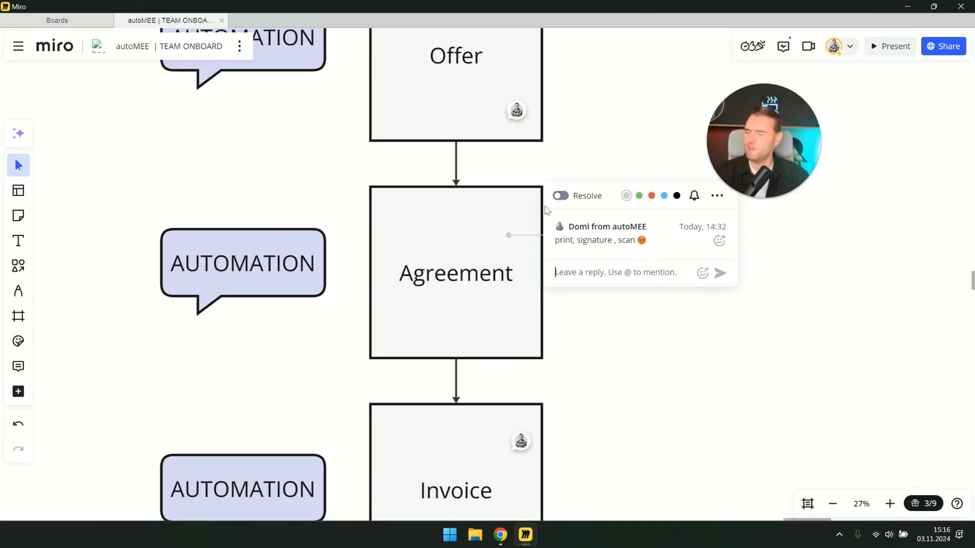
{"action": "mouse_move", "coordinate": [453, 196]}
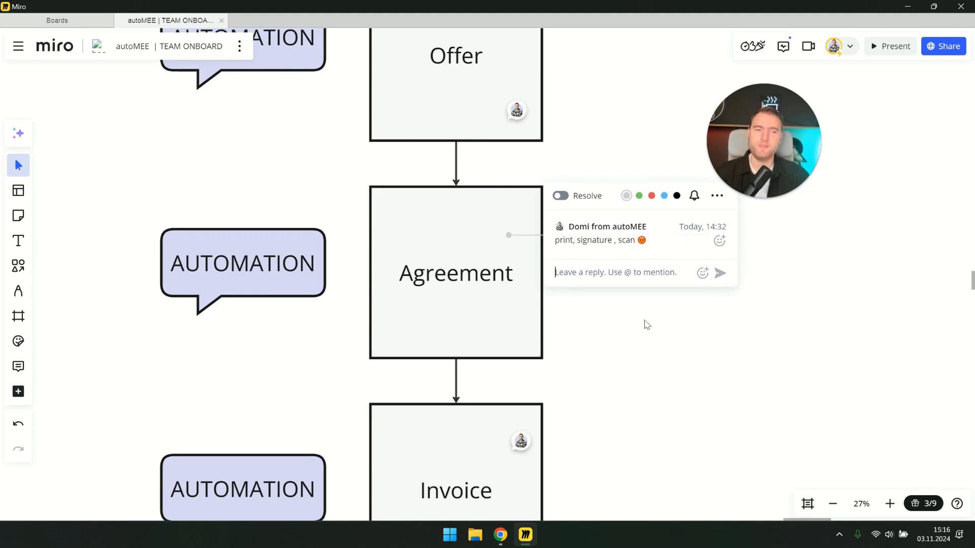
{"action": "mouse_move", "coordinate": [615, 299]}
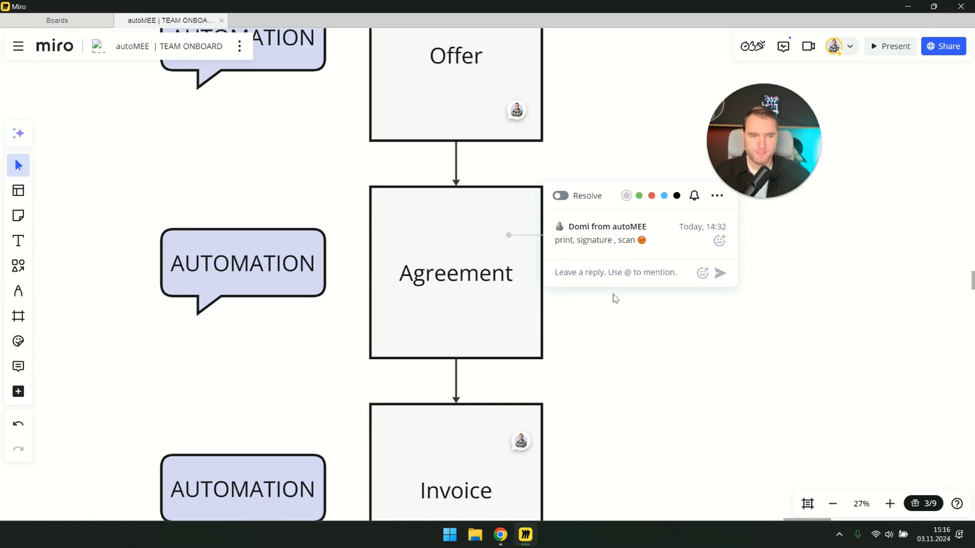
{"action": "mouse_move", "coordinate": [605, 305]}
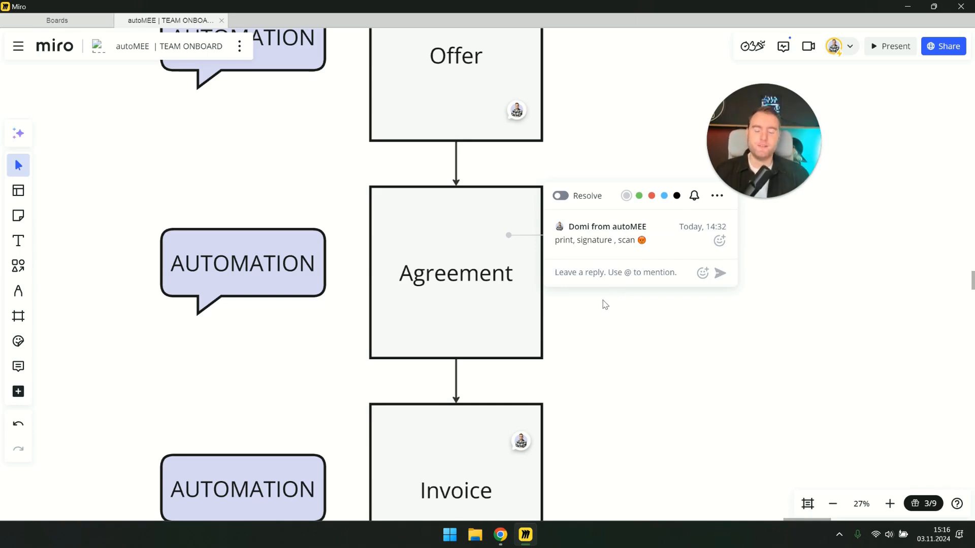
{"action": "mouse_move", "coordinate": [603, 313]}
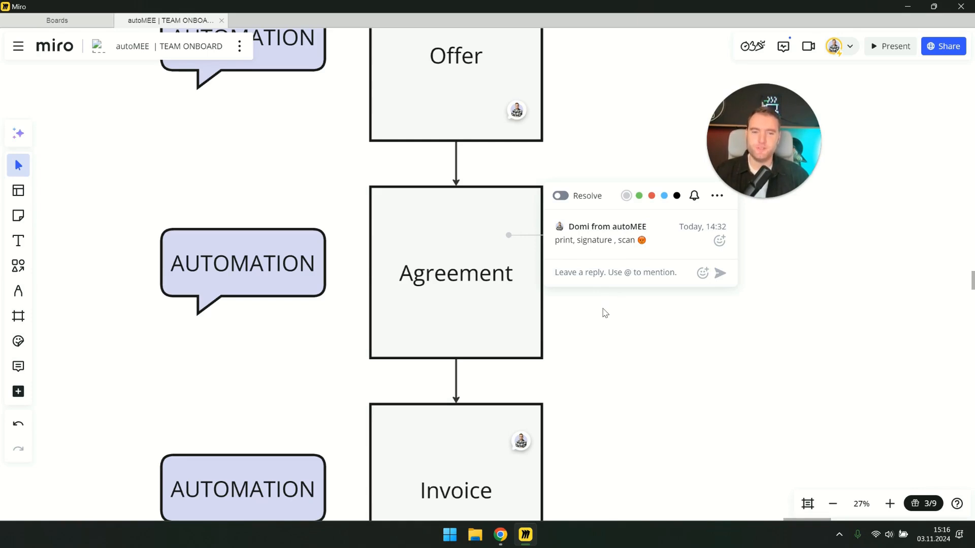
{"action": "left_click", "coordinate": [615, 272]}
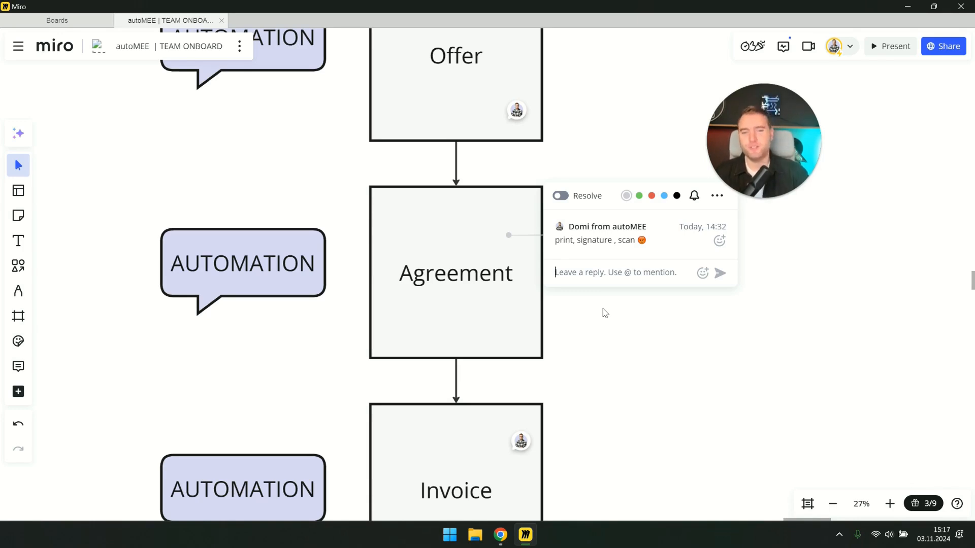
{"action": "mouse_move", "coordinate": [533, 299]}
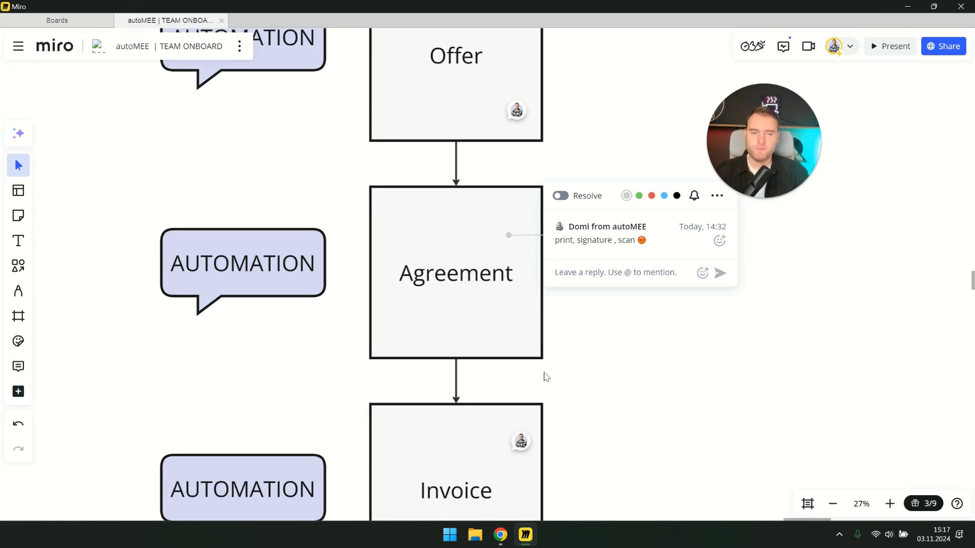
{"action": "mouse_move", "coordinate": [583, 355]}
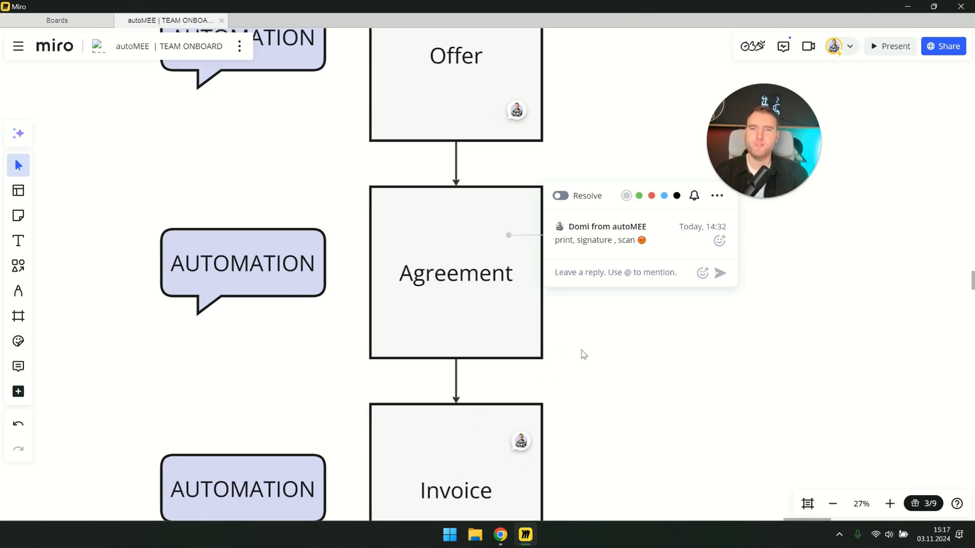
{"action": "mouse_move", "coordinate": [578, 314]}
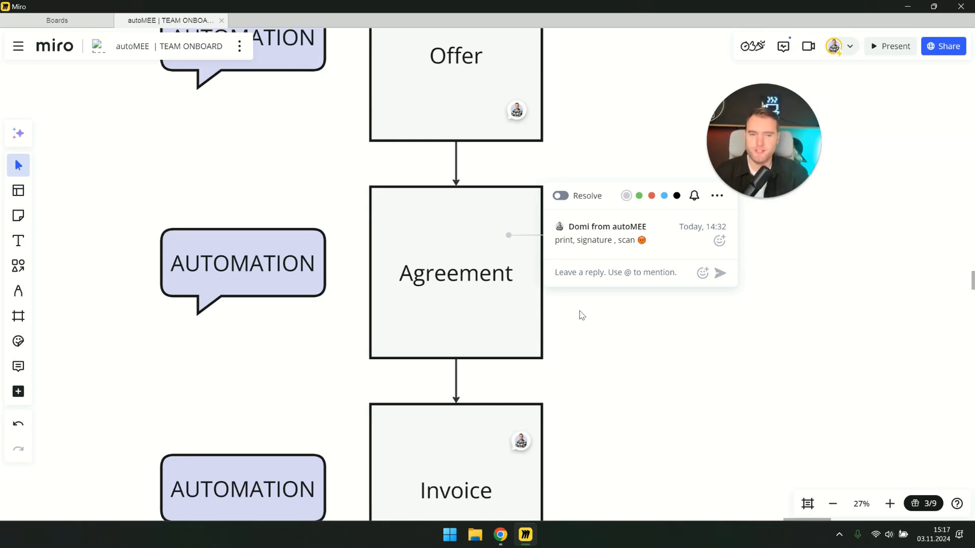
{"action": "scroll", "scroll_direction": "down", "scroll_amount": 3}
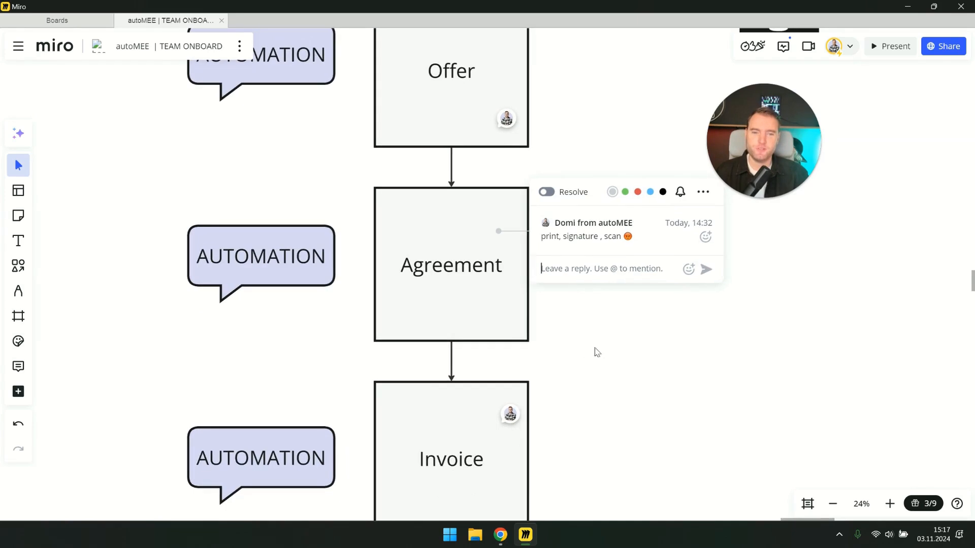
{"action": "mouse_move", "coordinate": [481, 306]}
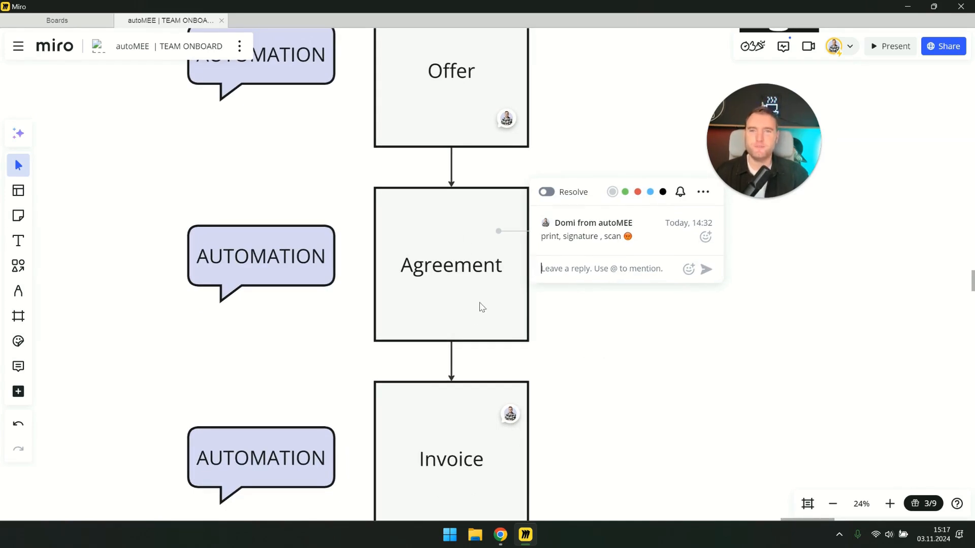
{"action": "mouse_move", "coordinate": [508, 517]}
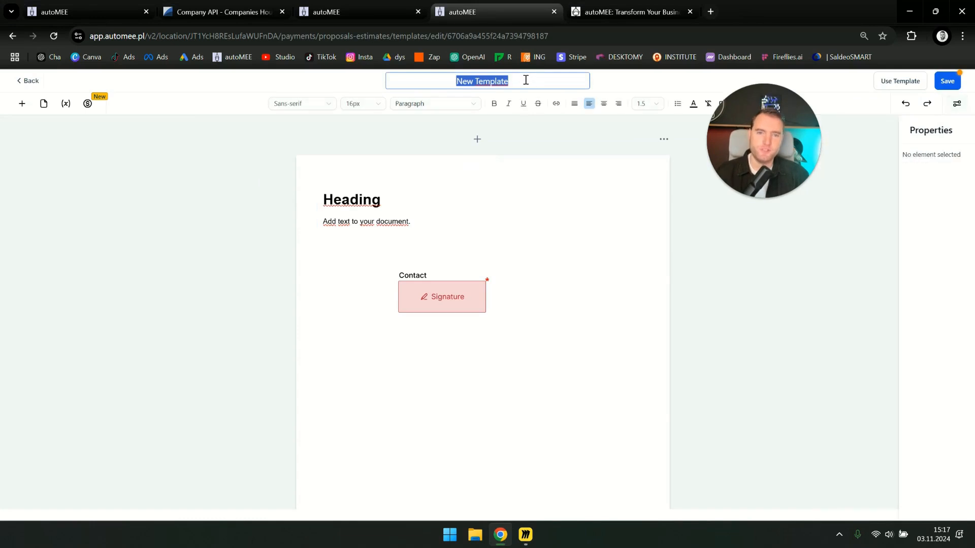
Name the proposal template 'agreement'
{"action": "type", "text": "agree"}
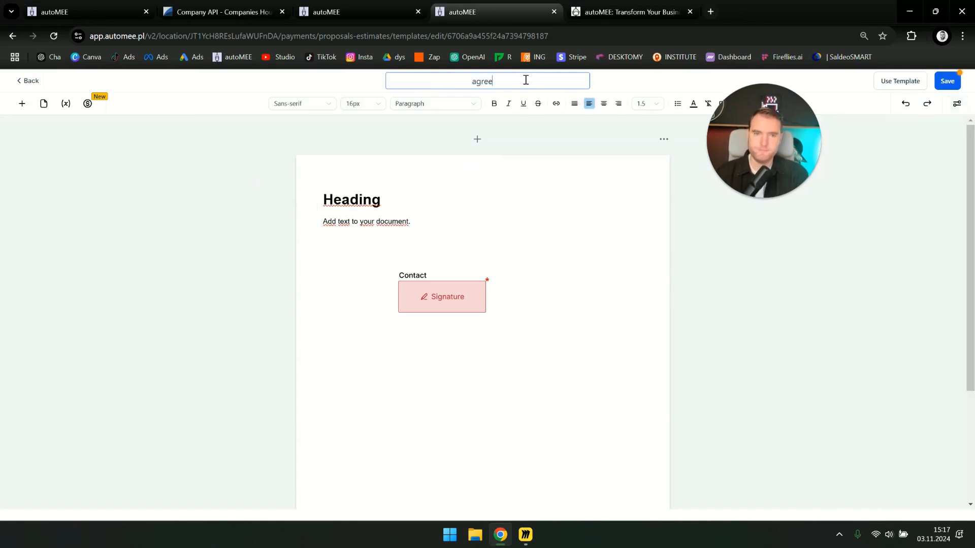
{"action": "type", "text": "ment"}
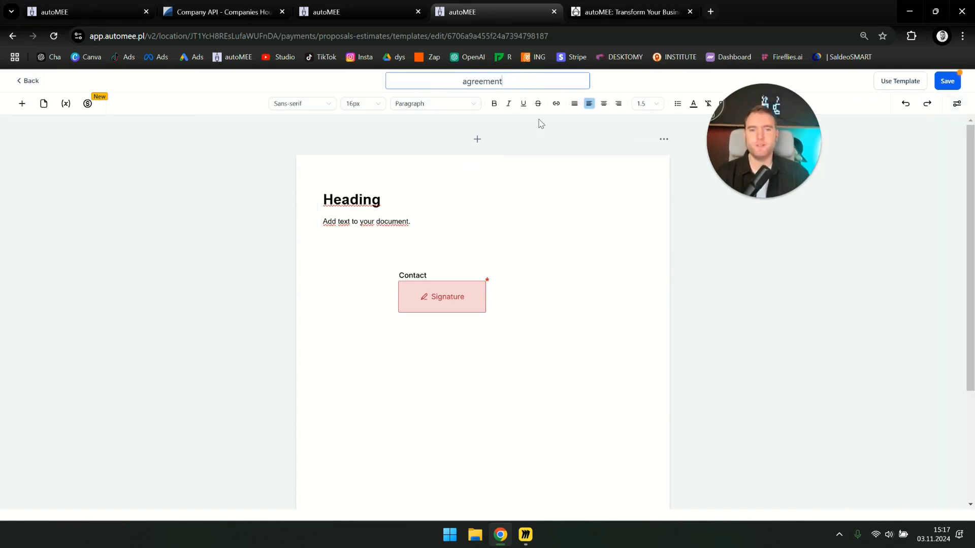
{"action": "left_click", "coordinate": [351, 200]}
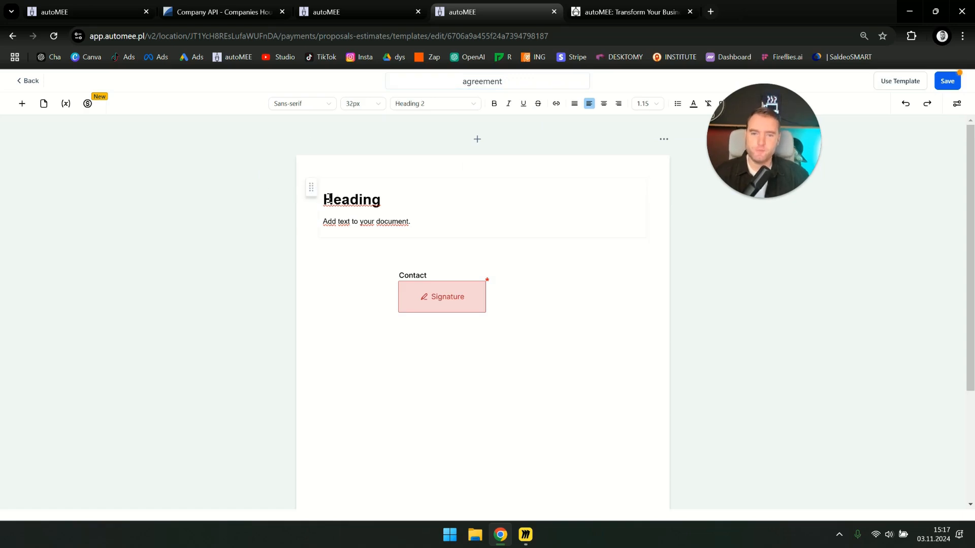
Duplicate the heading-and-text block so the template holds two above the signature field
{"action": "left_click", "coordinate": [482, 208]}
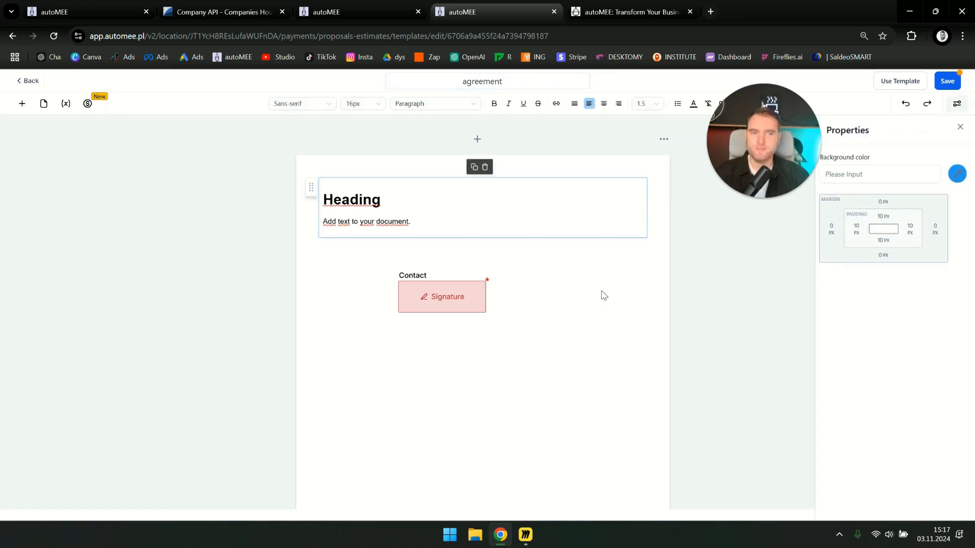
{"action": "mouse_move", "coordinate": [485, 229]}
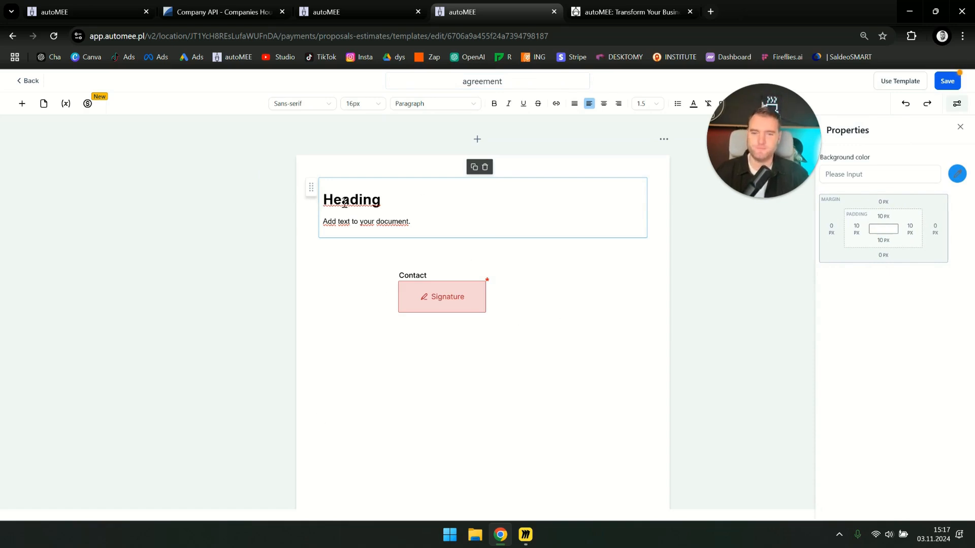
{"action": "double_click", "coordinate": [352, 200]}
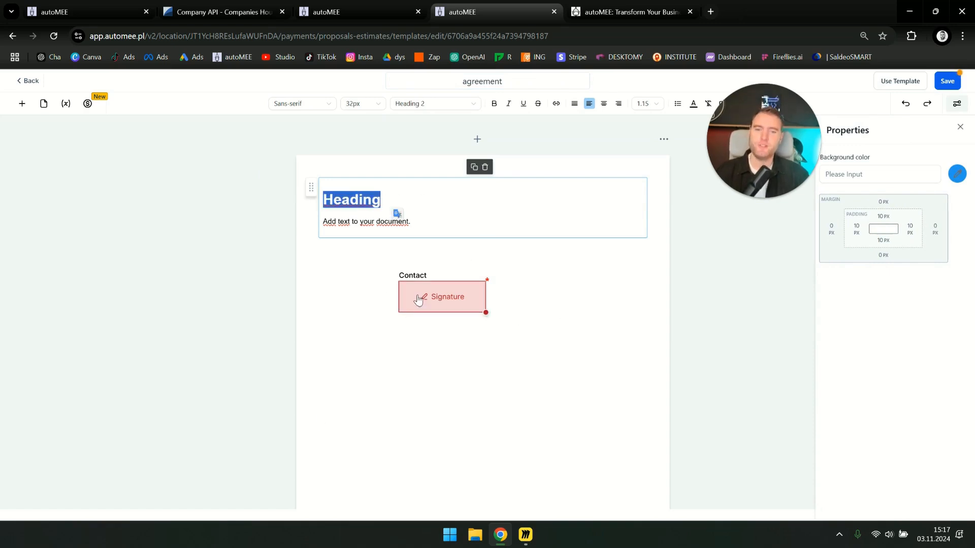
{"action": "left_click", "coordinate": [21, 104]}
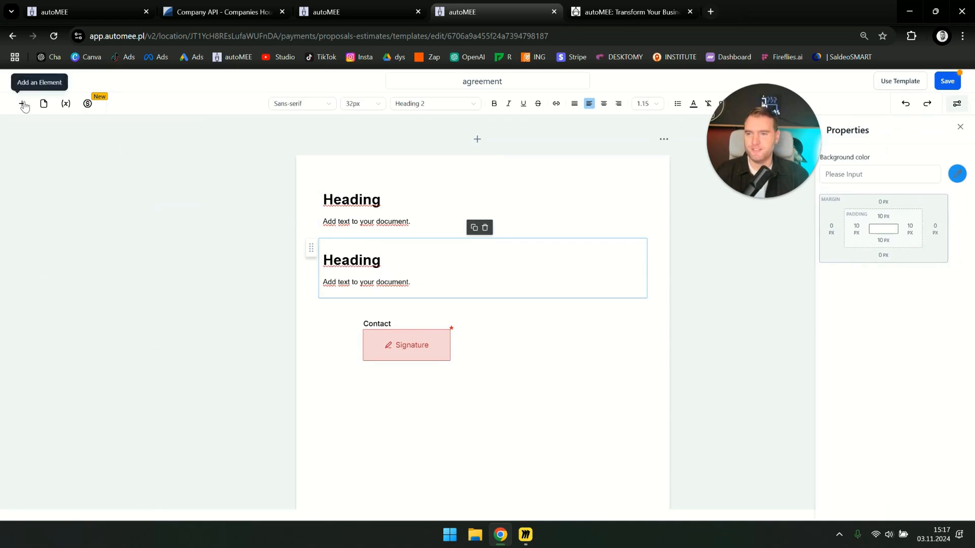
{"action": "left_click", "coordinate": [22, 104]}
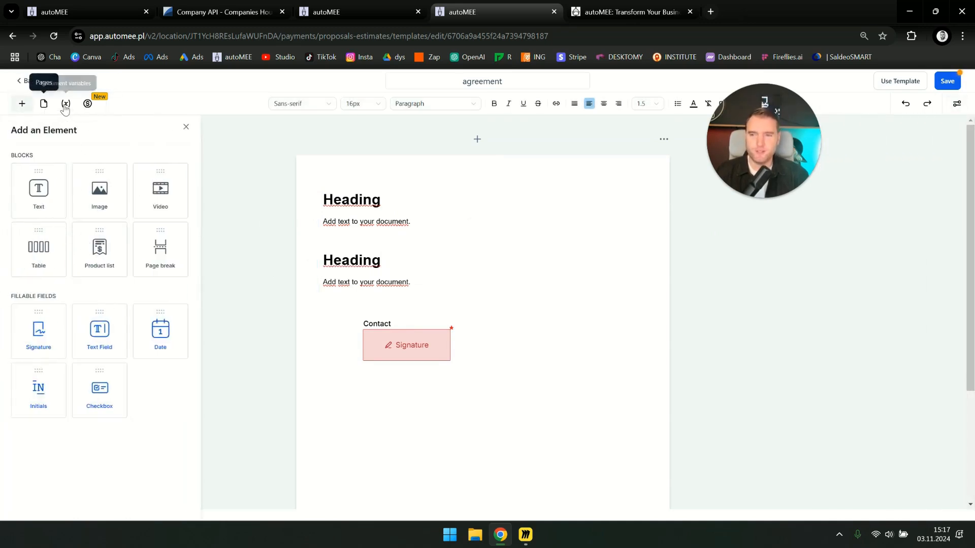
{"action": "mouse_move", "coordinate": [65, 103]}
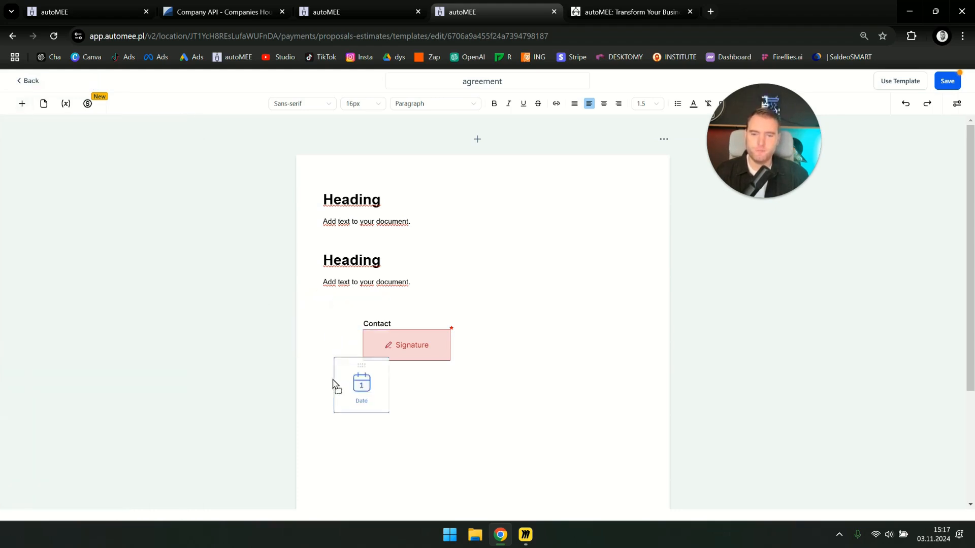
Add a Contact date field at the top right, with the signature field at the bottom
{"action": "left_click", "coordinate": [361, 384]}
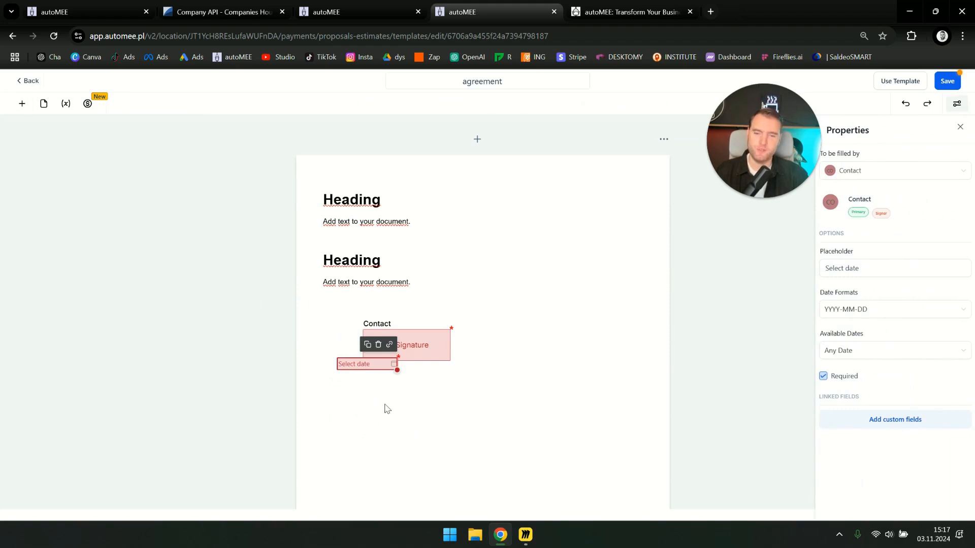
{"action": "mouse_move", "coordinate": [389, 410]}
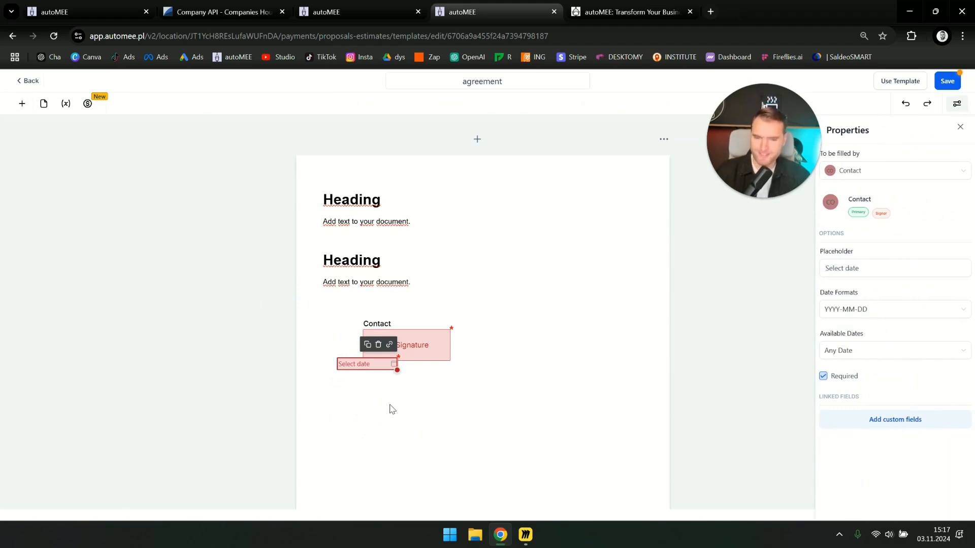
{"action": "mouse_move", "coordinate": [363, 380]}
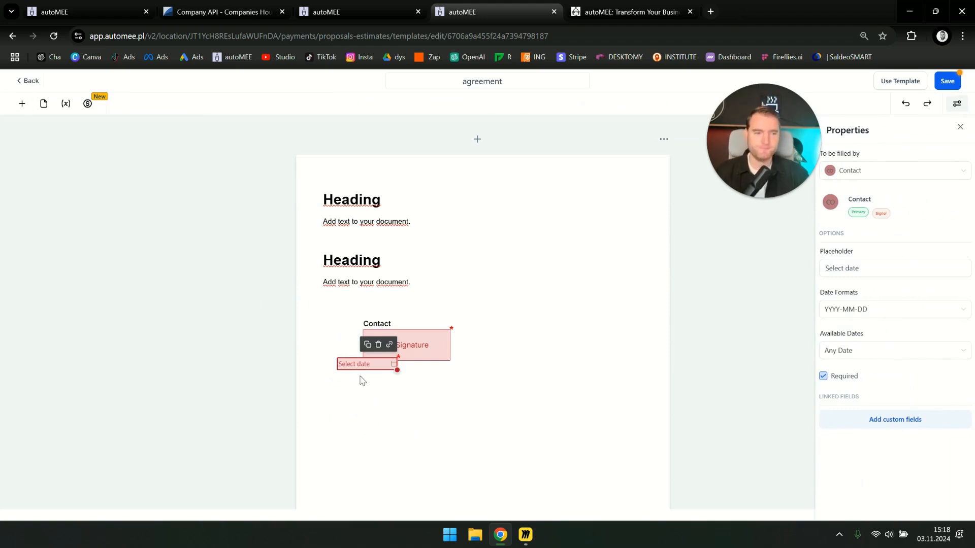
{"action": "mouse_move", "coordinate": [364, 420]}
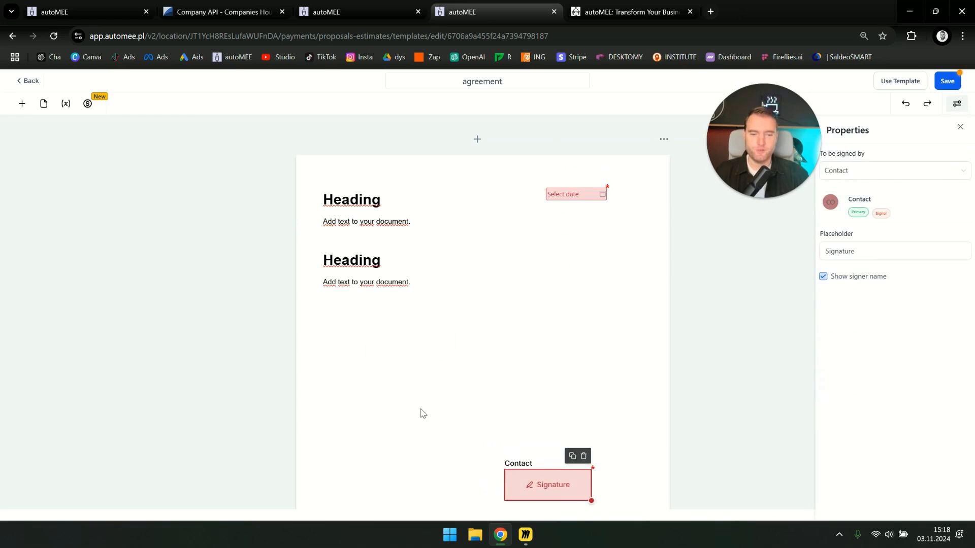
{"action": "mouse_move", "coordinate": [361, 228]}
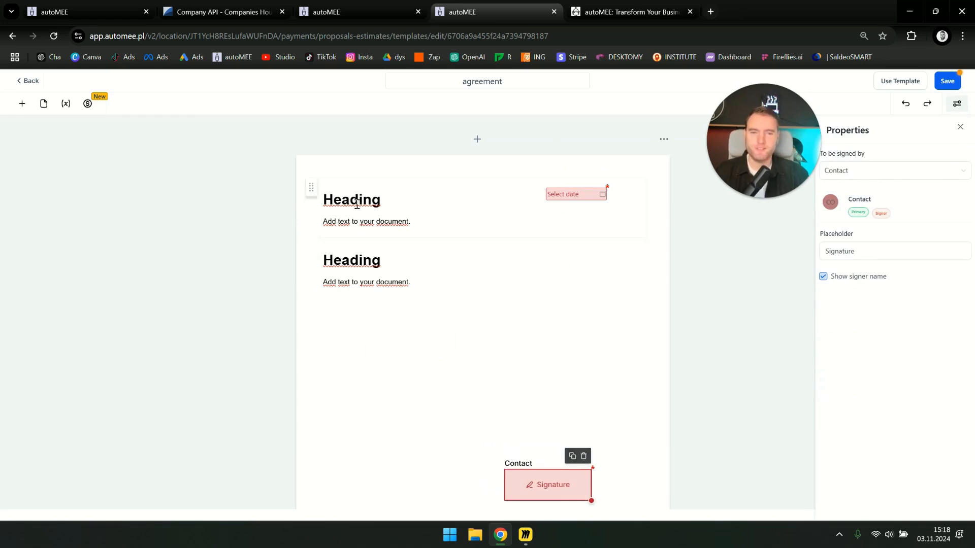
{"action": "mouse_move", "coordinate": [546, 538]}
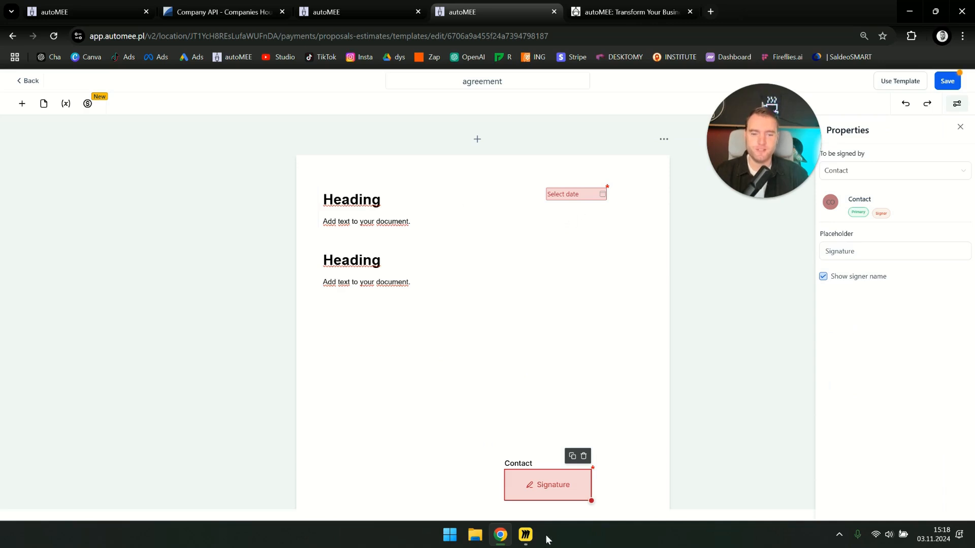
{"action": "left_click", "coordinate": [525, 535]}
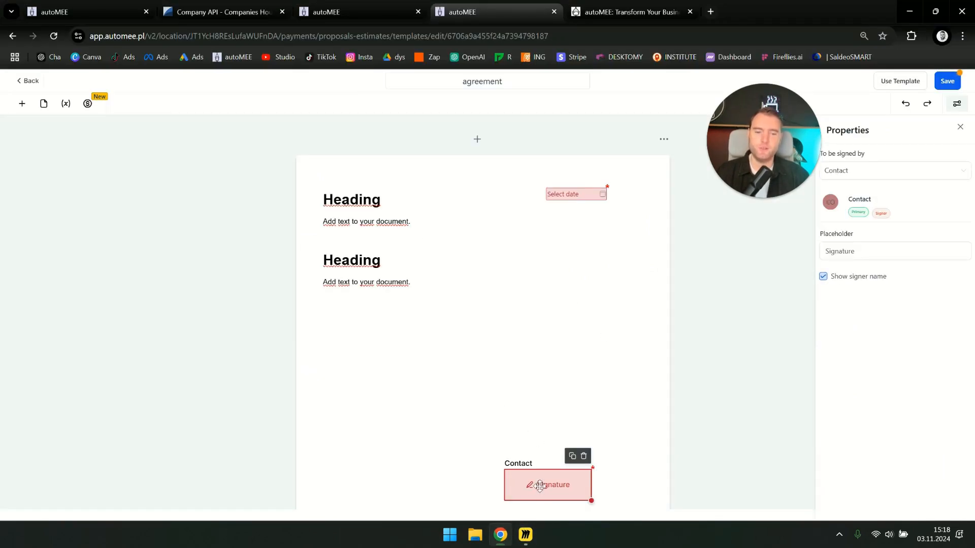
{"action": "mouse_move", "coordinate": [567, 354]}
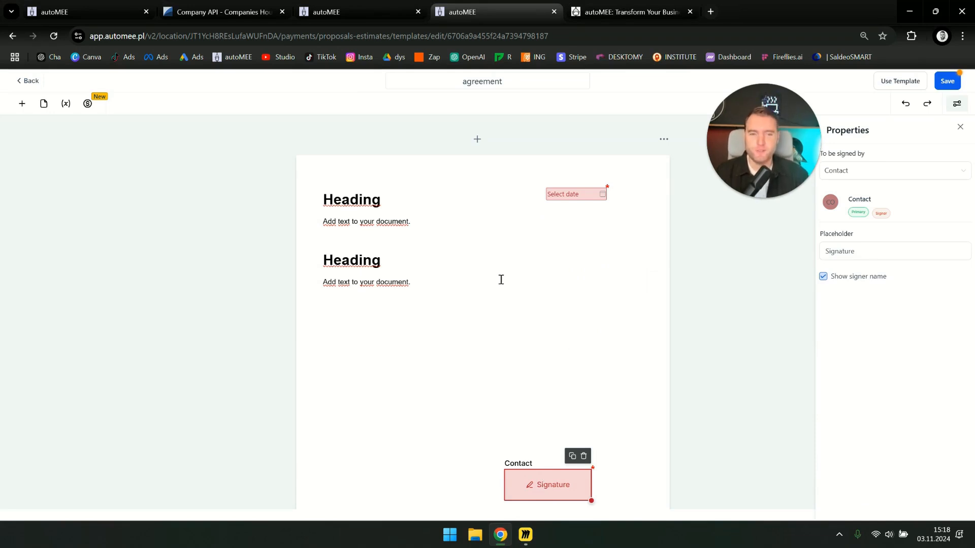
{"action": "scroll", "scroll_direction": "down", "scroll_amount": 3}
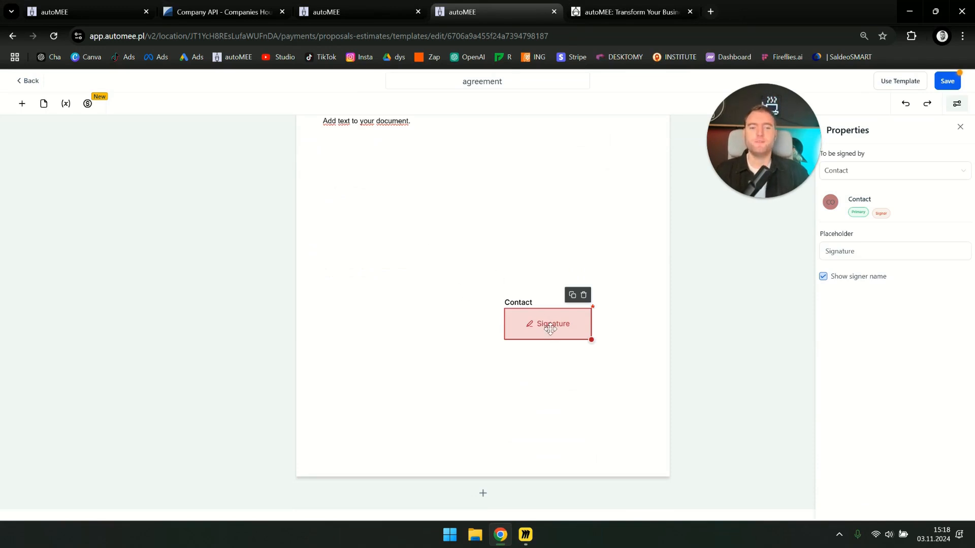
{"action": "mouse_move", "coordinate": [454, 294]}
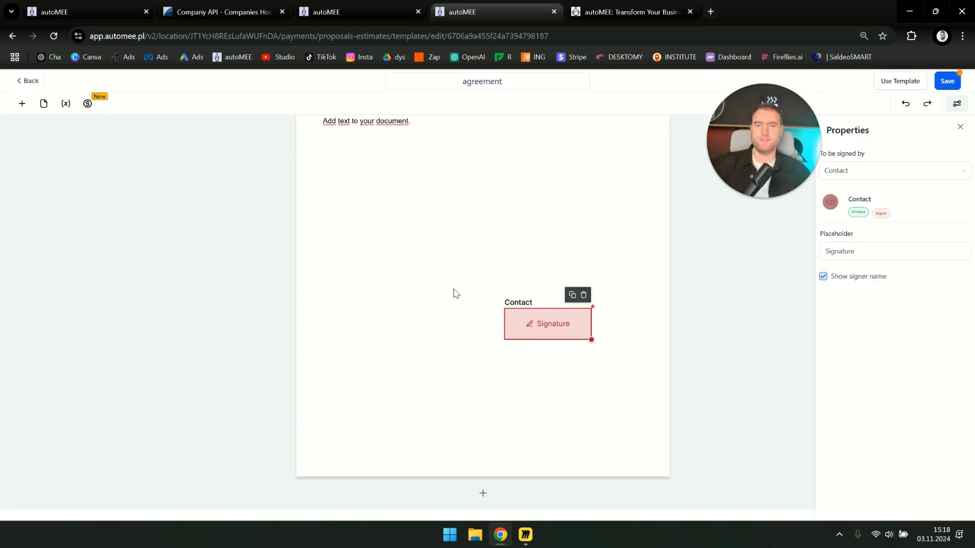
{"action": "mouse_move", "coordinate": [451, 297]}
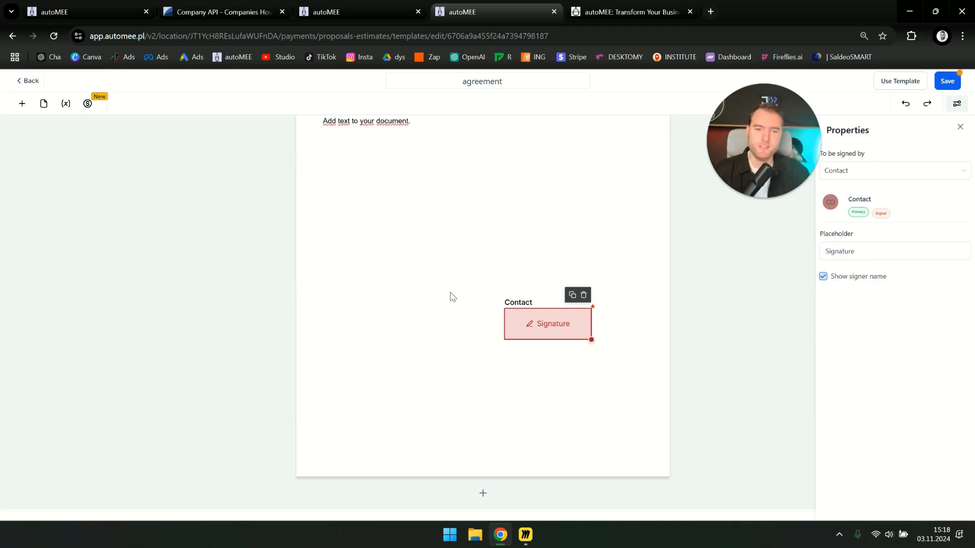
{"action": "mouse_move", "coordinate": [440, 285]}
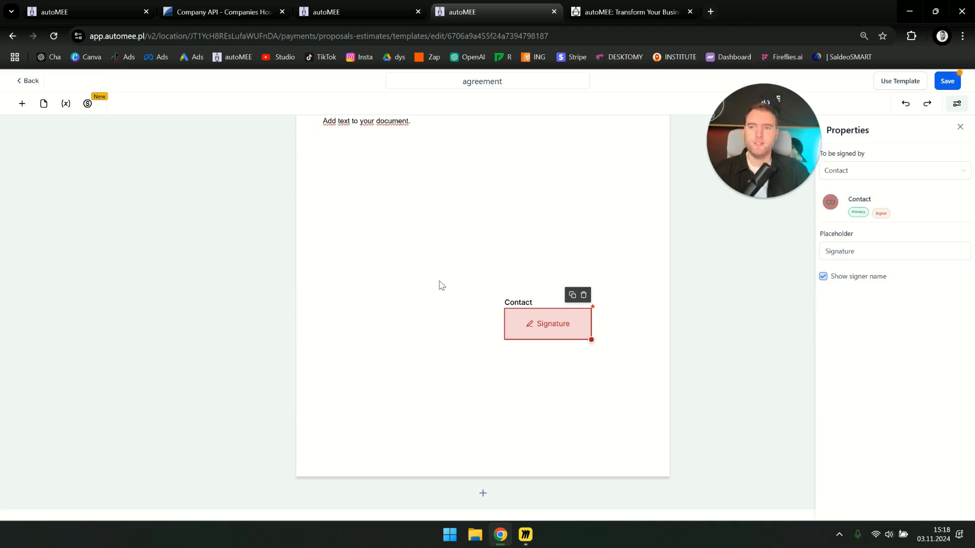
{"action": "scroll", "scroll_direction": "up", "scroll_amount": 3}
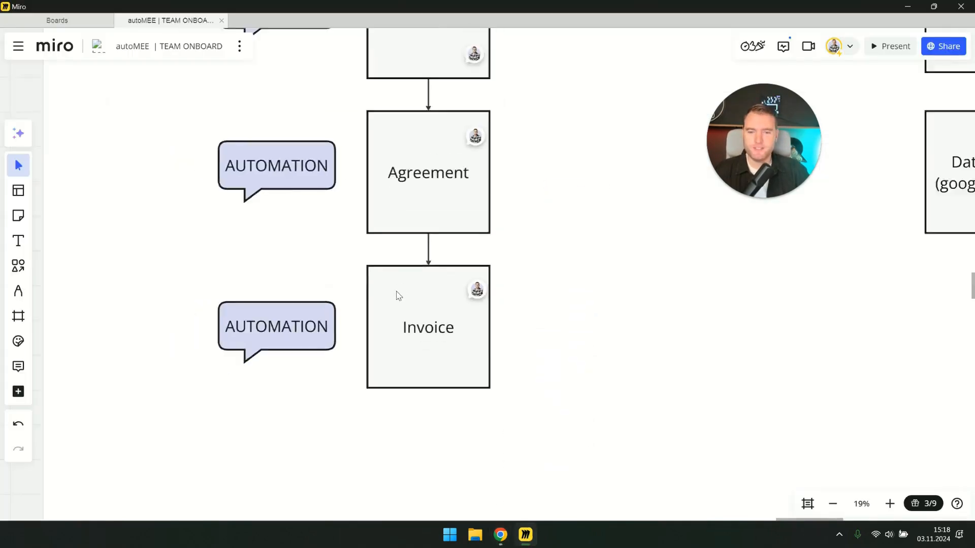
Zoom out to all four department flows: Sales, Customer Support, HR and Back Office
{"action": "scroll", "scroll_direction": "down", "scroll_amount": 3}
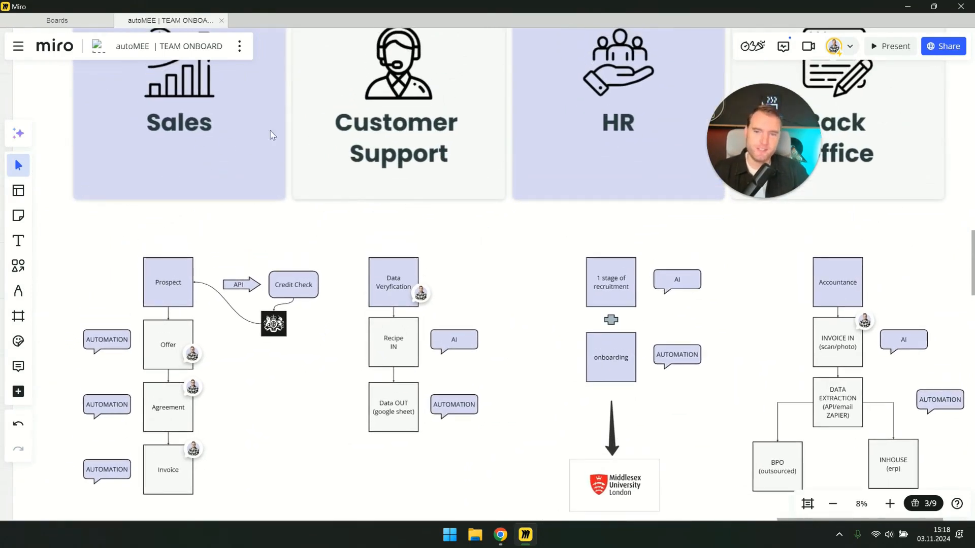
{"action": "mouse_move", "coordinate": [306, 154]}
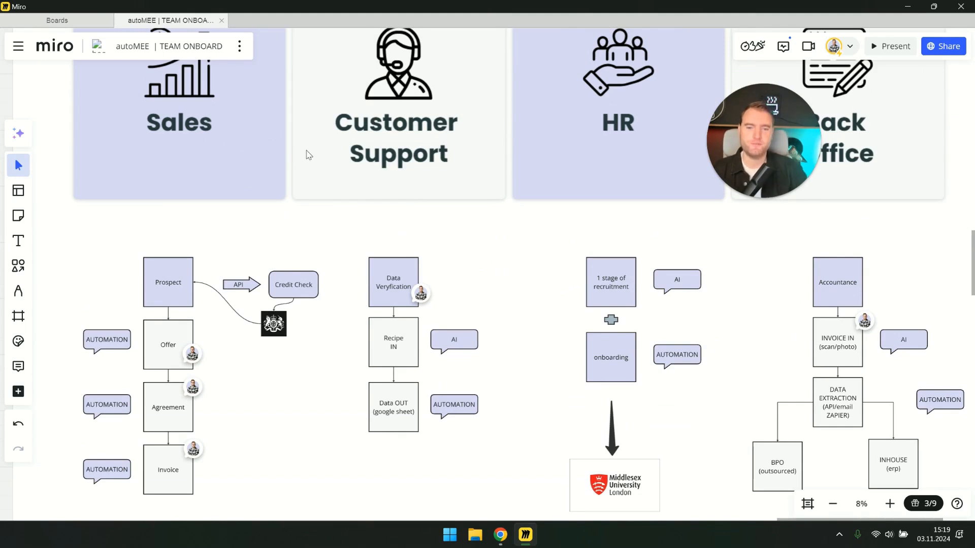
{"action": "mouse_move", "coordinate": [319, 111]}
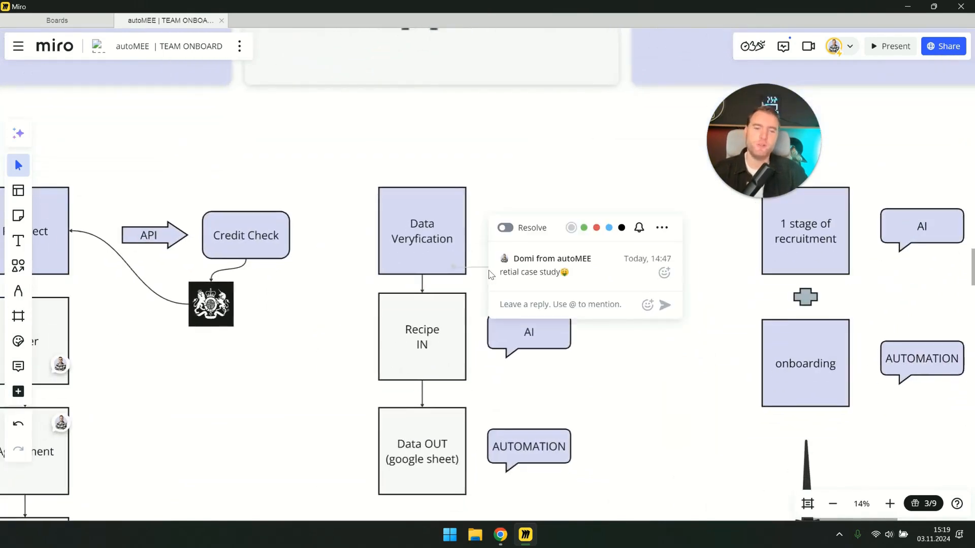
{"action": "left_click", "coordinate": [560, 304]}
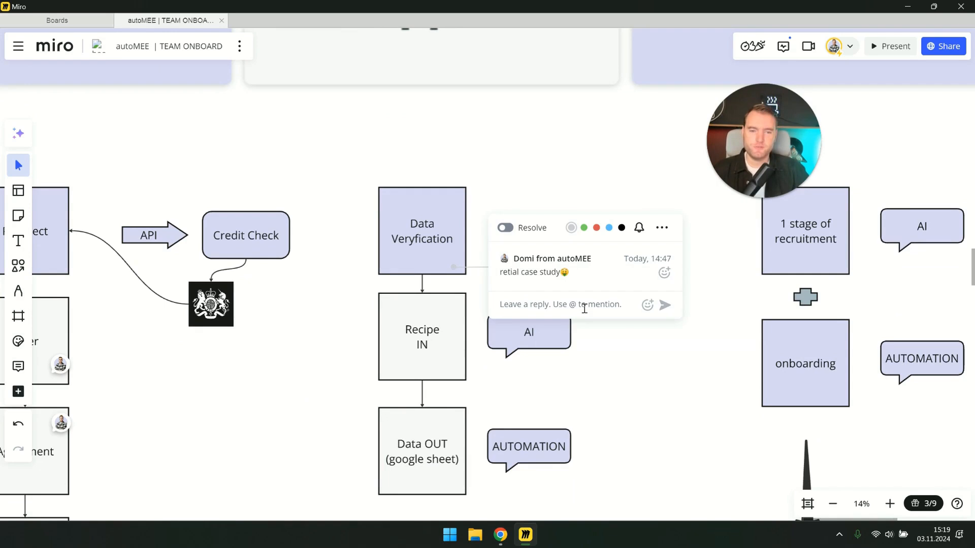
{"action": "left_click", "coordinate": [559, 304]}
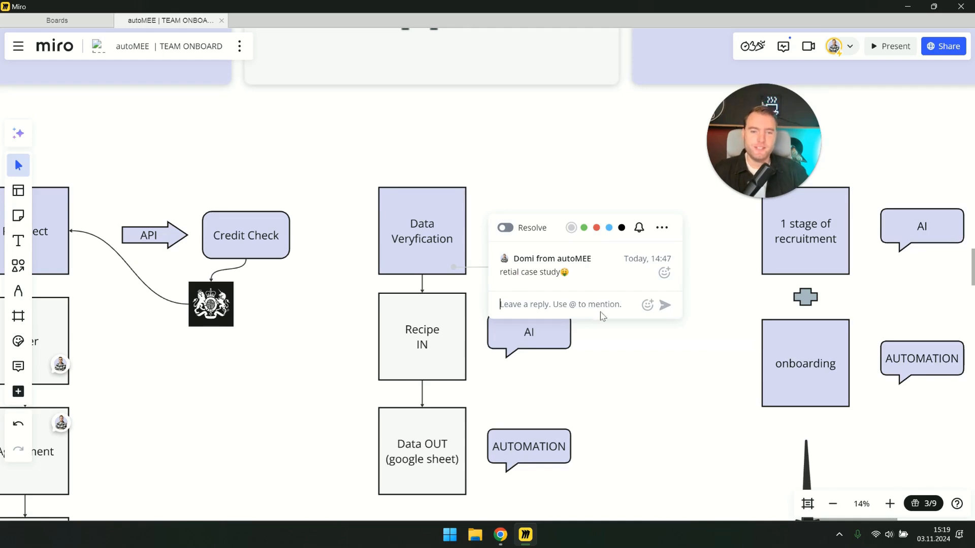
{"action": "mouse_move", "coordinate": [533, 287]}
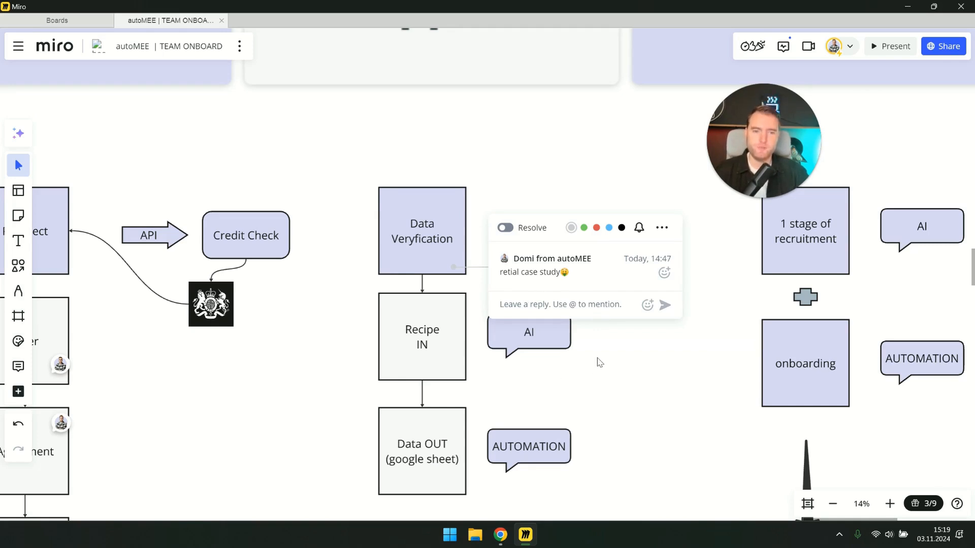
{"action": "left_click", "coordinate": [591, 364]}
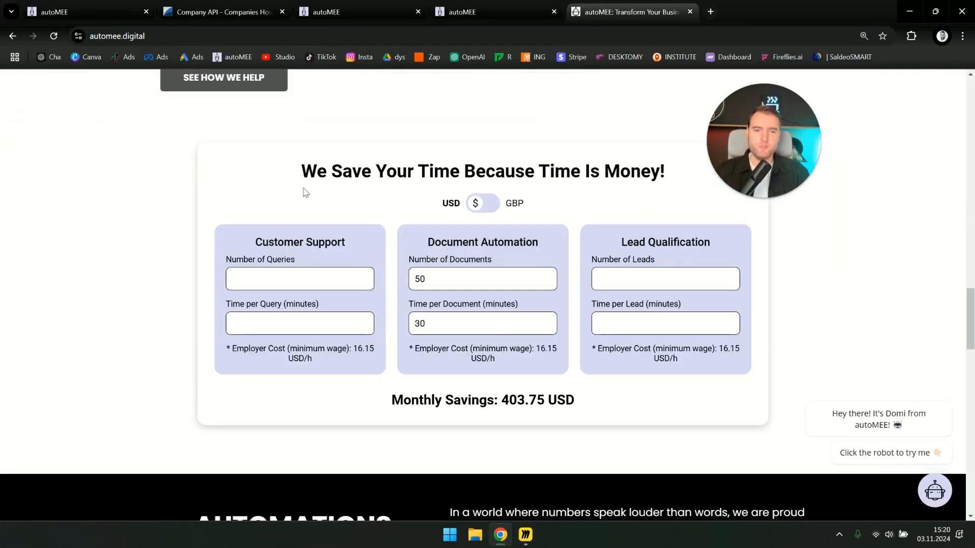
{"action": "mouse_move", "coordinate": [168, 153]}
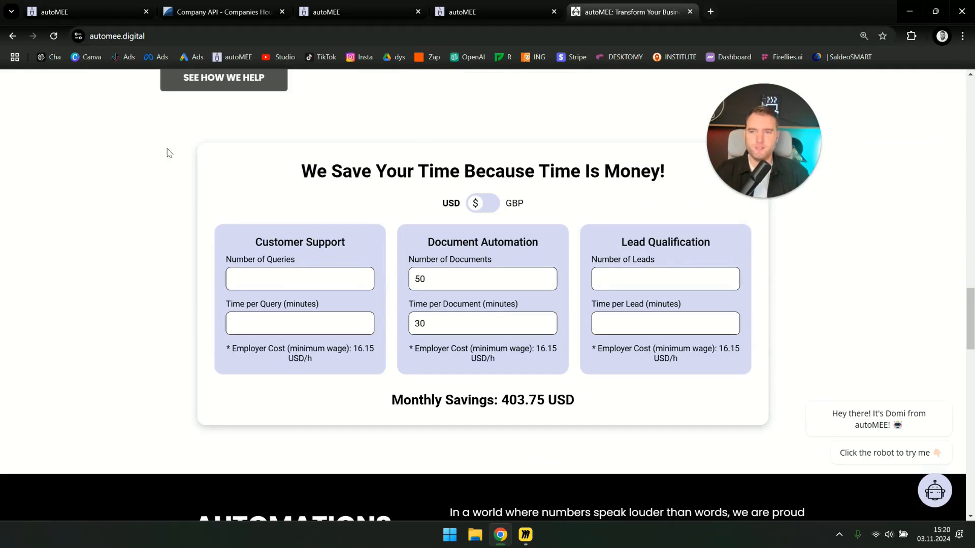
Enter 10000 documents and 5 minutes per document, yielding 13458.33 USD estimated monthly savings
{"action": "left_click", "coordinate": [483, 279]}
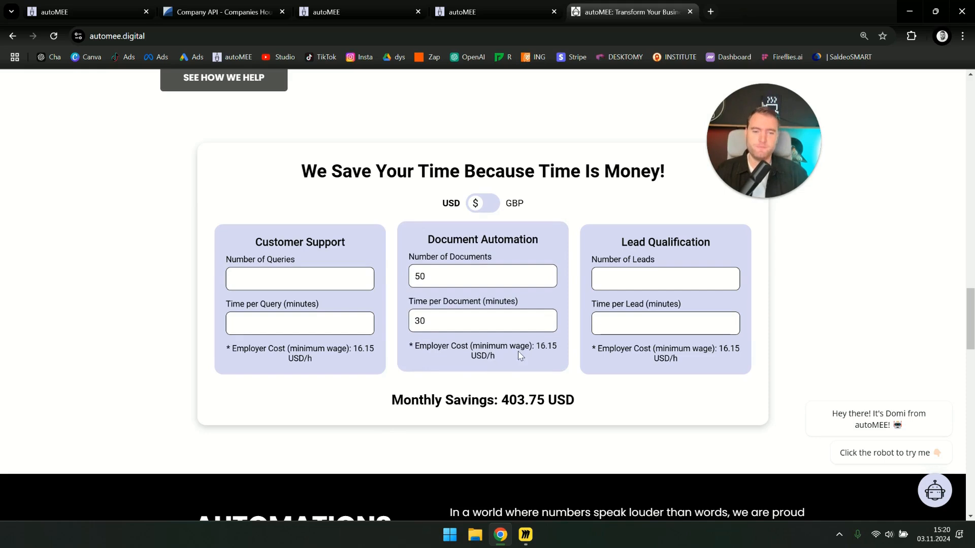
{"action": "mouse_move", "coordinate": [571, 392]}
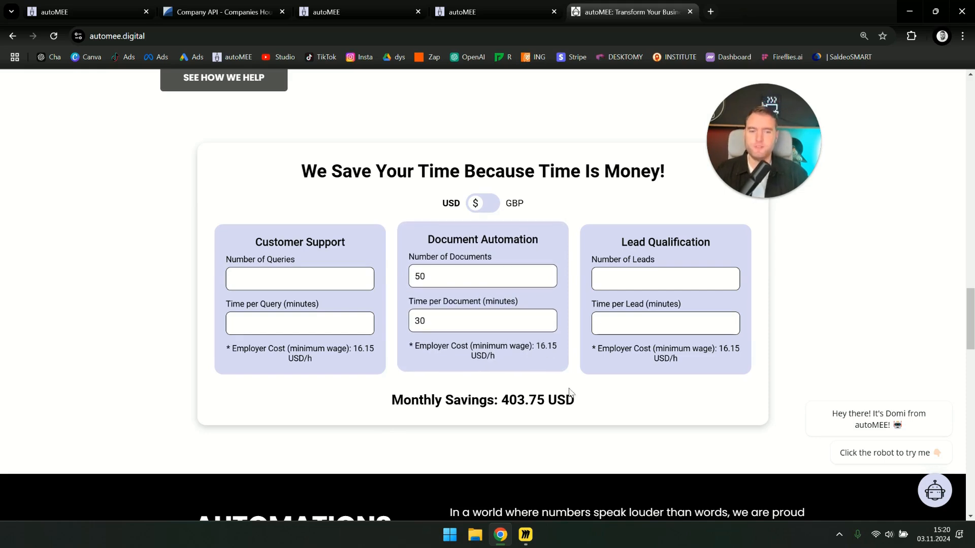
{"action": "left_click", "coordinate": [483, 277]}
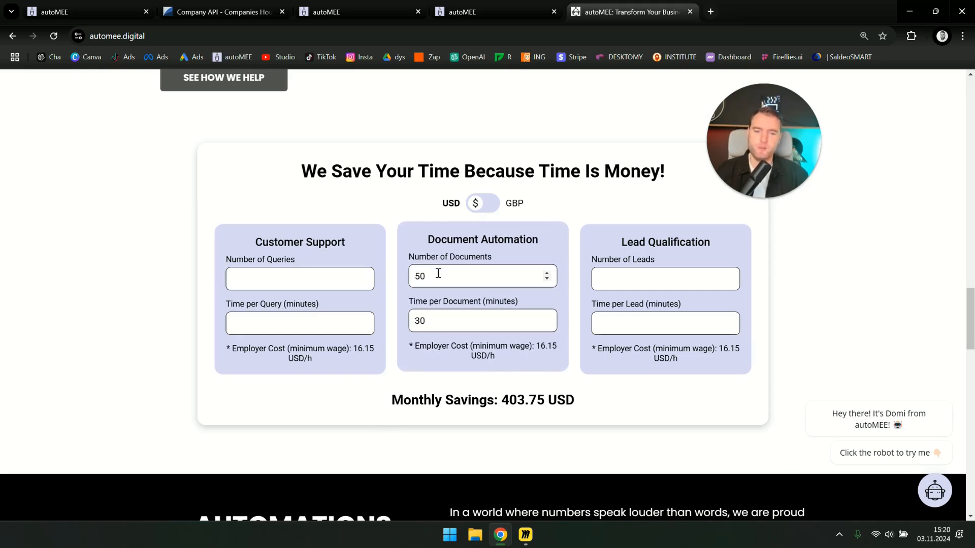
{"action": "triple_click", "coordinate": [481, 279]}
{"action": "type", "text": "10000"}
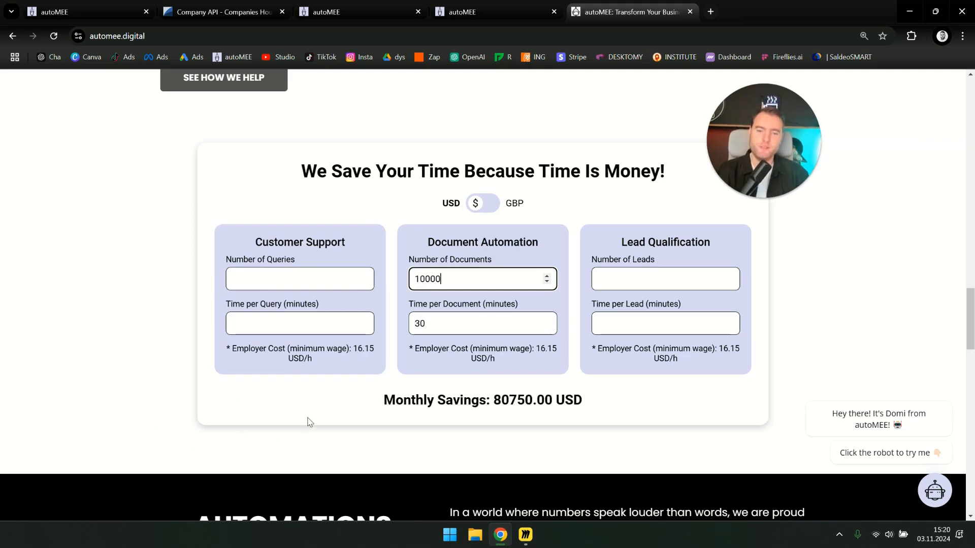
{"action": "triple_click", "coordinate": [482, 323]}
{"action": "type", "text": "5"}
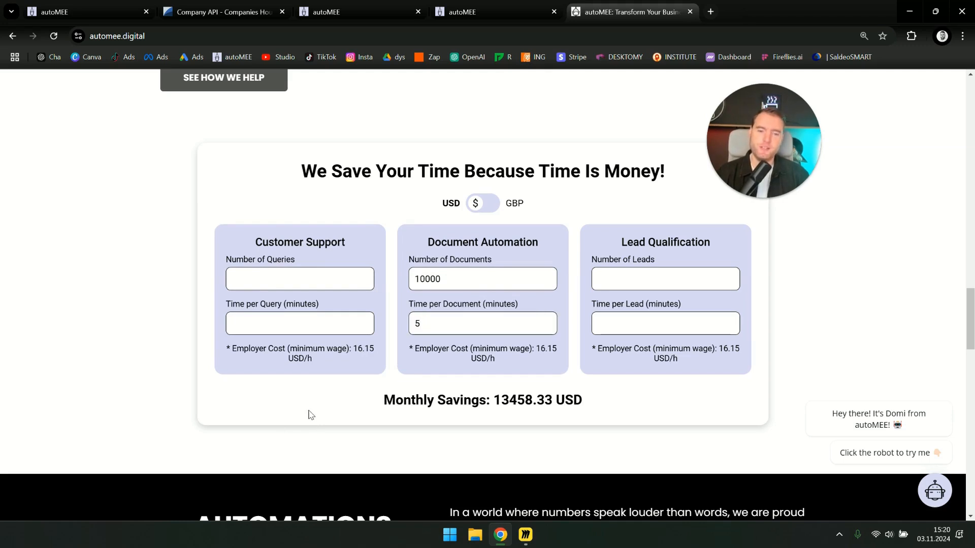
{"action": "mouse_move", "coordinate": [367, 404]}
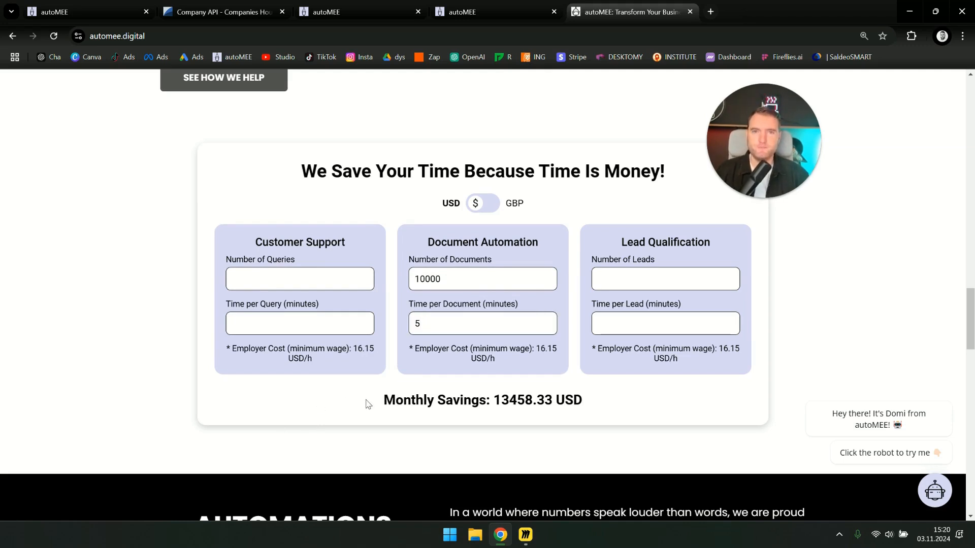
{"action": "mouse_move", "coordinate": [413, 387]}
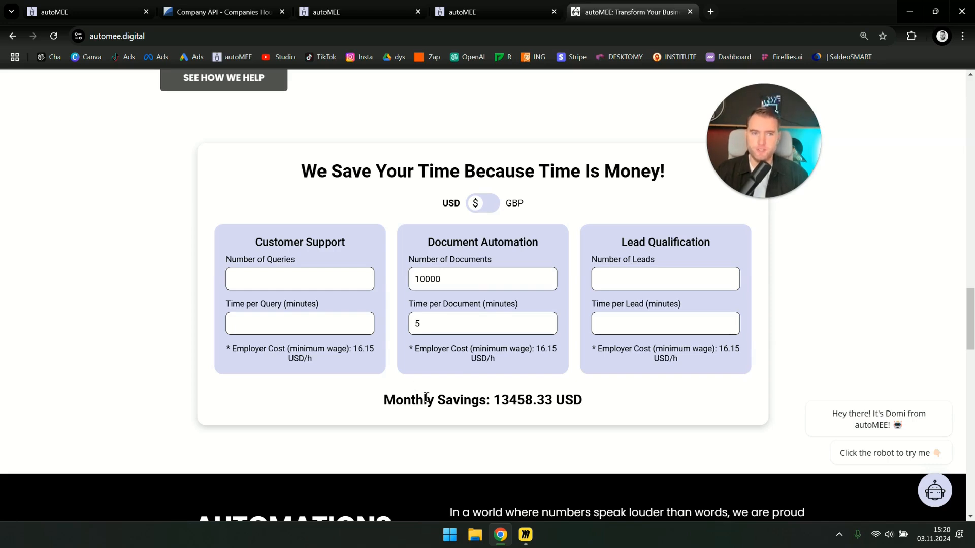
{"action": "left_click", "coordinate": [481, 275]}
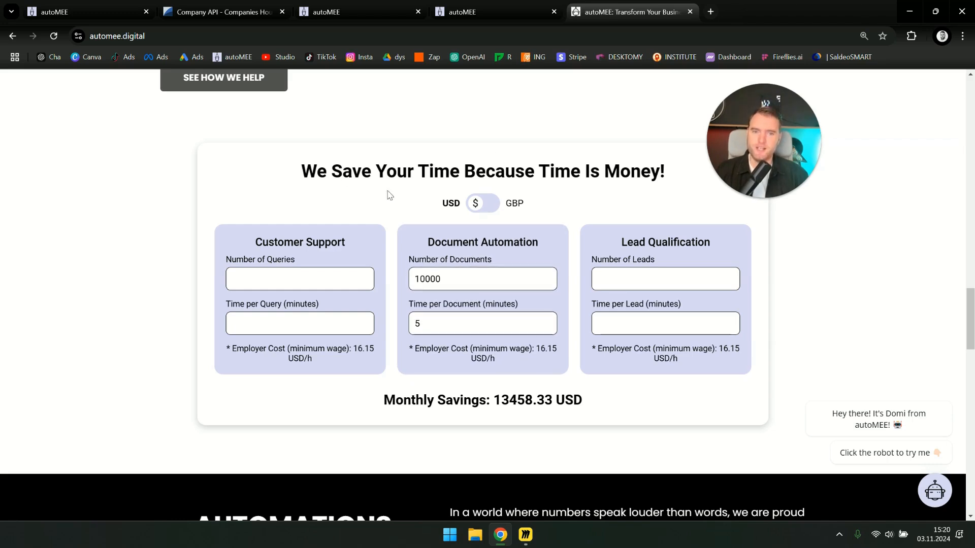
{"action": "mouse_move", "coordinate": [229, 203]}
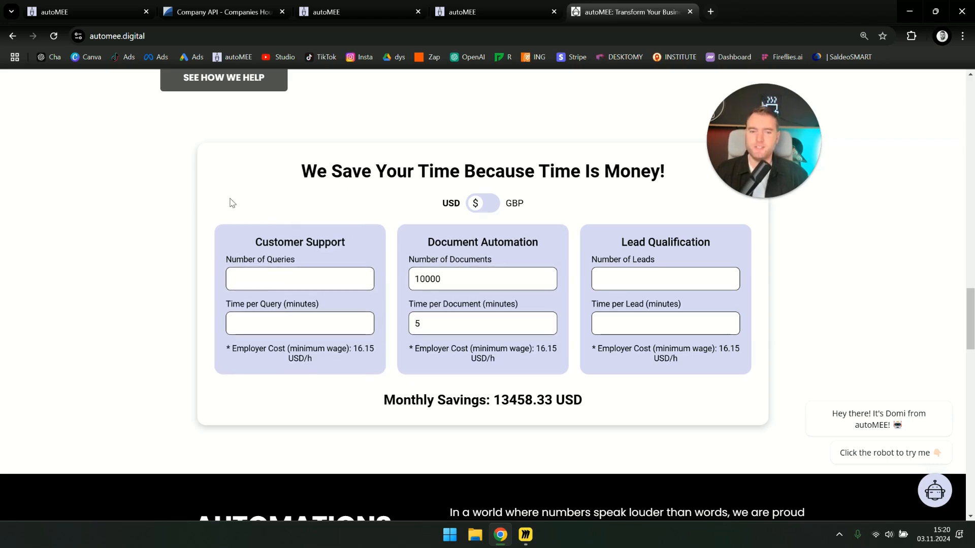
{"action": "mouse_move", "coordinate": [494, 402]}
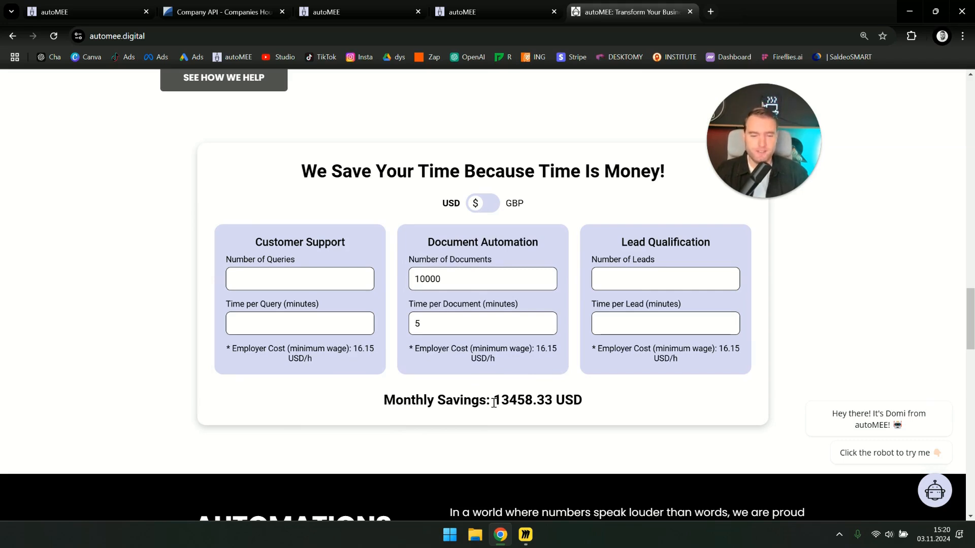
{"action": "mouse_move", "coordinate": [495, 401]}
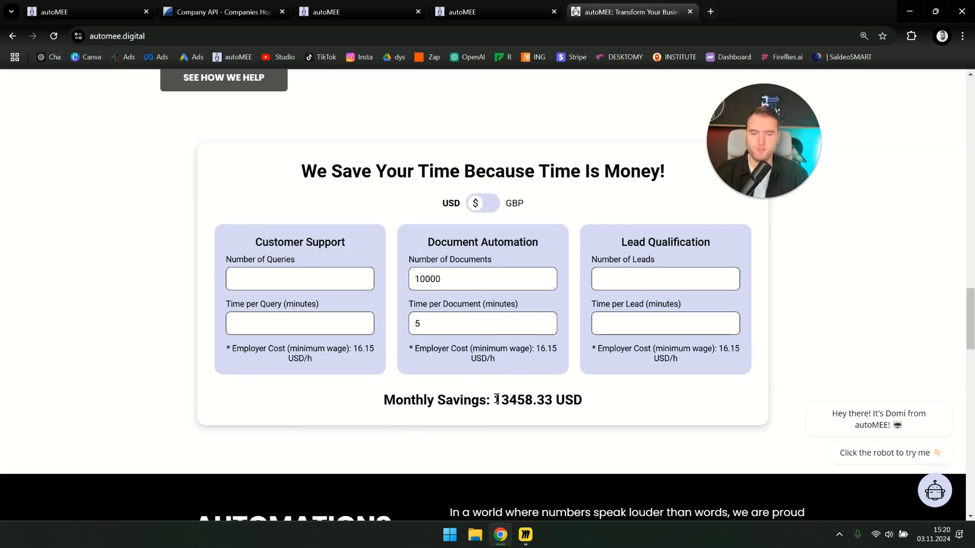
{"action": "double_click", "coordinate": [512, 400]}
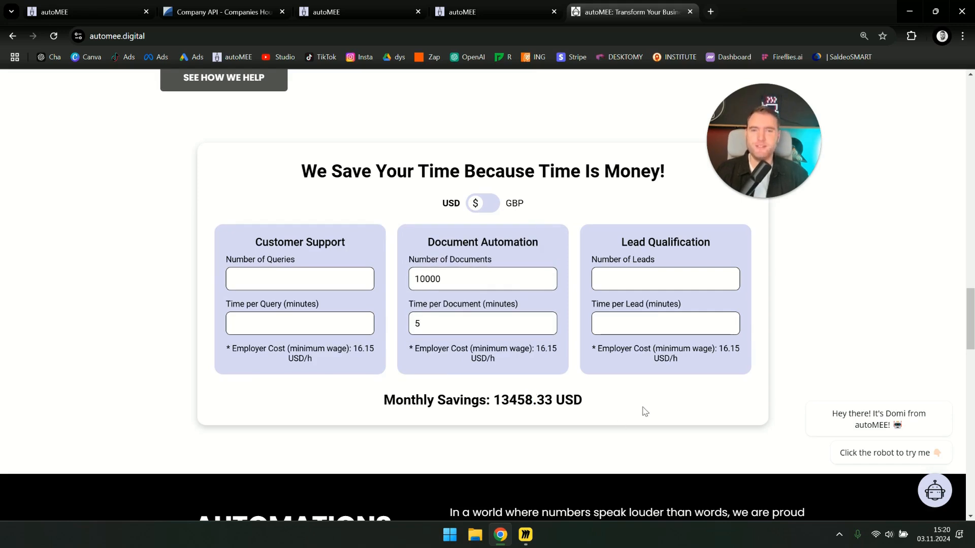
{"action": "mouse_move", "coordinate": [601, 406]}
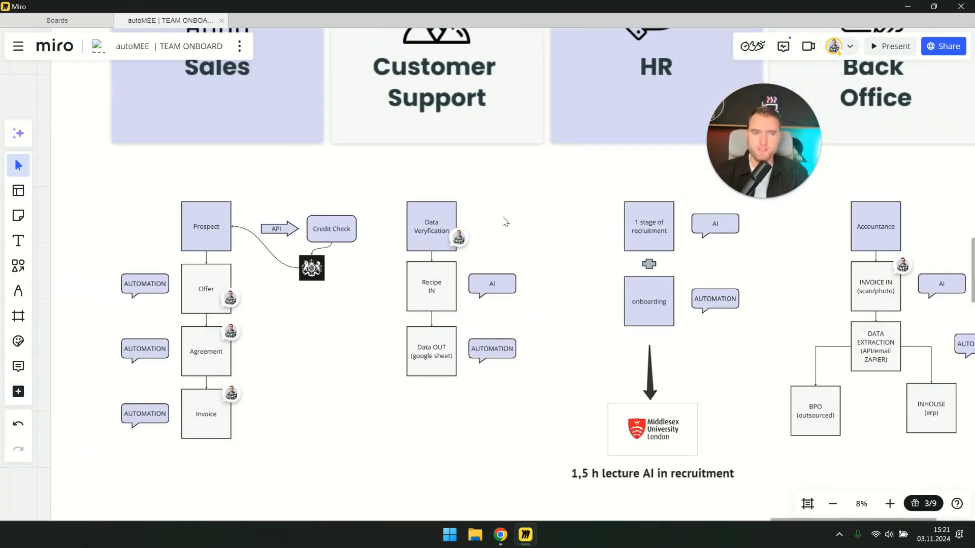
{"action": "mouse_move", "coordinate": [484, 201]}
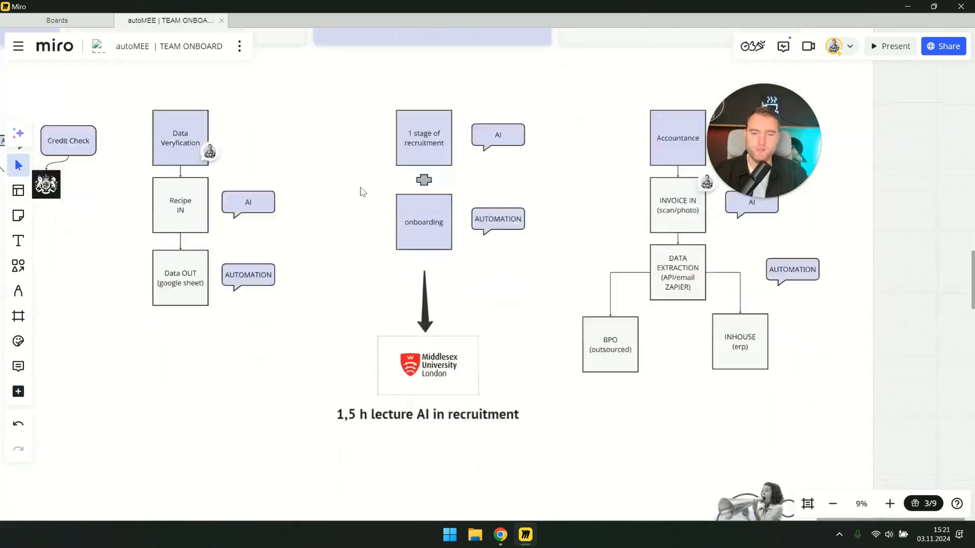
Zoom out across the onboarding board toward the Sales and HR flowcharts
{"action": "scroll", "scroll_direction": "down", "scroll_amount": 3}
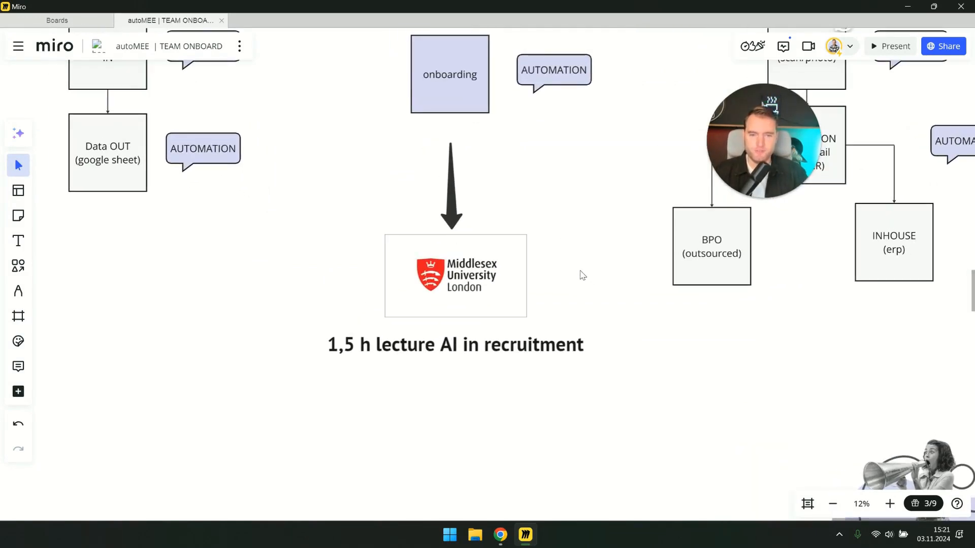
{"action": "mouse_move", "coordinate": [561, 174]}
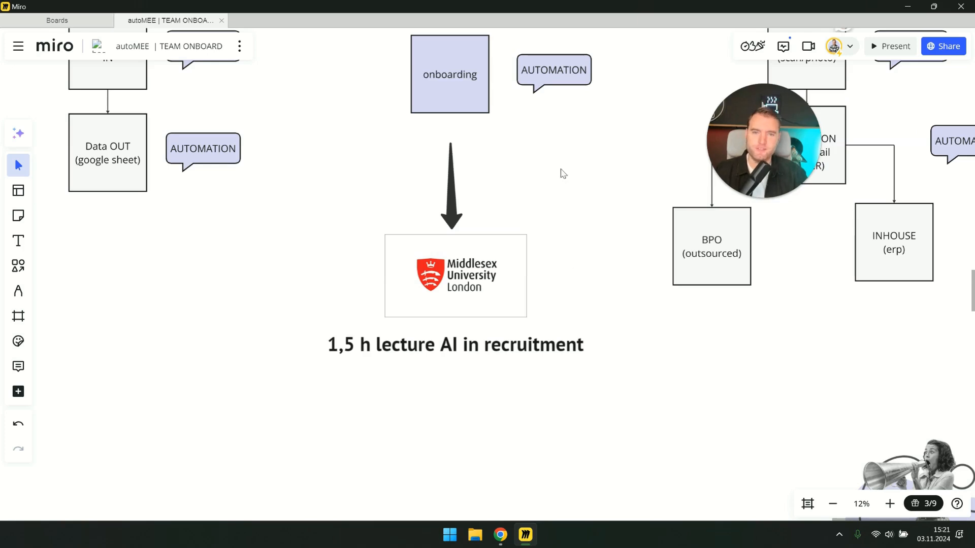
{"action": "mouse_move", "coordinate": [547, 166]}
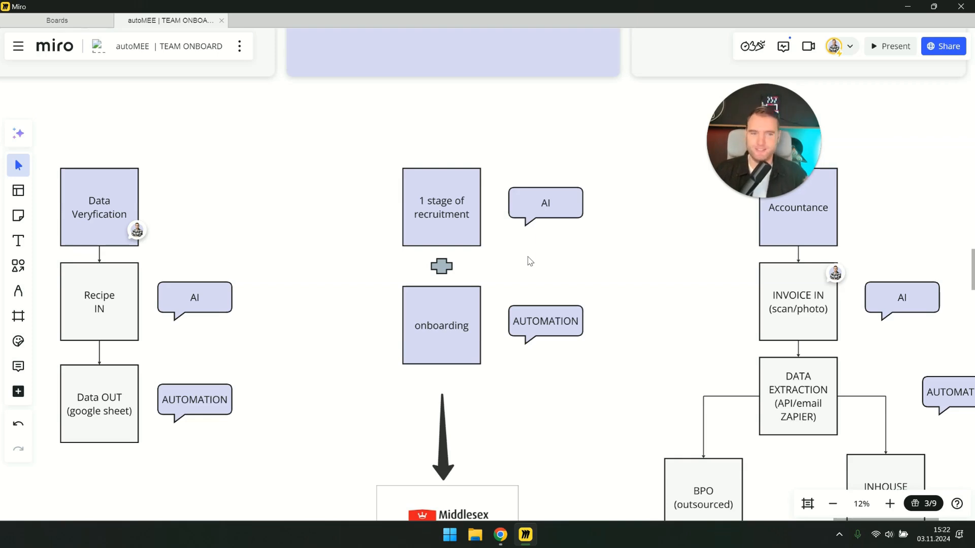
{"action": "mouse_move", "coordinate": [403, 212]}
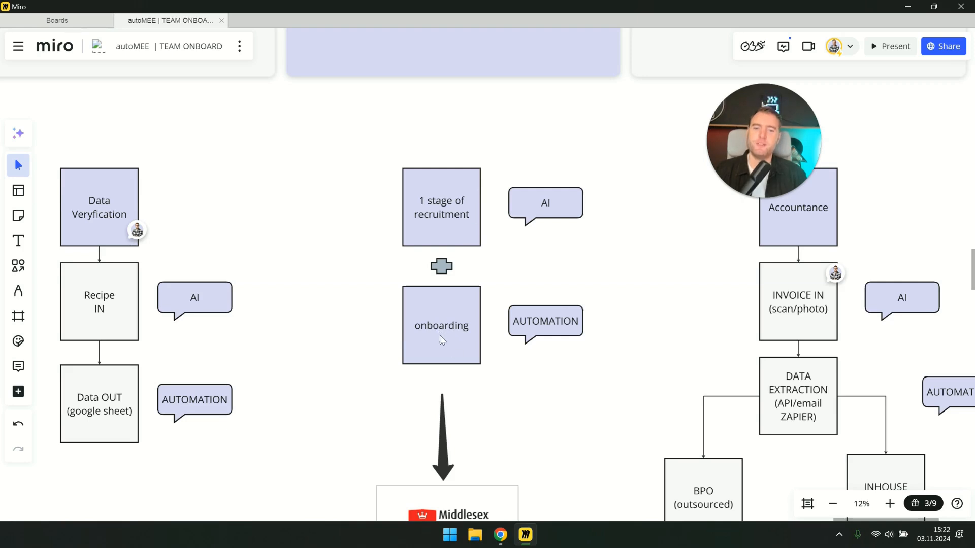
{"action": "mouse_move", "coordinate": [453, 341]}
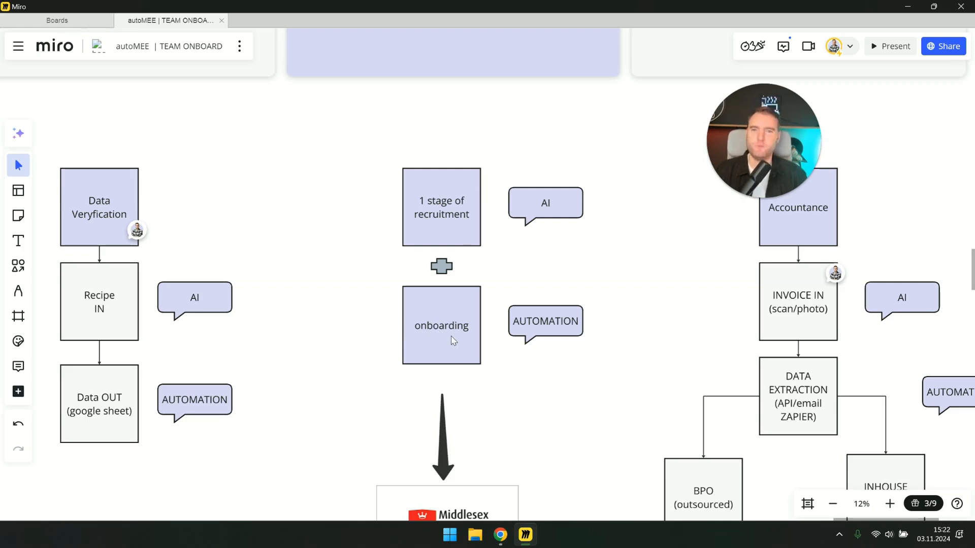
{"action": "mouse_move", "coordinate": [559, 398]}
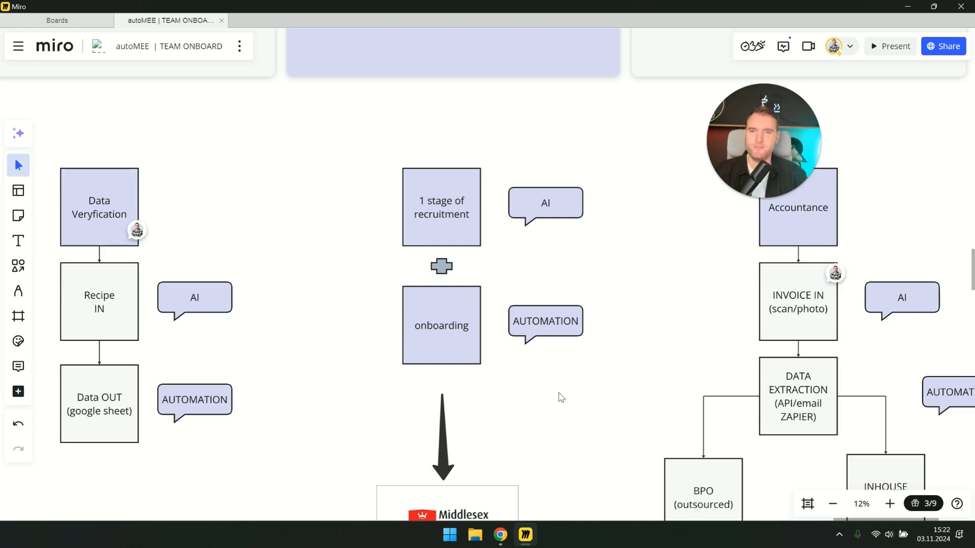
{"action": "mouse_move", "coordinate": [498, 381]}
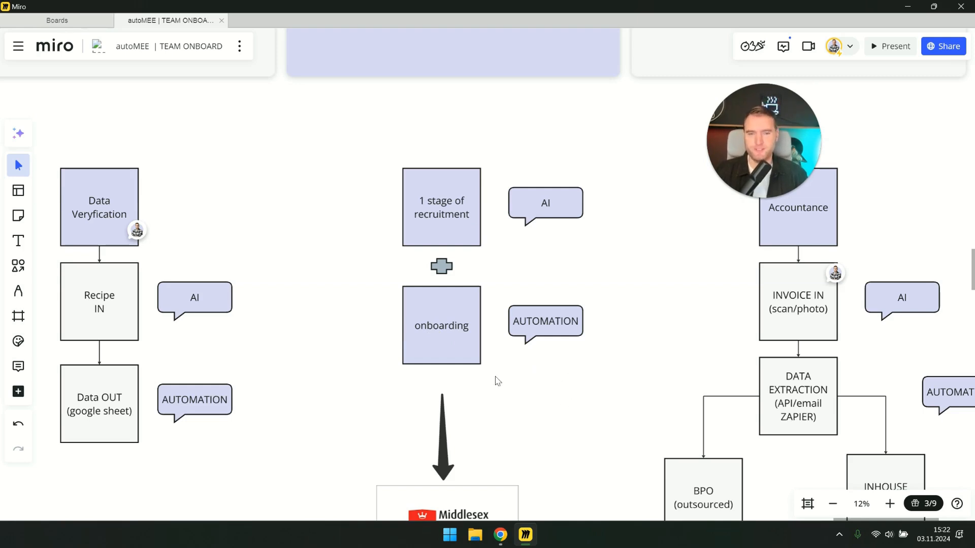
{"action": "mouse_move", "coordinate": [358, 341]}
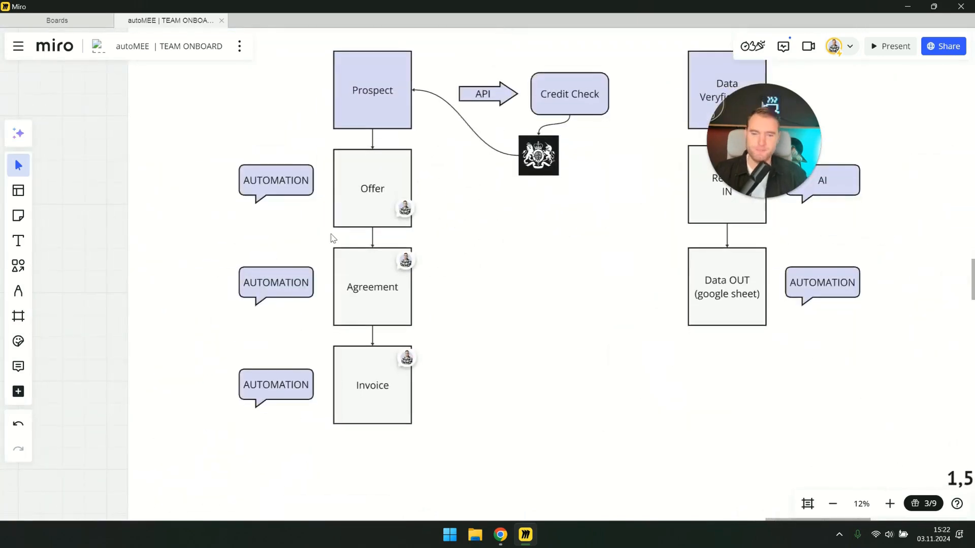
{"action": "mouse_move", "coordinate": [569, 267]}
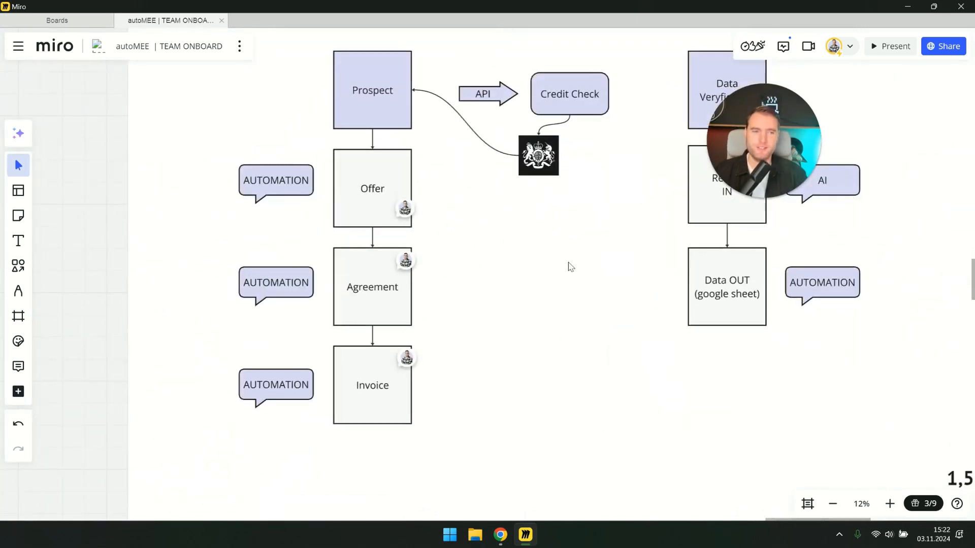
{"action": "mouse_move", "coordinate": [846, 231]}
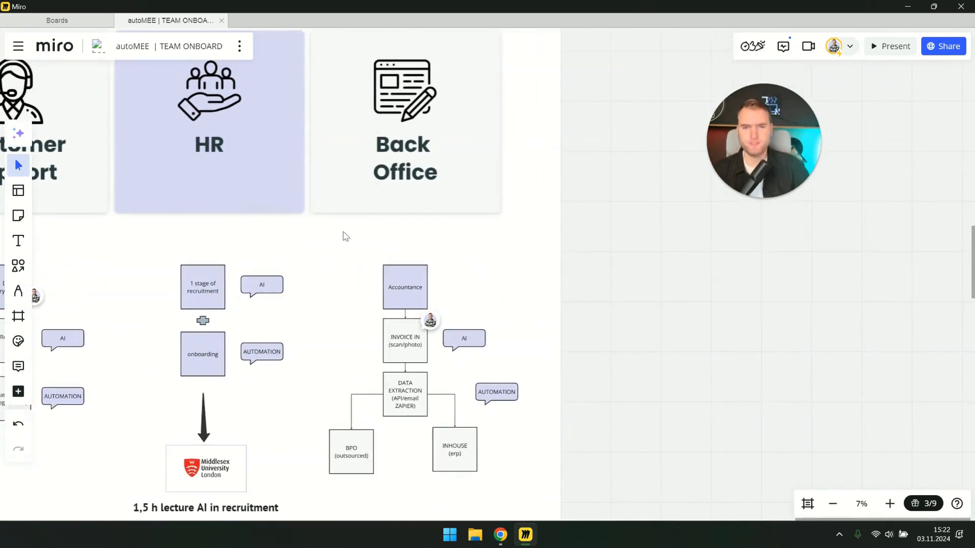
{"action": "mouse_move", "coordinate": [363, 230]}
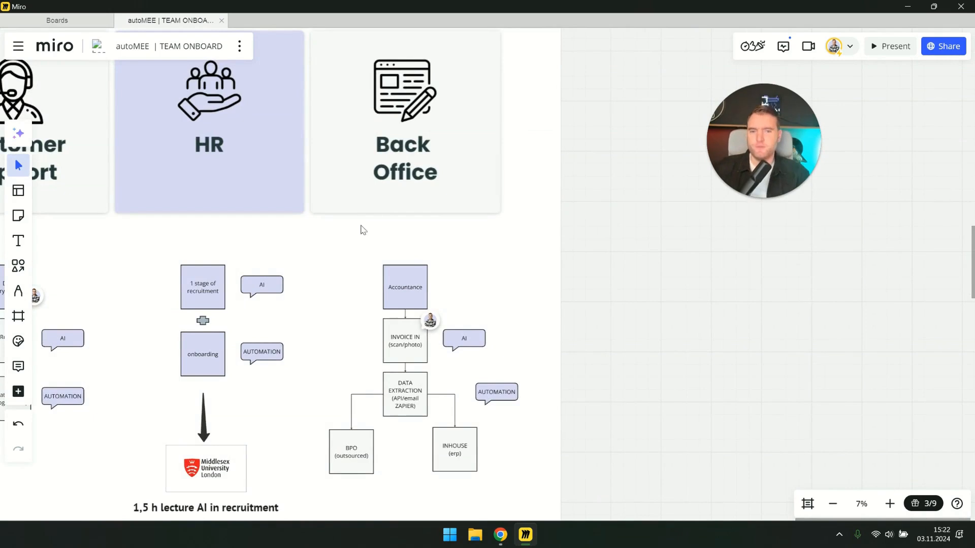
{"action": "mouse_move", "coordinate": [366, 265]}
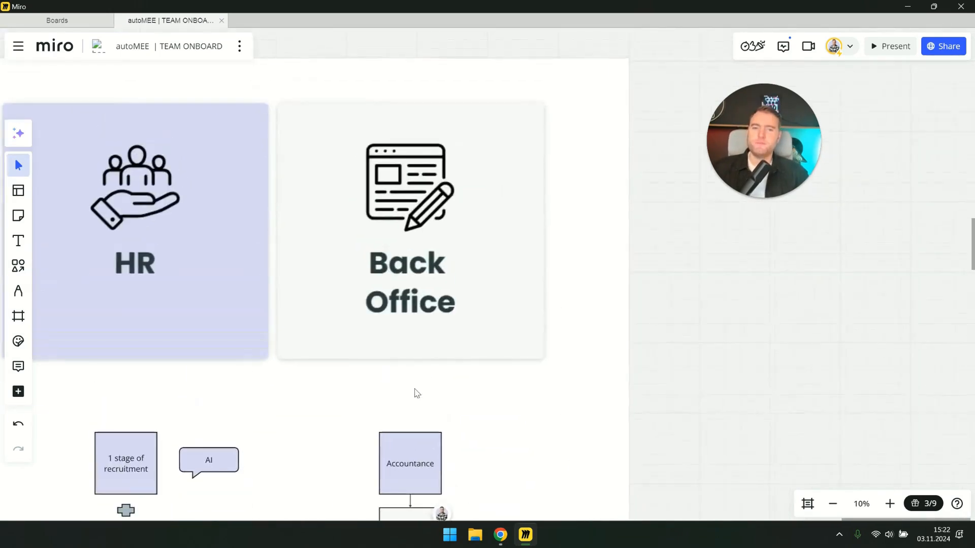
{"action": "scroll", "scroll_direction": "down", "scroll_amount": 3}
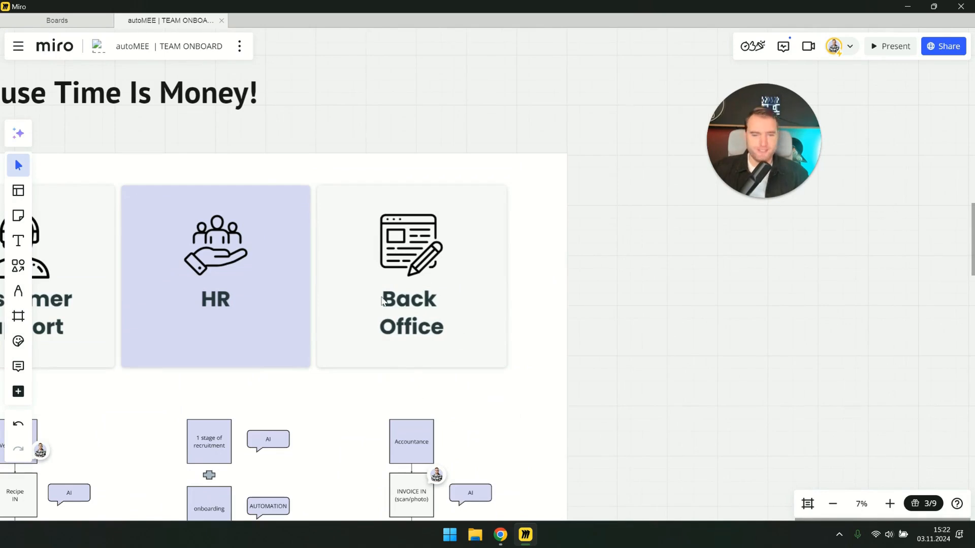
{"action": "mouse_move", "coordinate": [371, 401]}
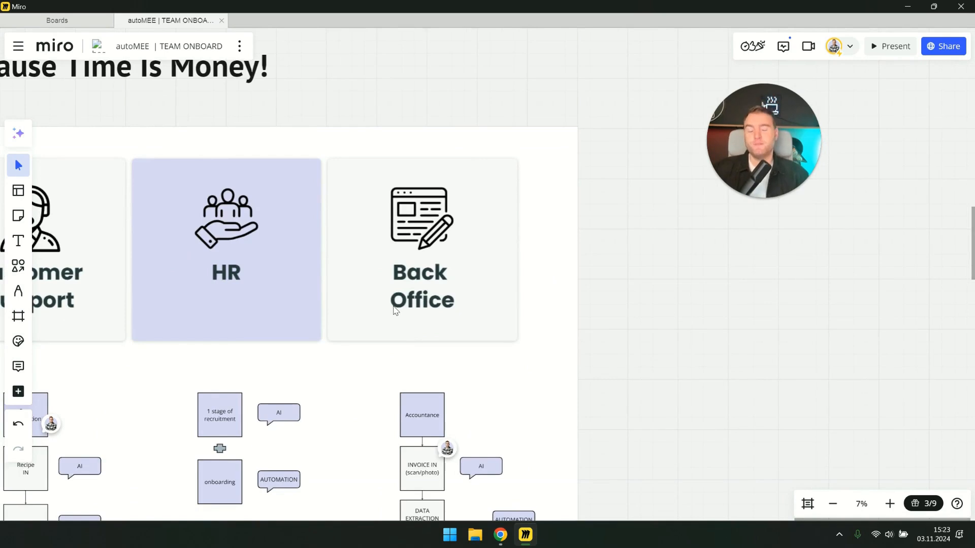
{"action": "mouse_move", "coordinate": [428, 241]}
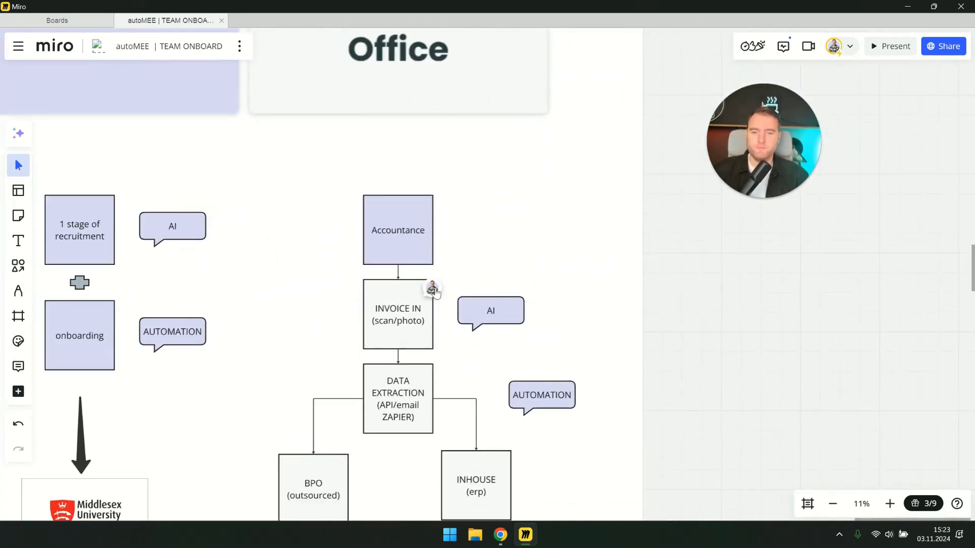
{"action": "left_click", "coordinate": [431, 289]}
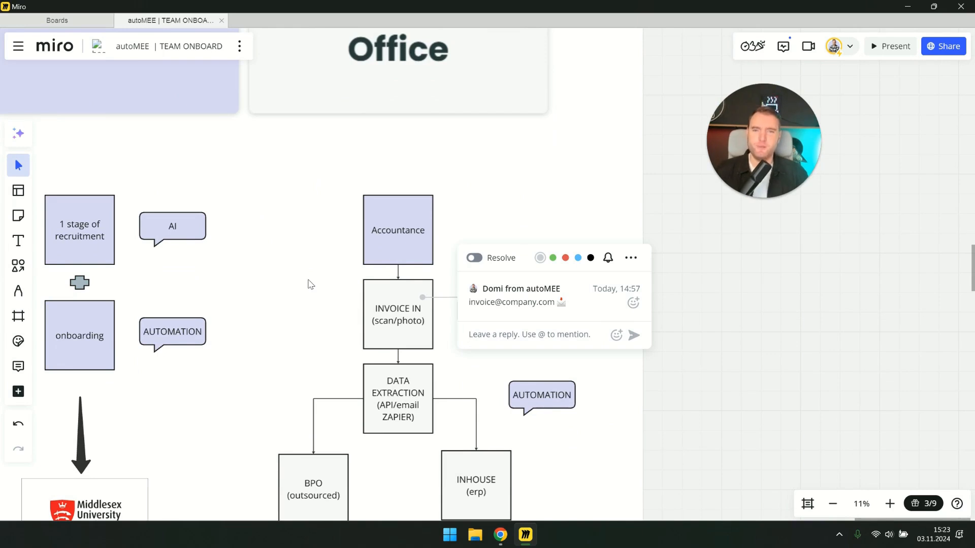
{"action": "left_click", "coordinate": [529, 335]}
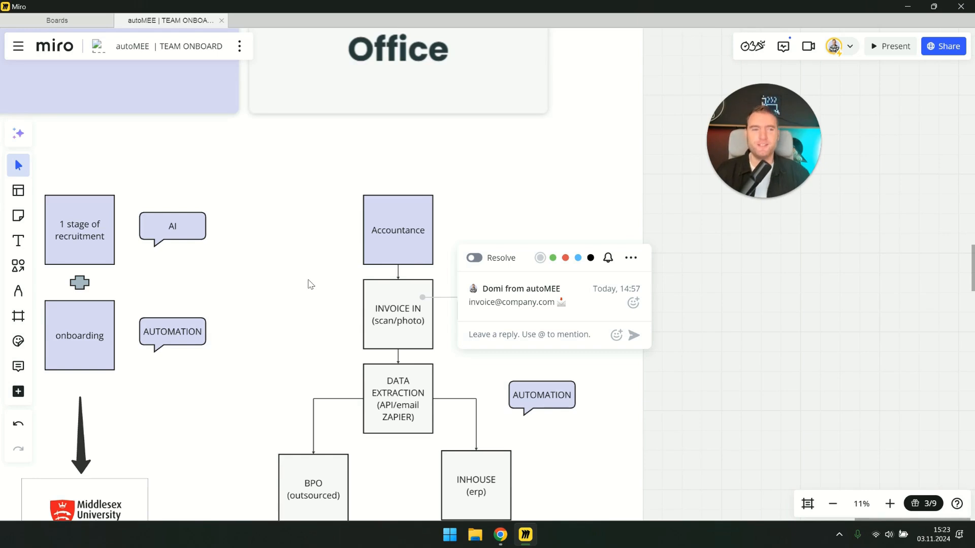
{"action": "mouse_move", "coordinate": [510, 191]}
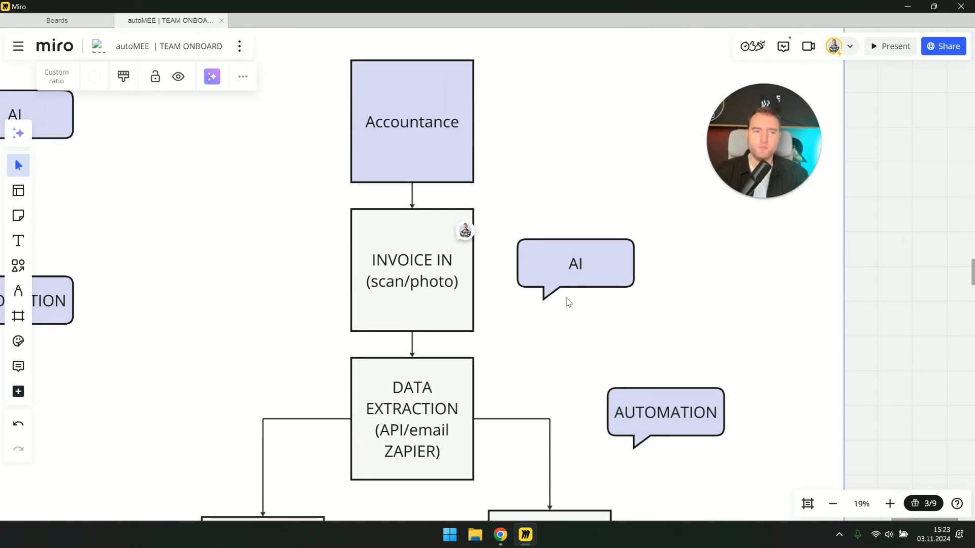
{"action": "mouse_move", "coordinate": [578, 322]}
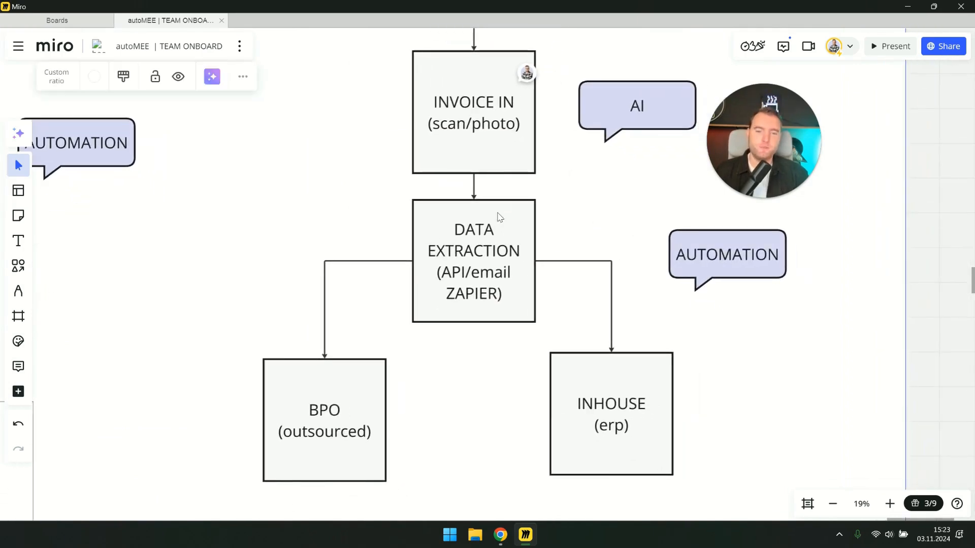
{"action": "mouse_move", "coordinate": [472, 234]}
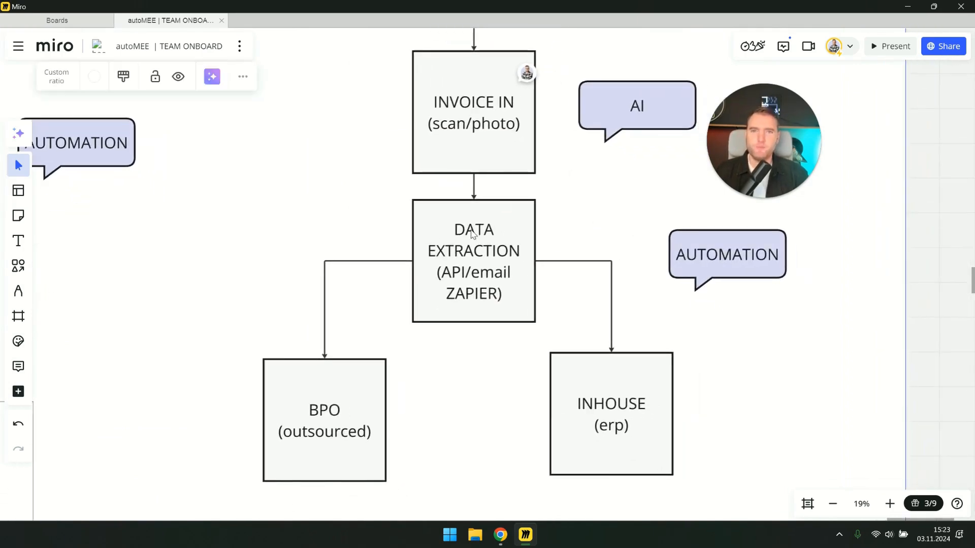
{"action": "mouse_move", "coordinate": [613, 231]}
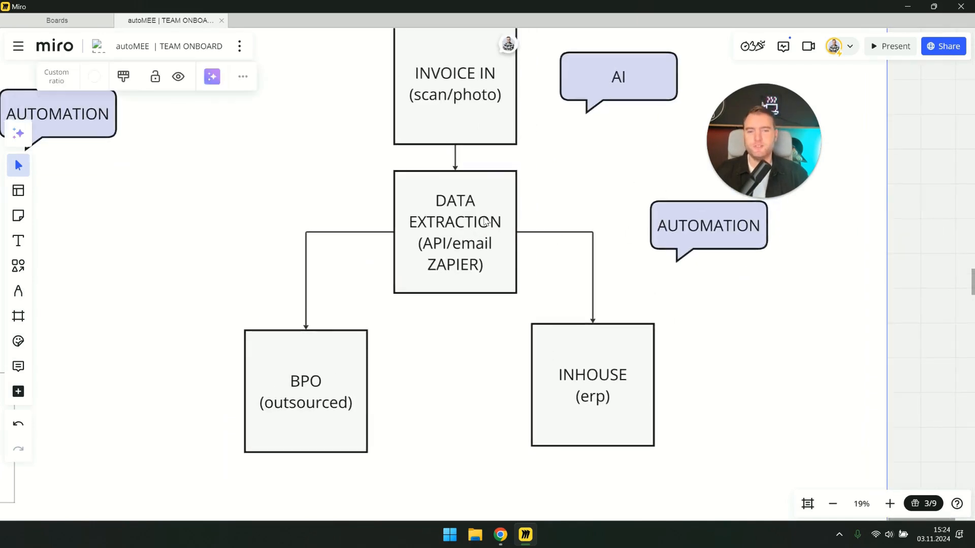
{"action": "mouse_move", "coordinate": [449, 304]}
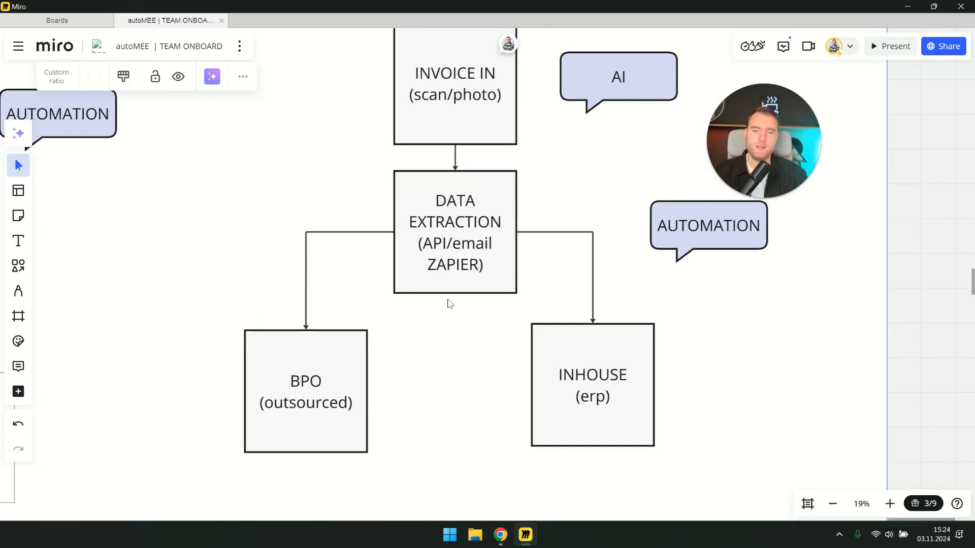
Pan down the Accountance flowchart and select the frame holding the Customer Support, HR and Back Office flowcharts
{"action": "scroll", "scroll_direction": "down", "scroll_amount": 3}
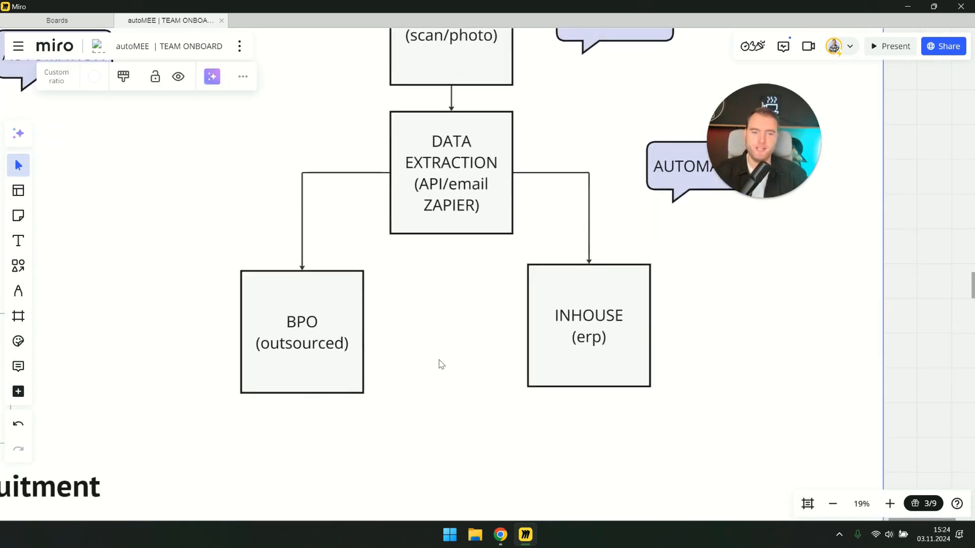
{"action": "mouse_move", "coordinate": [639, 348]}
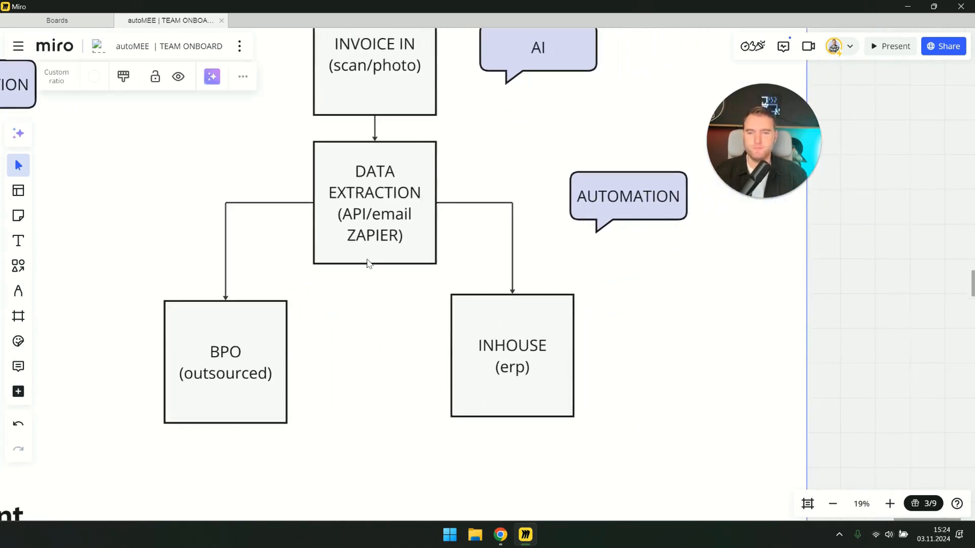
{"action": "mouse_move", "coordinate": [364, 174]}
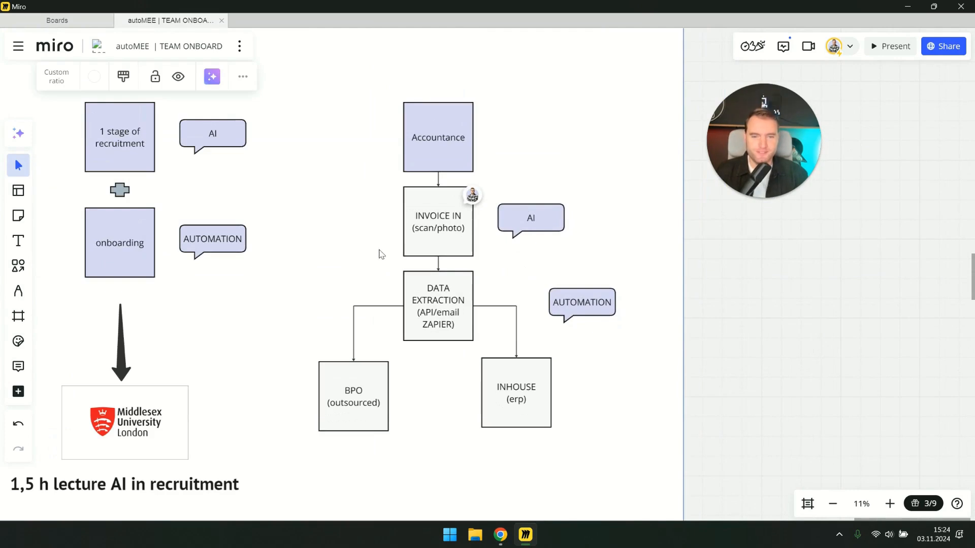
{"action": "mouse_move", "coordinate": [562, 275]}
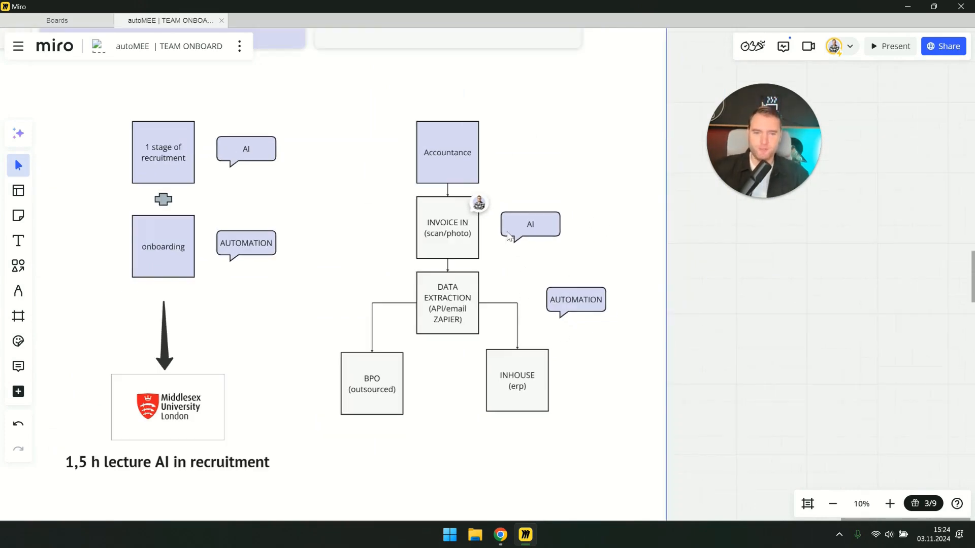
{"action": "left_click", "coordinate": [479, 203]}
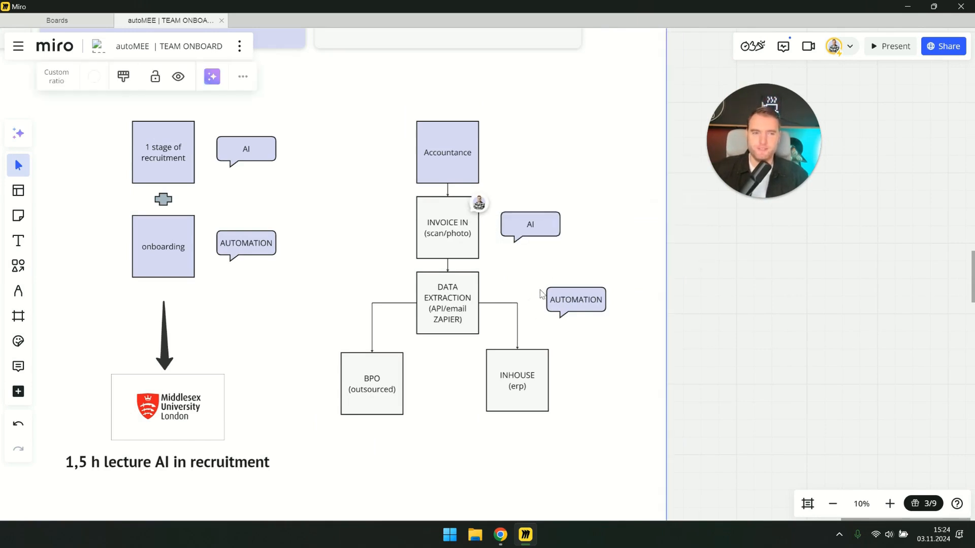
{"action": "mouse_move", "coordinate": [527, 237]}
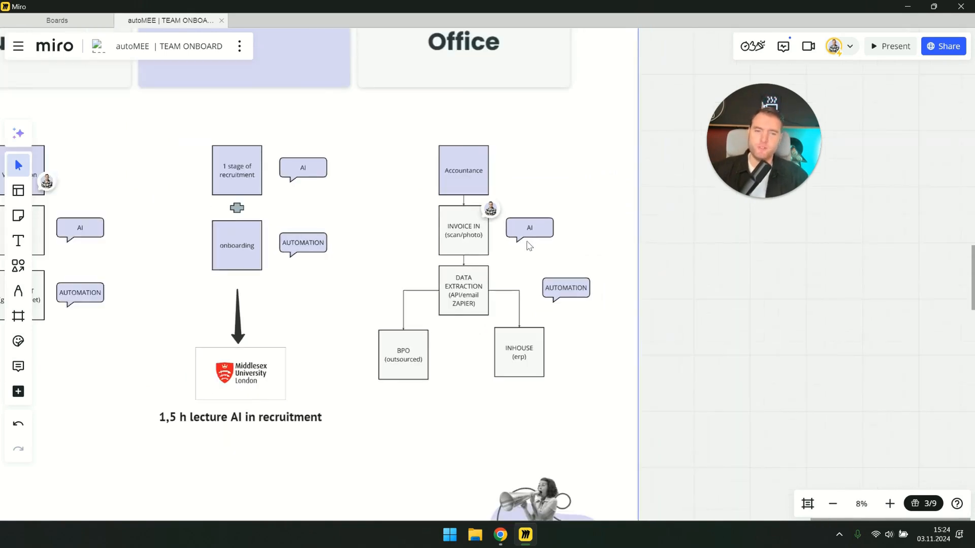
{"action": "scroll", "scroll_direction": "down", "scroll_amount": 3}
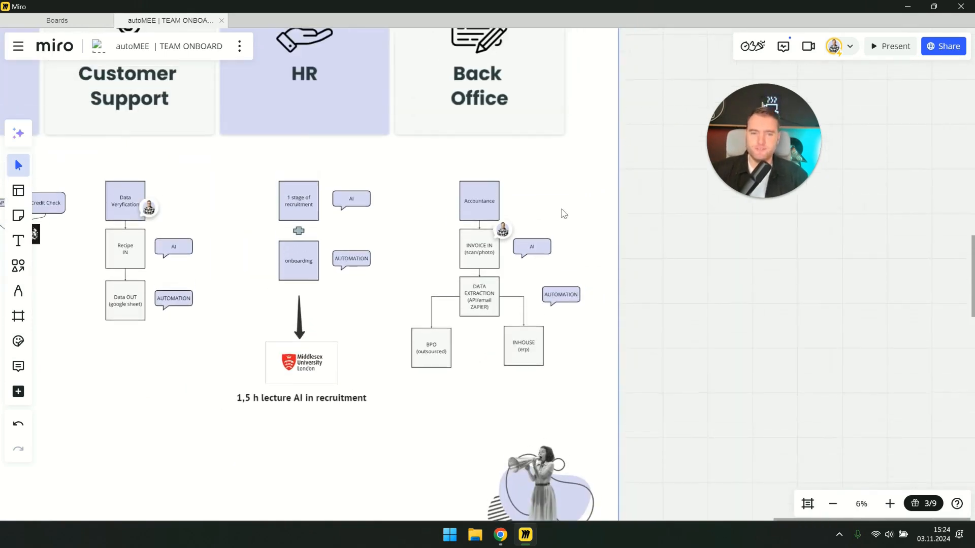
{"action": "left_click", "coordinate": [303, 81]}
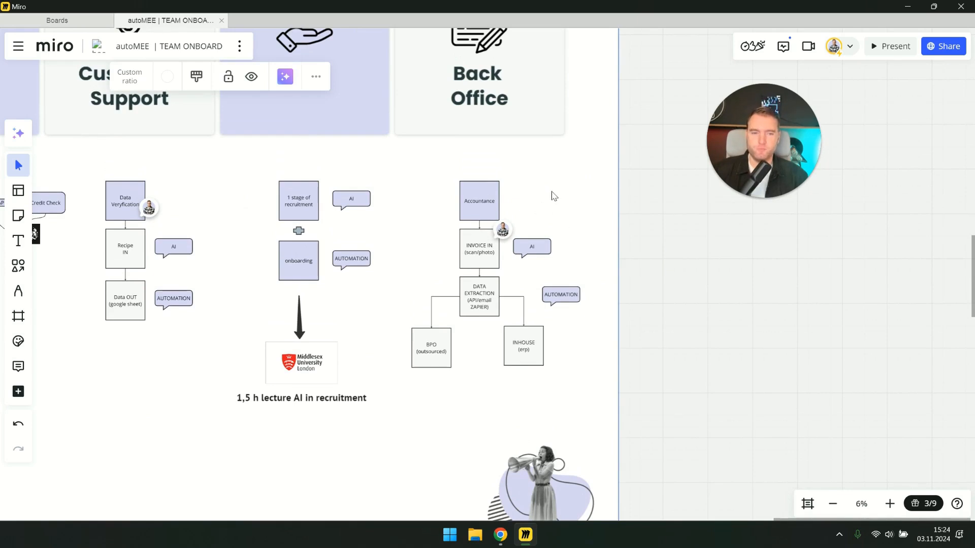
{"action": "mouse_move", "coordinate": [474, 106]}
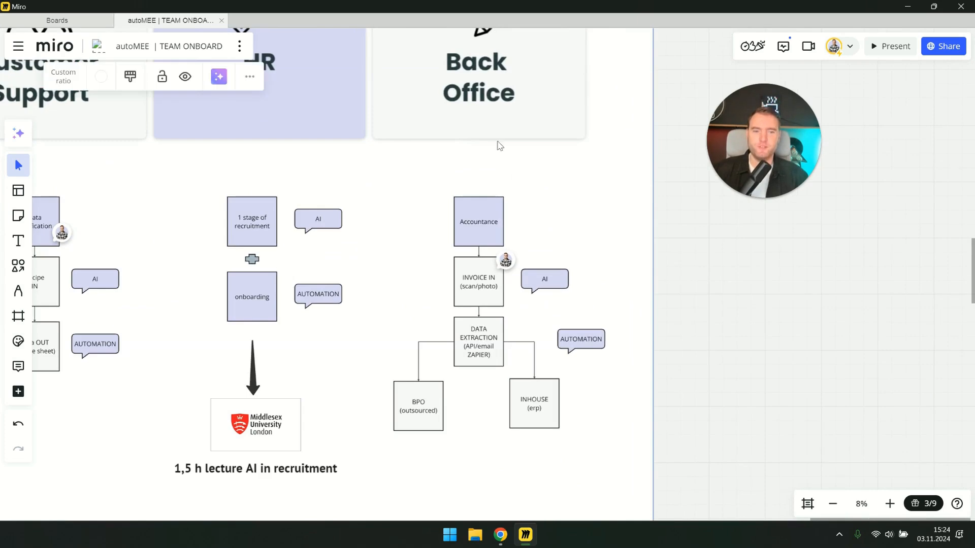
{"action": "mouse_move", "coordinate": [453, 467]}
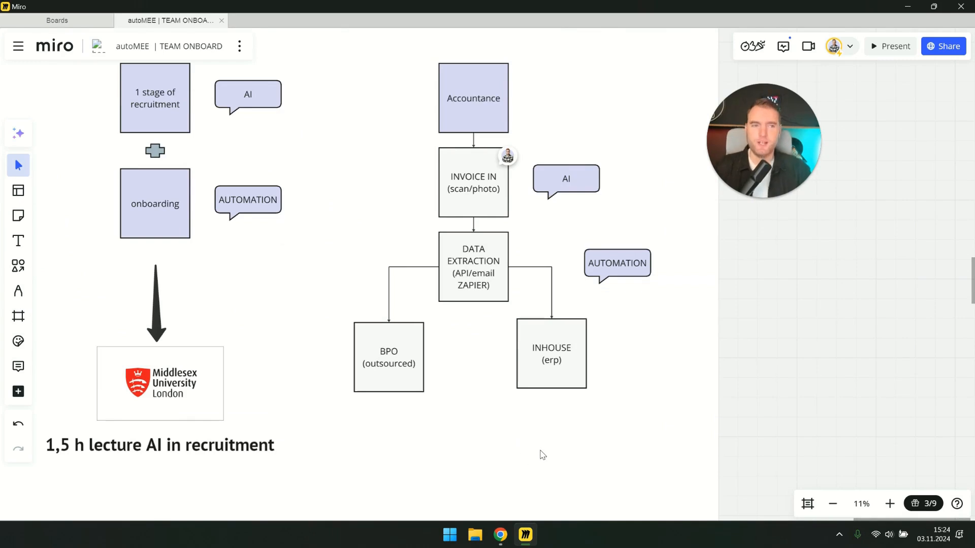
{"action": "mouse_move", "coordinate": [459, 192]}
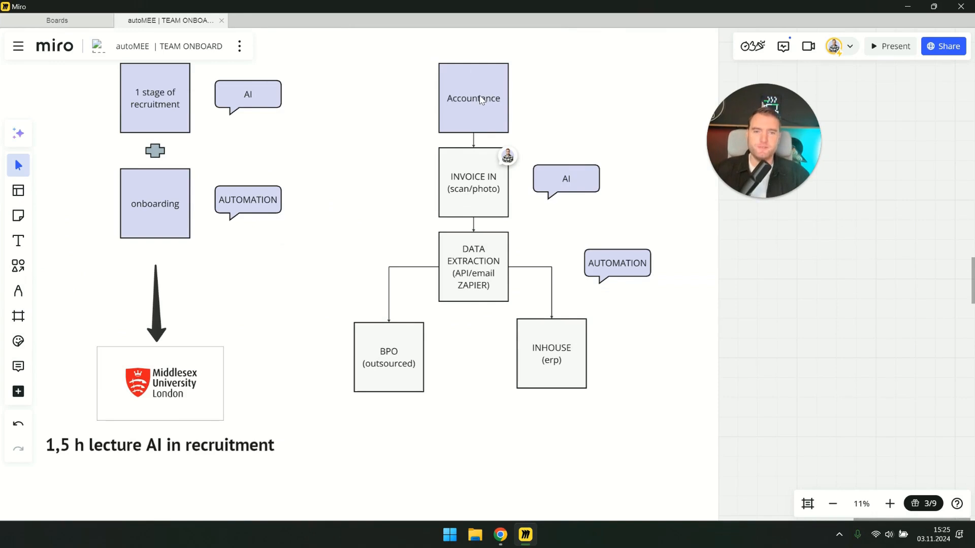
{"action": "mouse_move", "coordinate": [557, 120]}
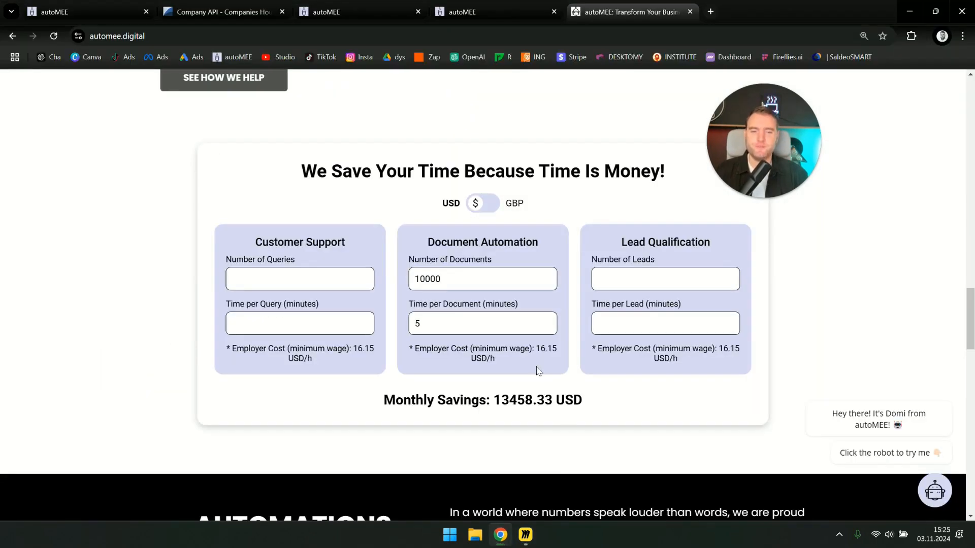
Scroll the automee.digital page up to the 'Your Business, Fully Automated, Hassle-Free' hero section
{"action": "scroll", "scroll_direction": "up", "scroll_amount": 3}
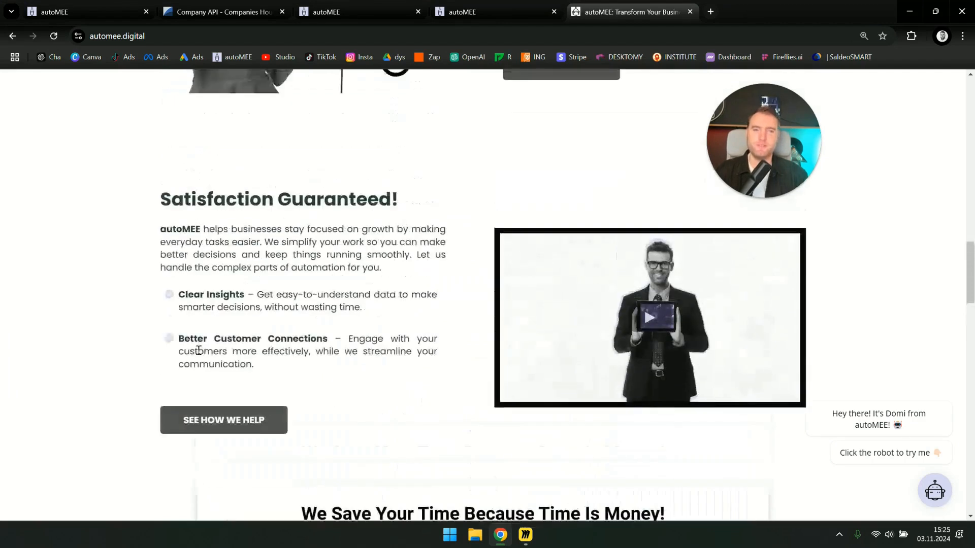
{"action": "scroll", "scroll_direction": "down", "scroll_amount": 3}
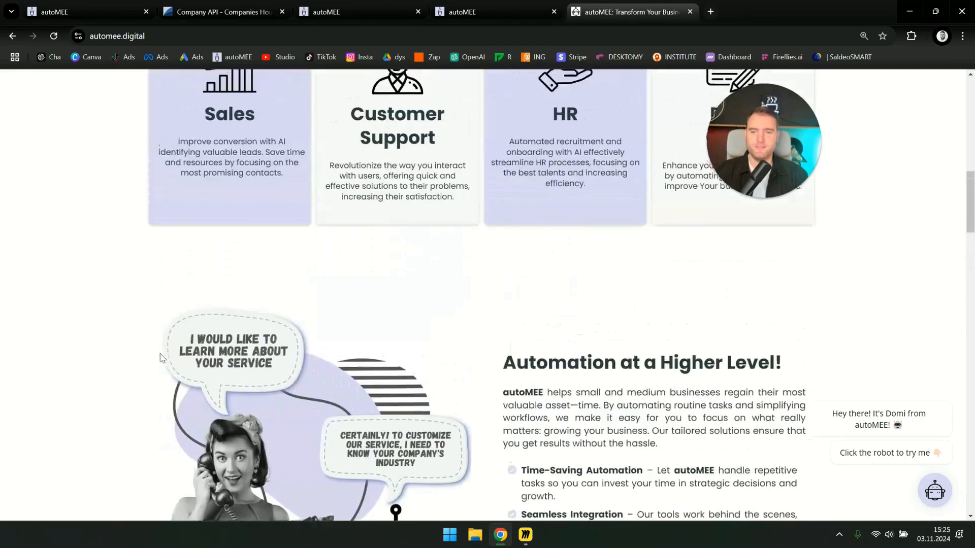
{"action": "scroll", "scroll_direction": "up", "scroll_amount": 3}
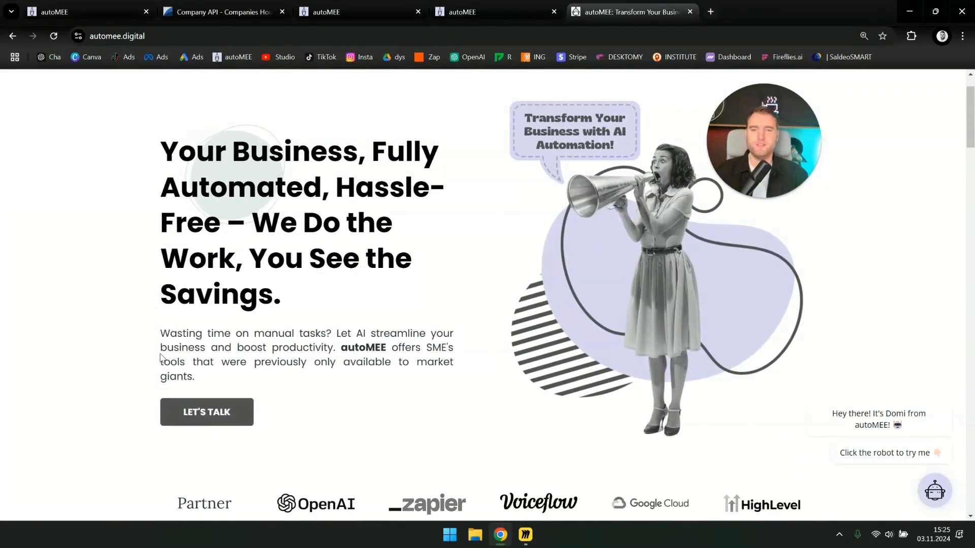
{"action": "mouse_move", "coordinate": [147, 326]}
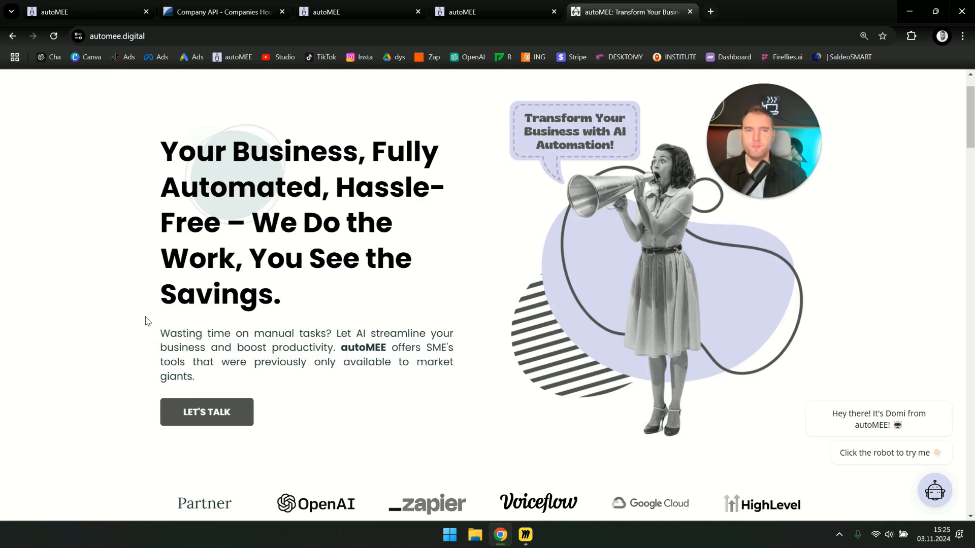
{"action": "mouse_move", "coordinate": [458, 300]}
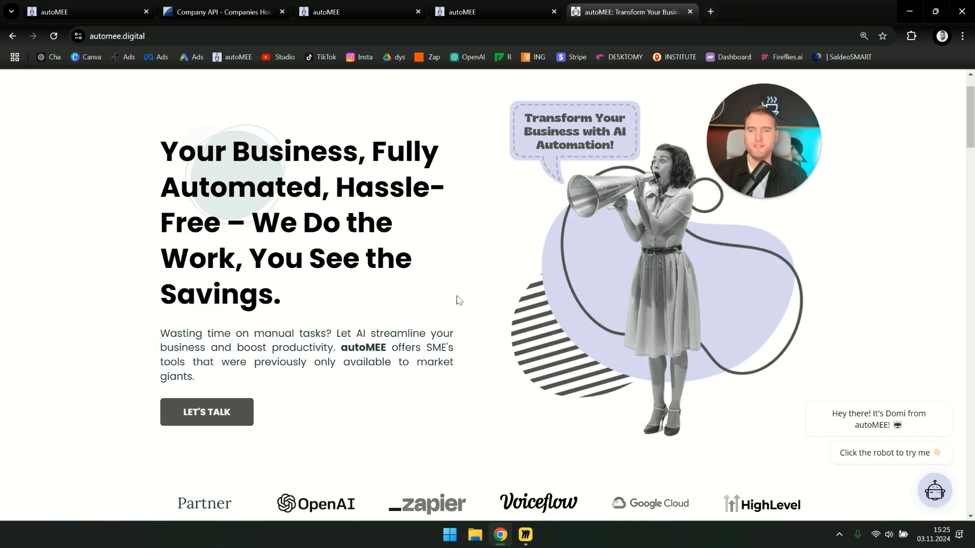
{"action": "mouse_move", "coordinate": [472, 345]}
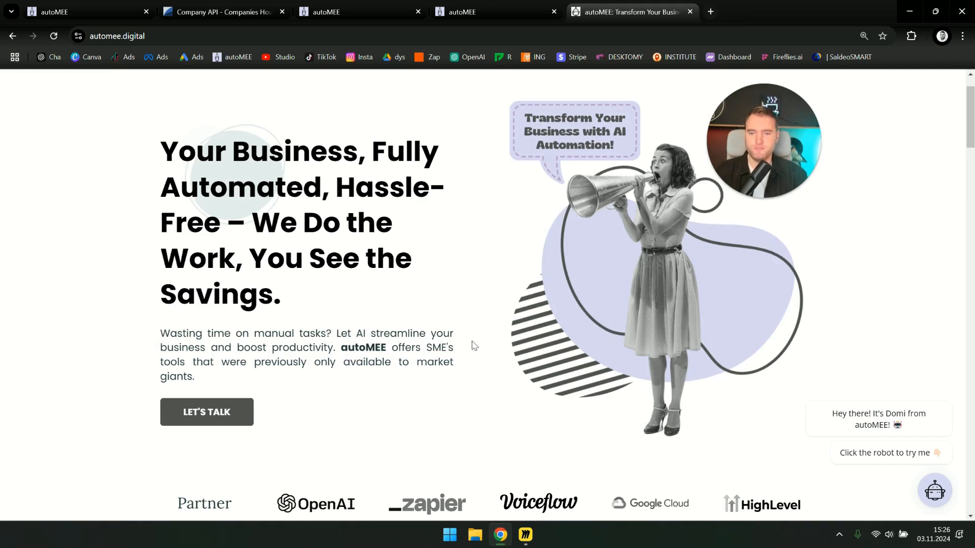
{"action": "mouse_move", "coordinate": [486, 340]}
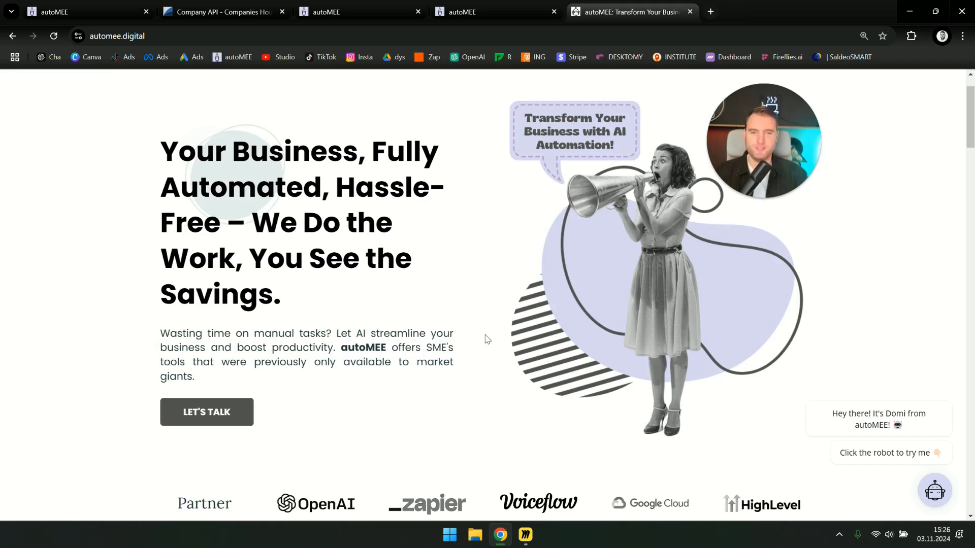
{"action": "scroll", "scroll_direction": "up", "scroll_amount": 3}
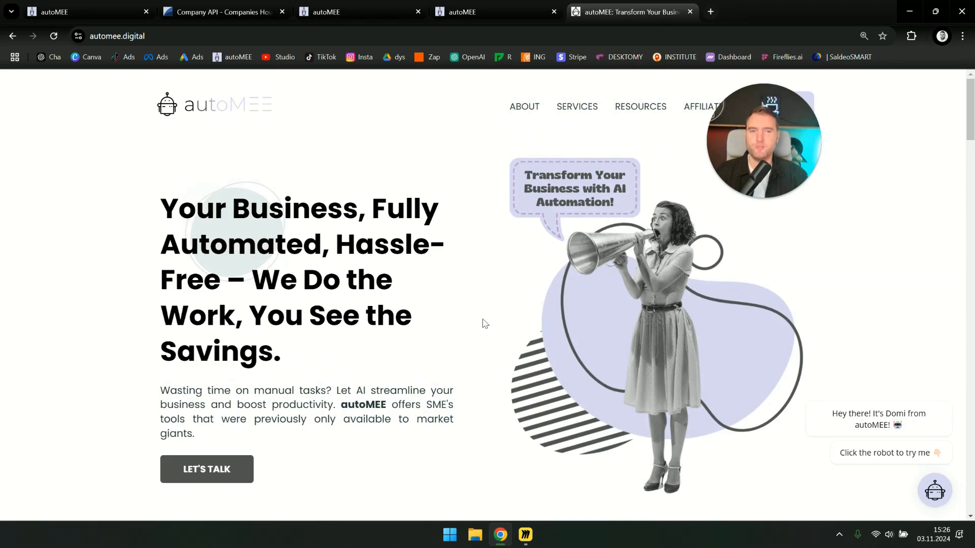
{"action": "mouse_move", "coordinate": [477, 318]}
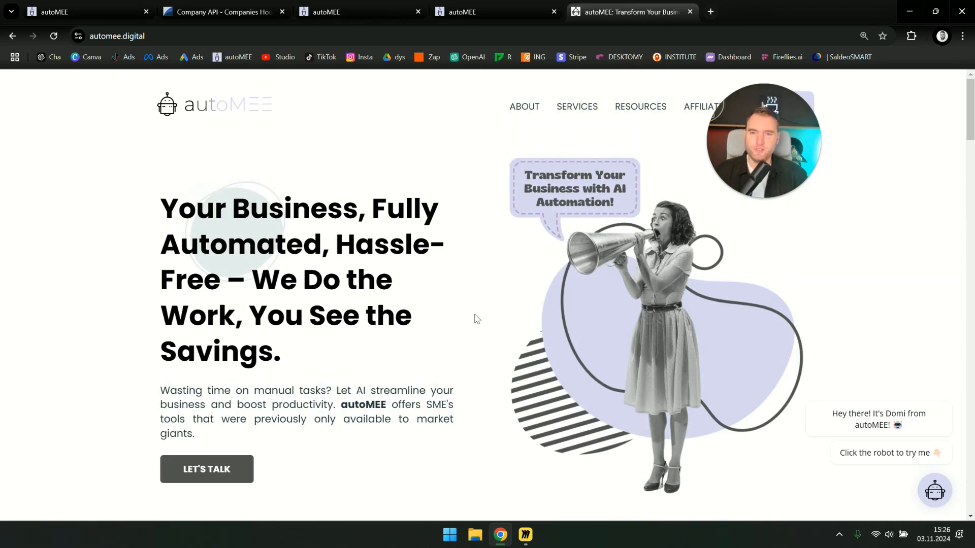